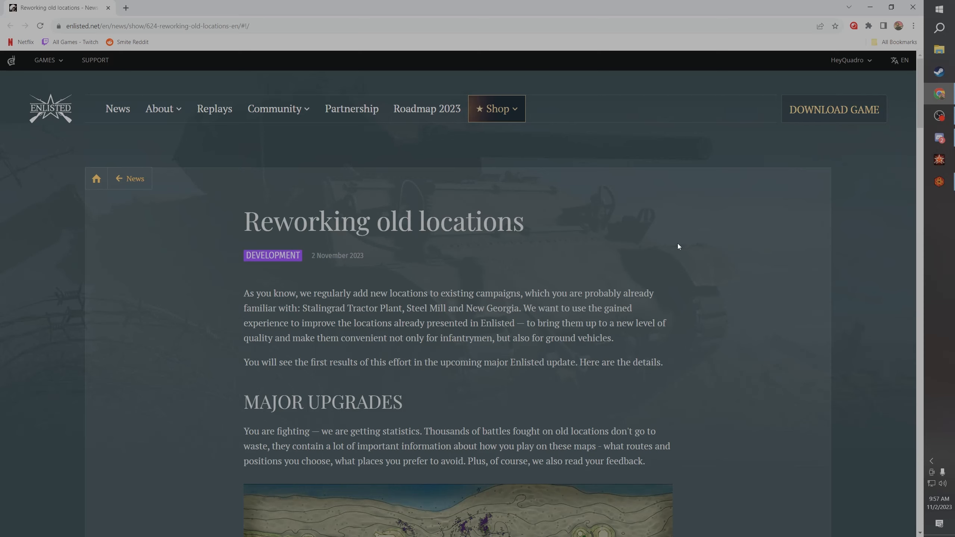
pyautogui.moveTo(667, 247)
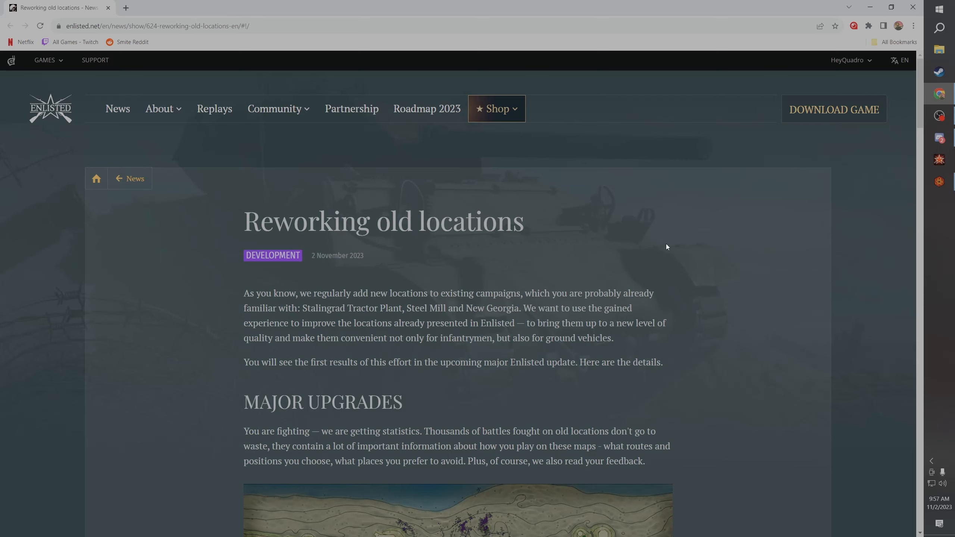
pyautogui.moveTo(636, 231)
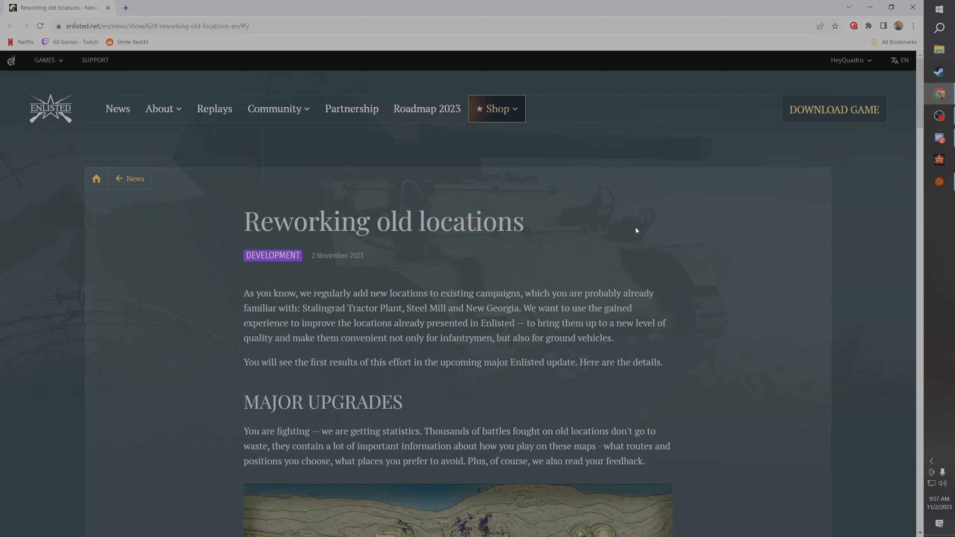
pyautogui.moveTo(579, 232)
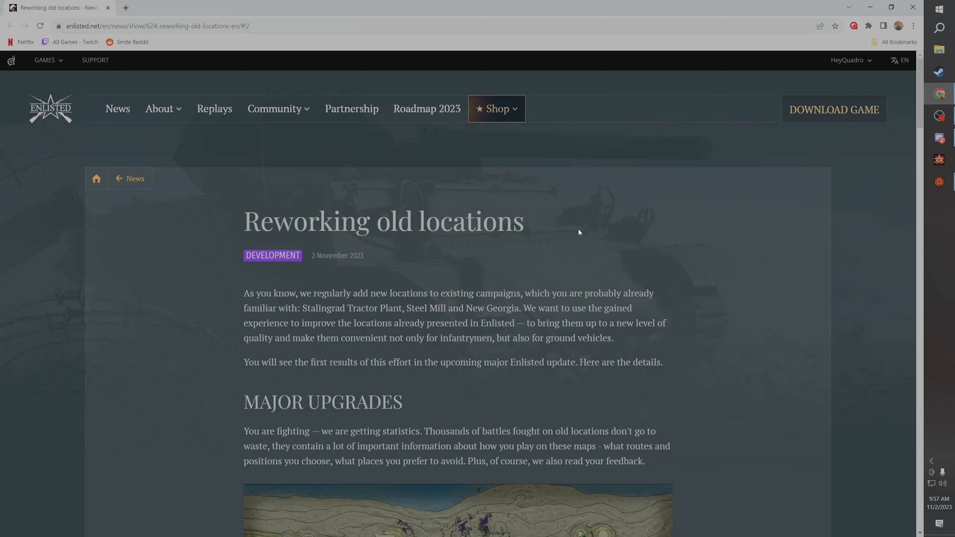
pyautogui.moveTo(612, 275)
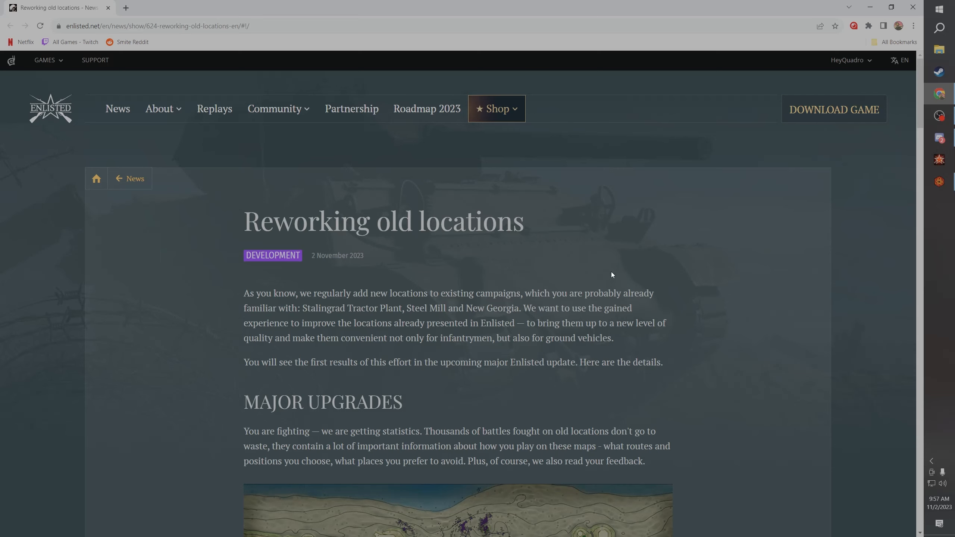
pyautogui.moveTo(671, 299)
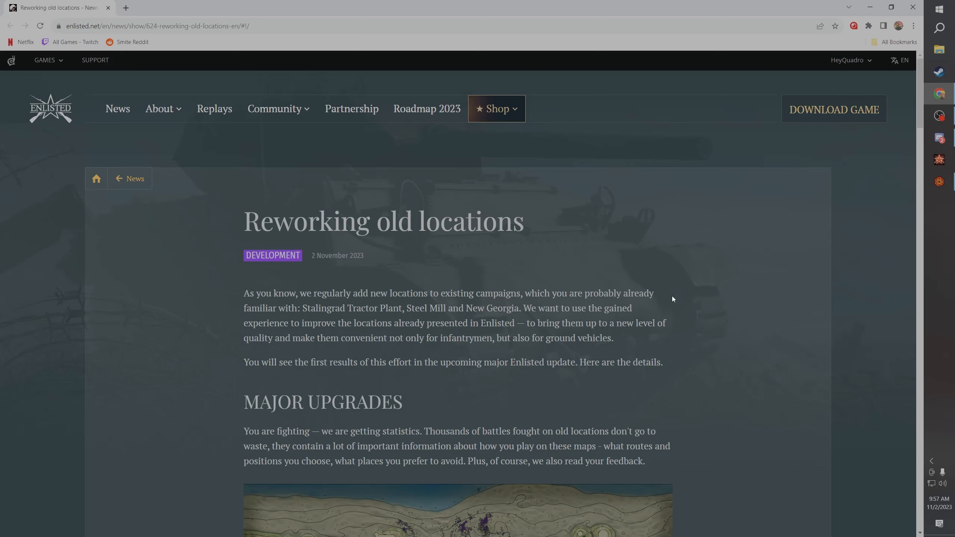
pyautogui.moveTo(665, 301)
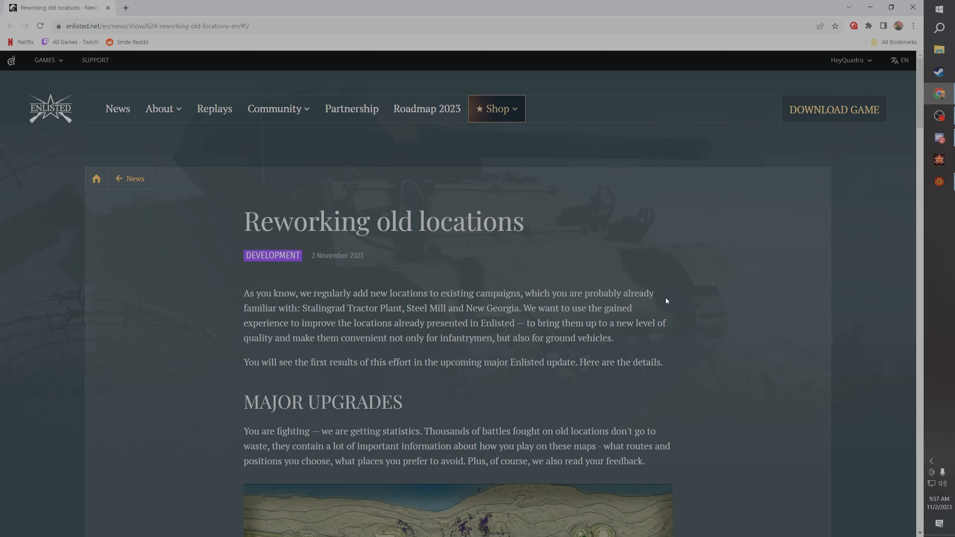
pyautogui.moveTo(652, 242)
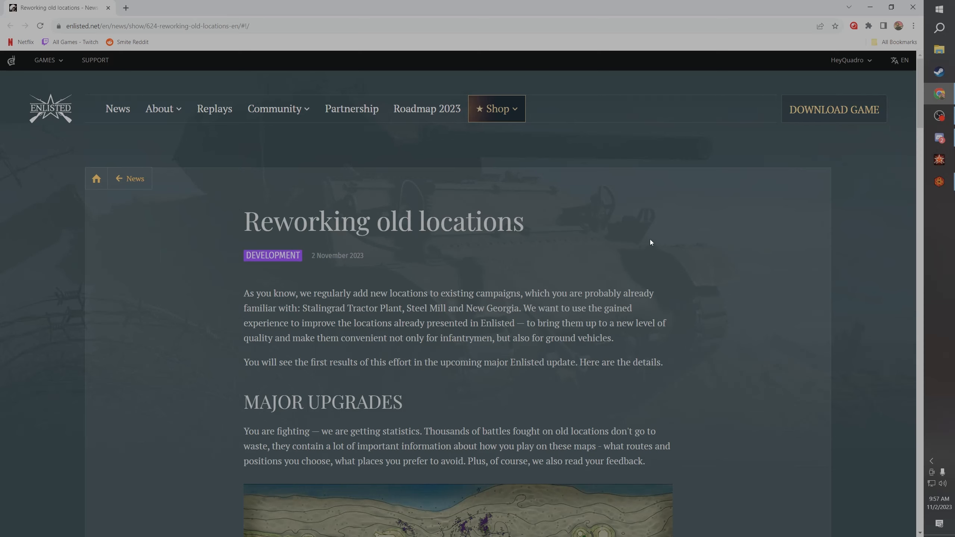
pyautogui.moveTo(658, 256)
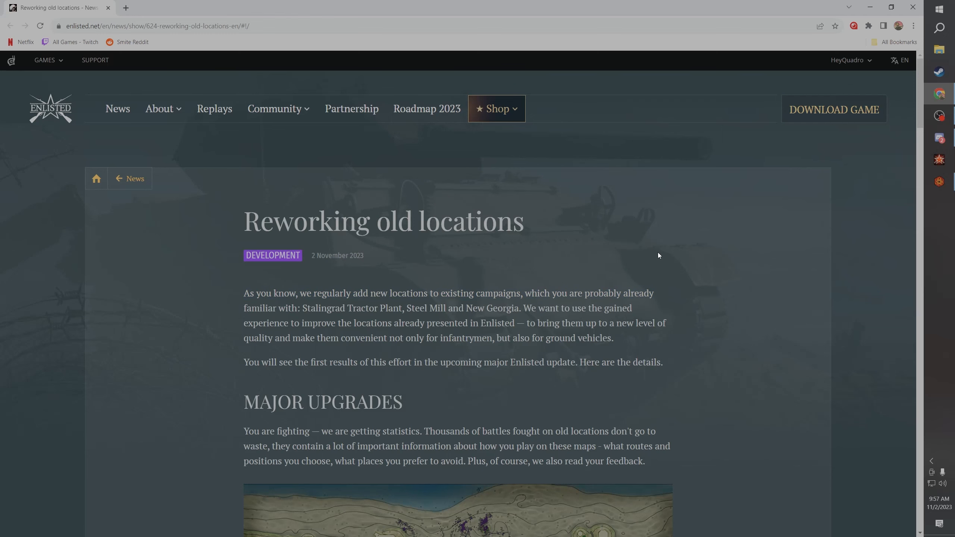
# Step: Scroll the article down to the Major Upgrades heading and its player-route heatmap
pyautogui.scroll(-3)
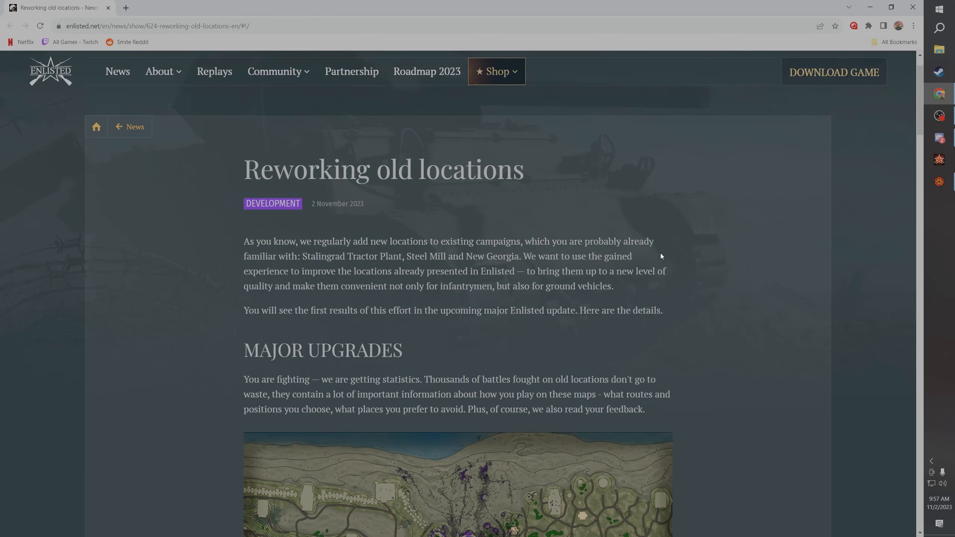
pyautogui.scroll(-3)
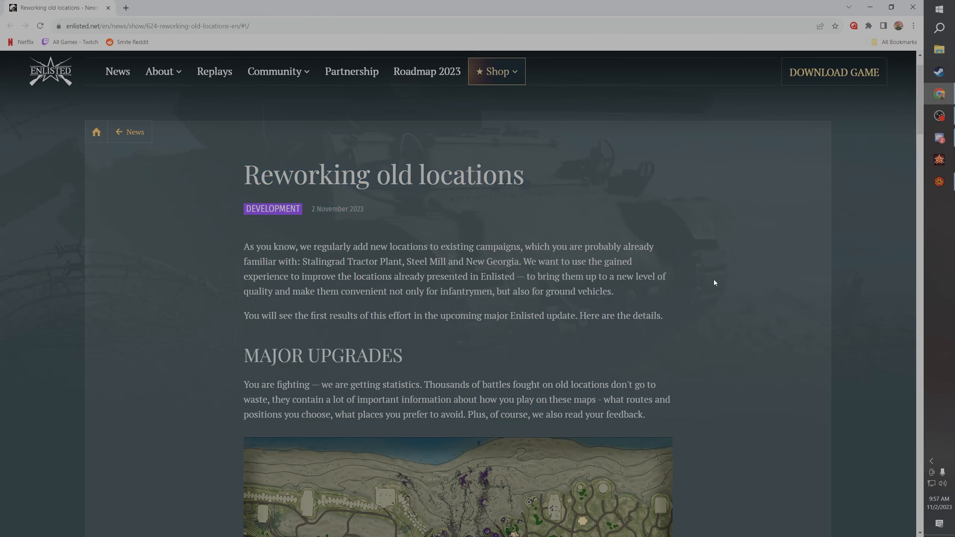
pyautogui.scroll(-3)
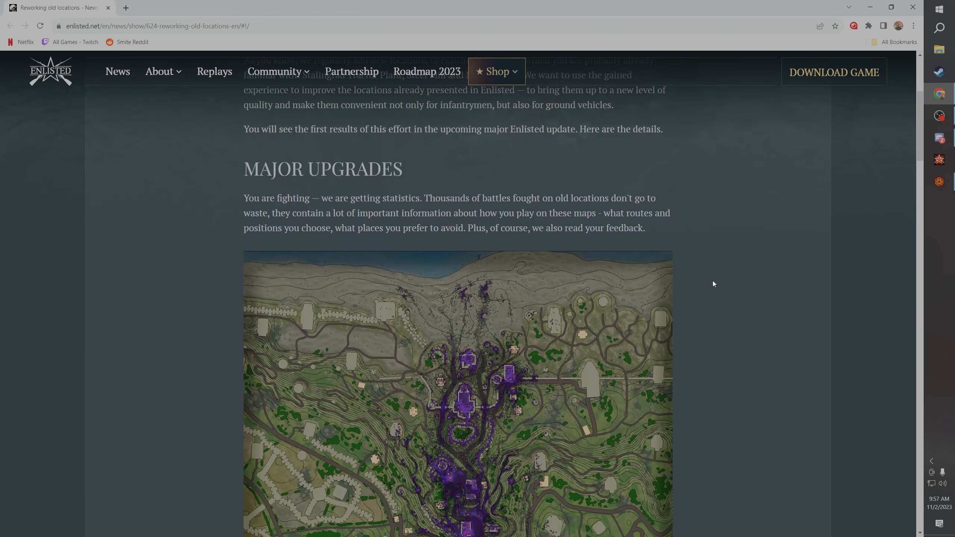
pyautogui.scroll(3)
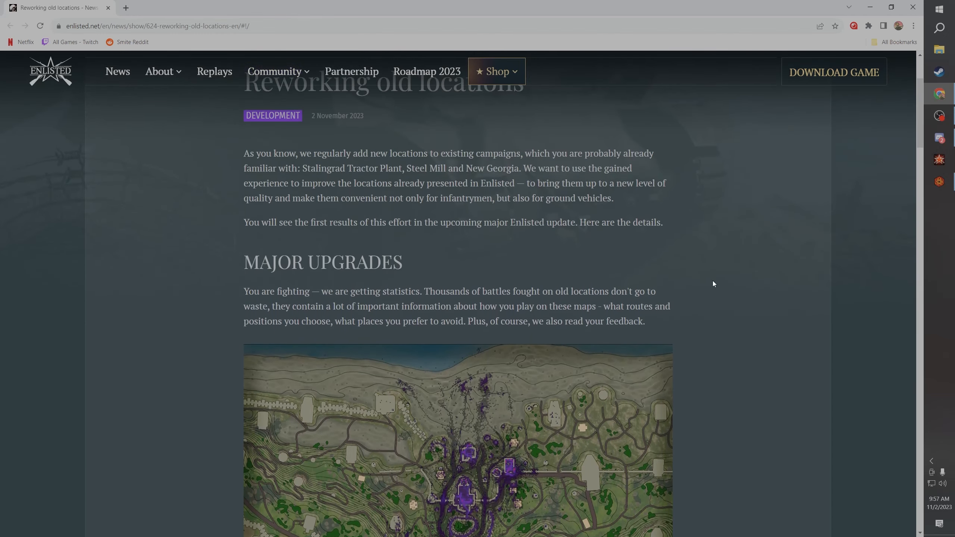
pyautogui.scroll(-3)
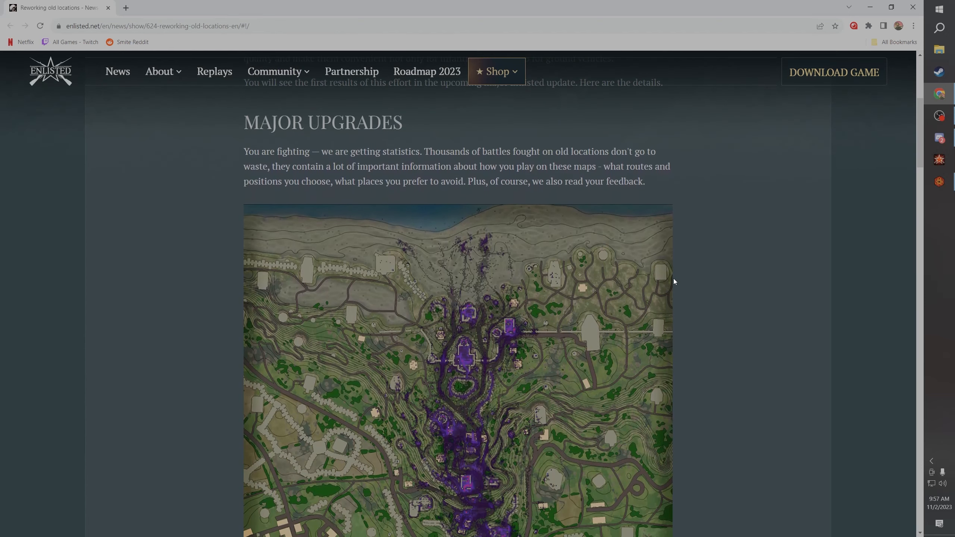
pyautogui.scroll(-3)
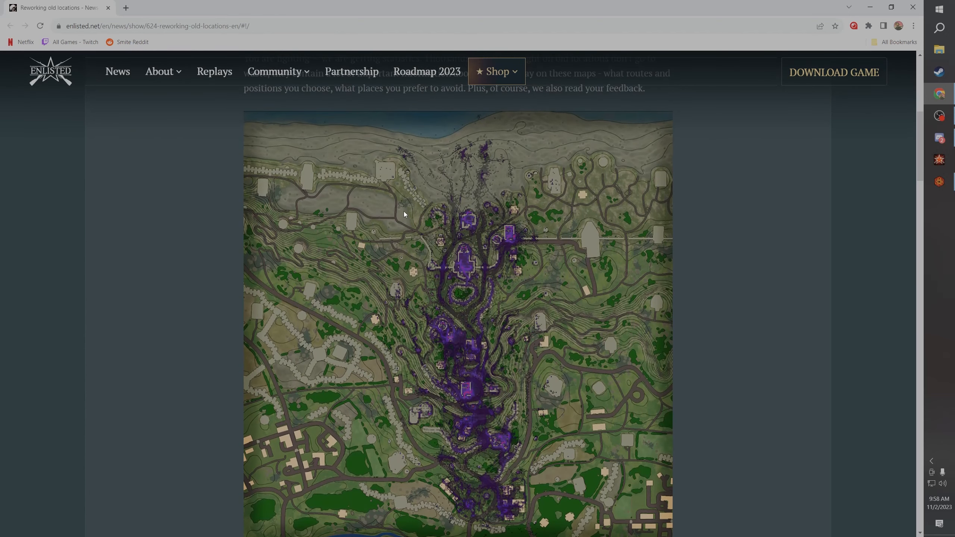
pyautogui.moveTo(541, 267)
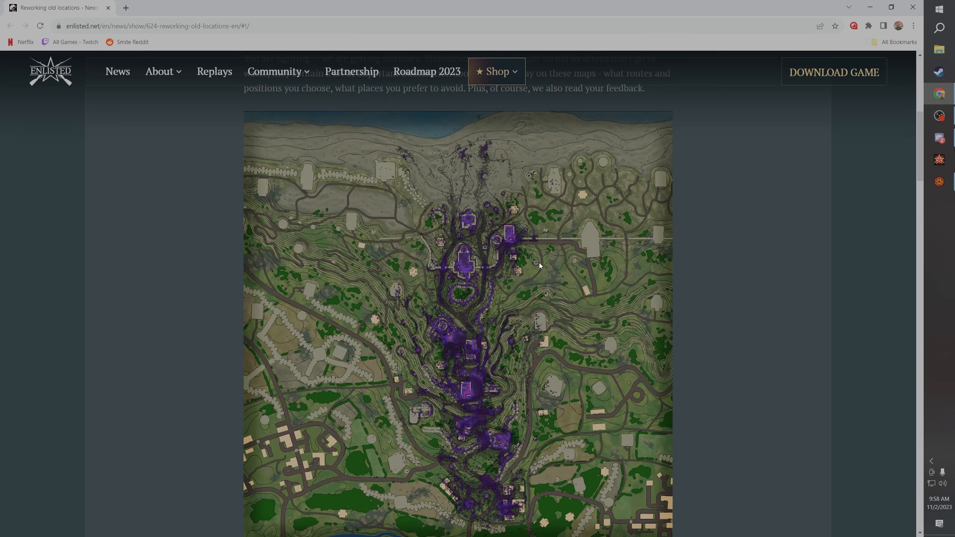
pyautogui.moveTo(476, 409)
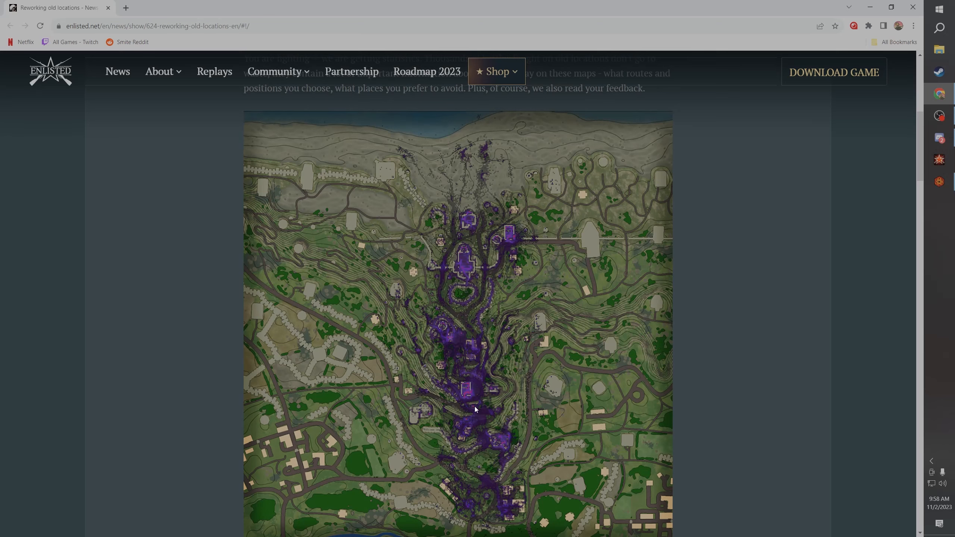
pyautogui.moveTo(486, 388)
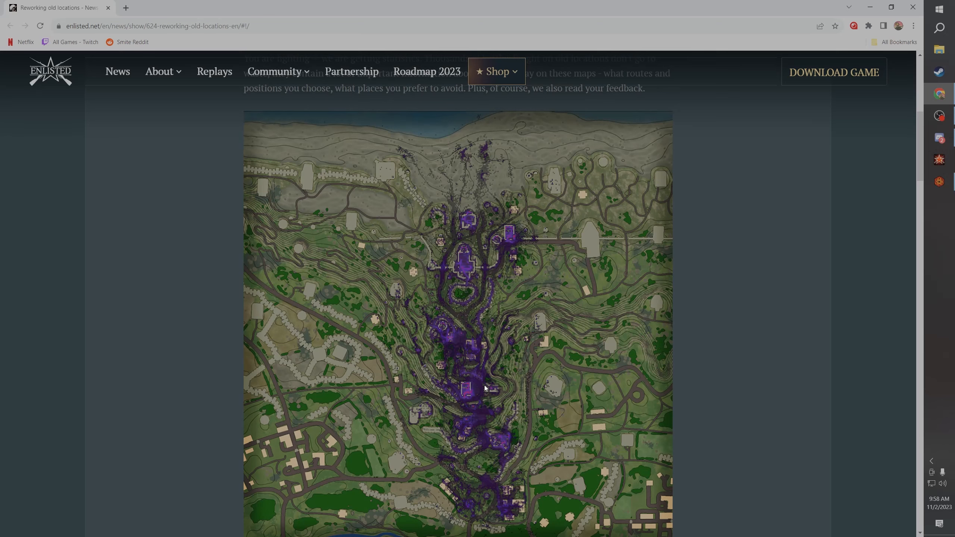
pyautogui.moveTo(484, 379)
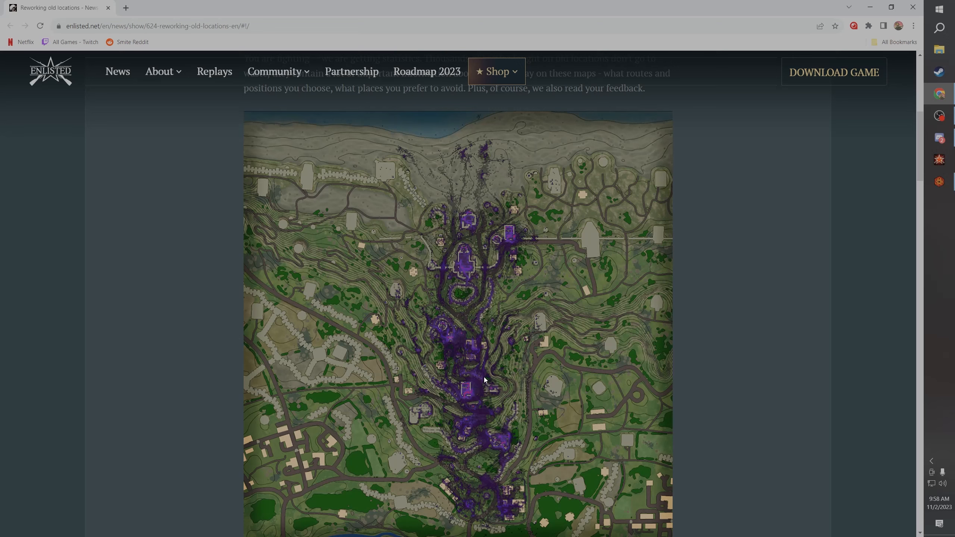
pyautogui.moveTo(435, 161)
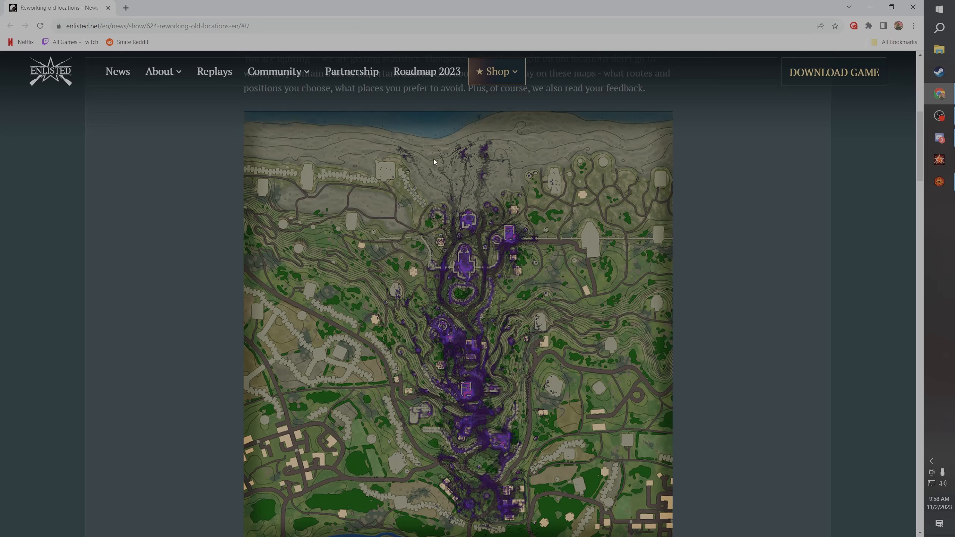
pyautogui.moveTo(476, 184)
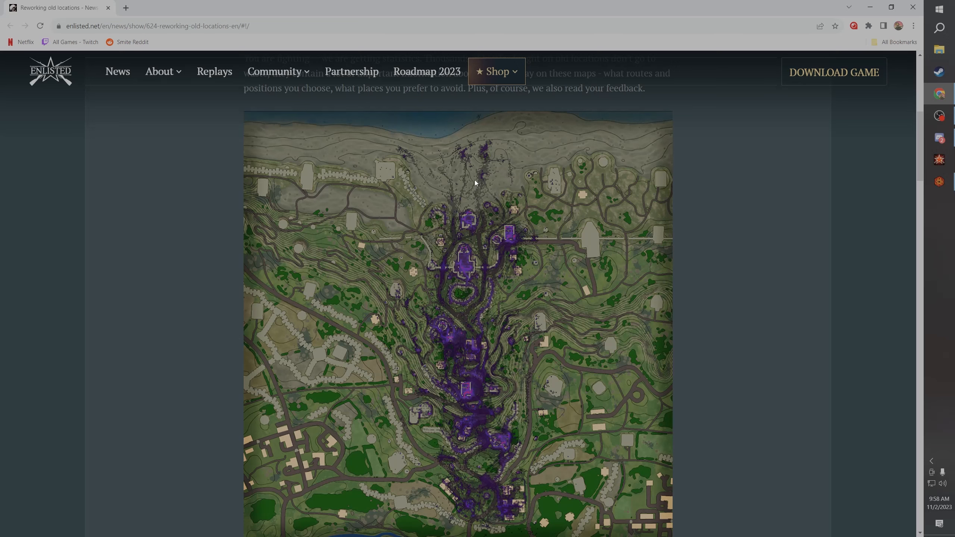
pyautogui.moveTo(491, 150)
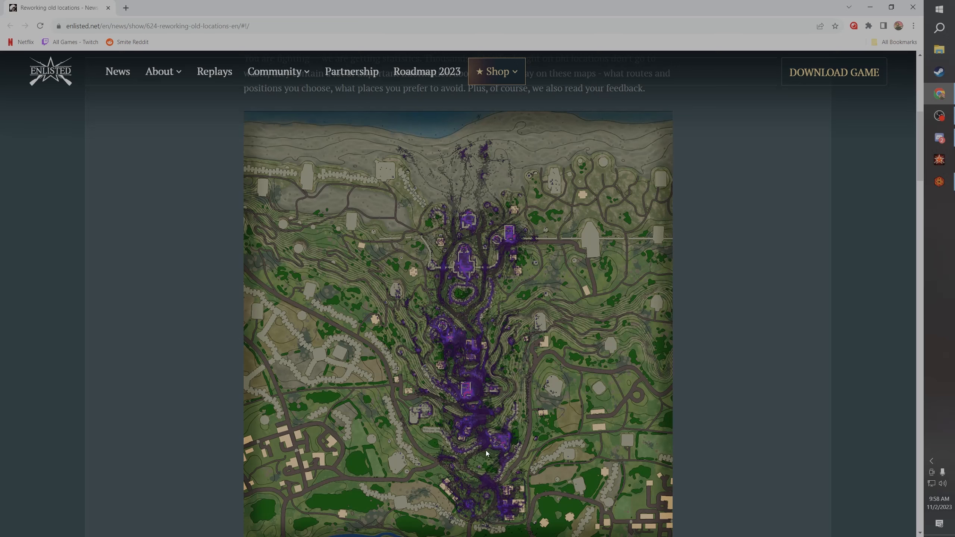
pyautogui.moveTo(435, 346)
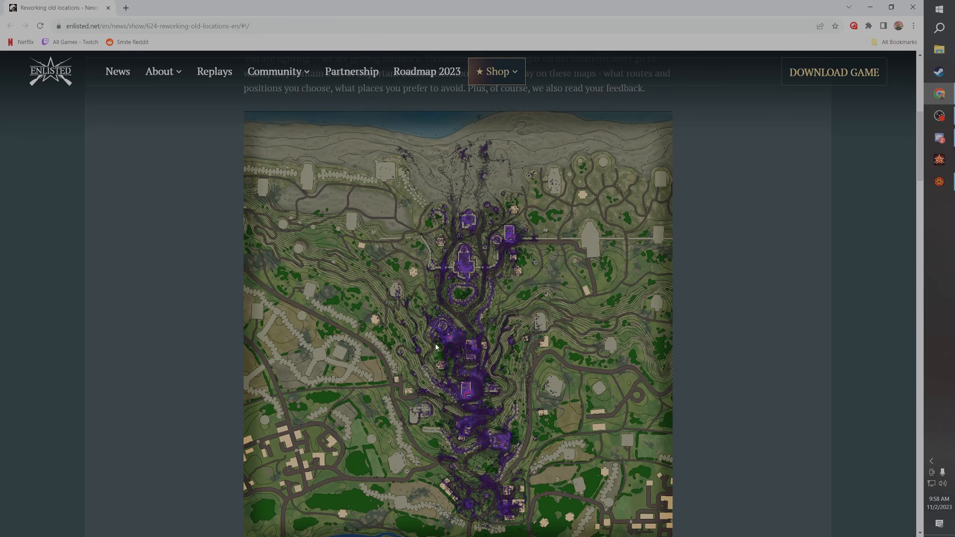
pyautogui.scroll(3)
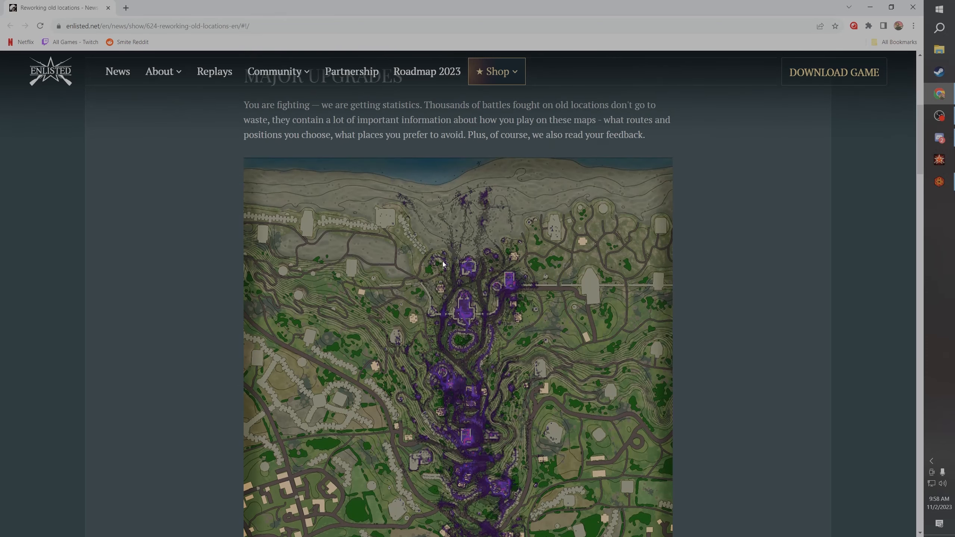
pyautogui.moveTo(518, 299)
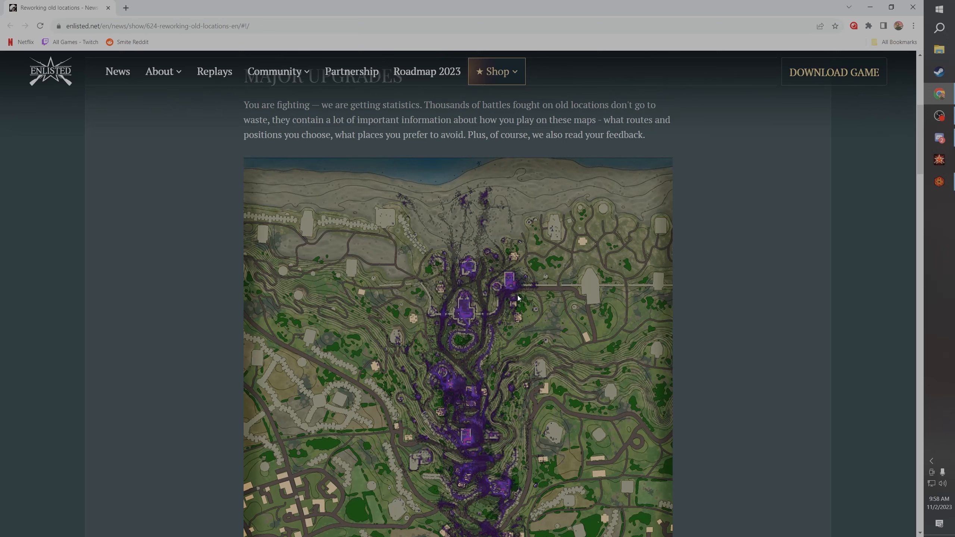
pyautogui.moveTo(474, 309)
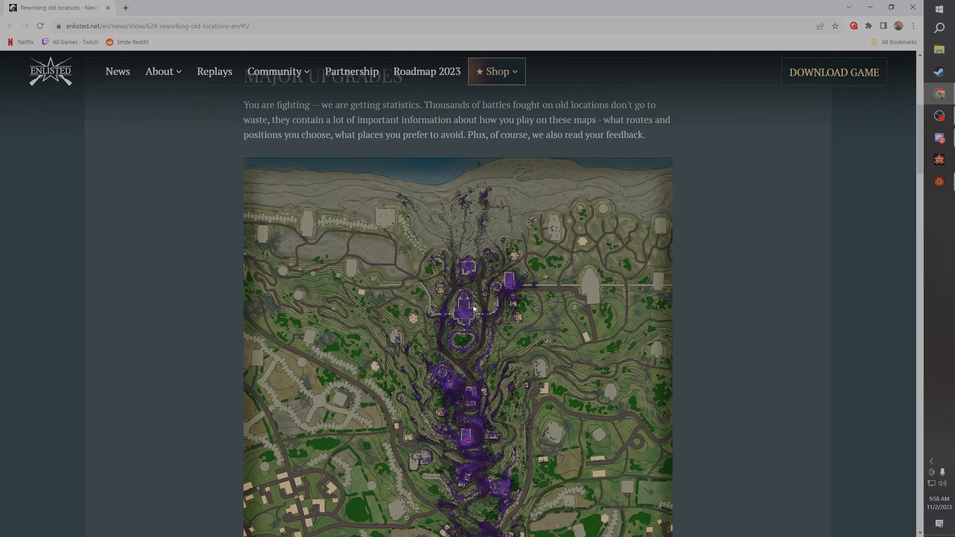
pyautogui.moveTo(437, 260)
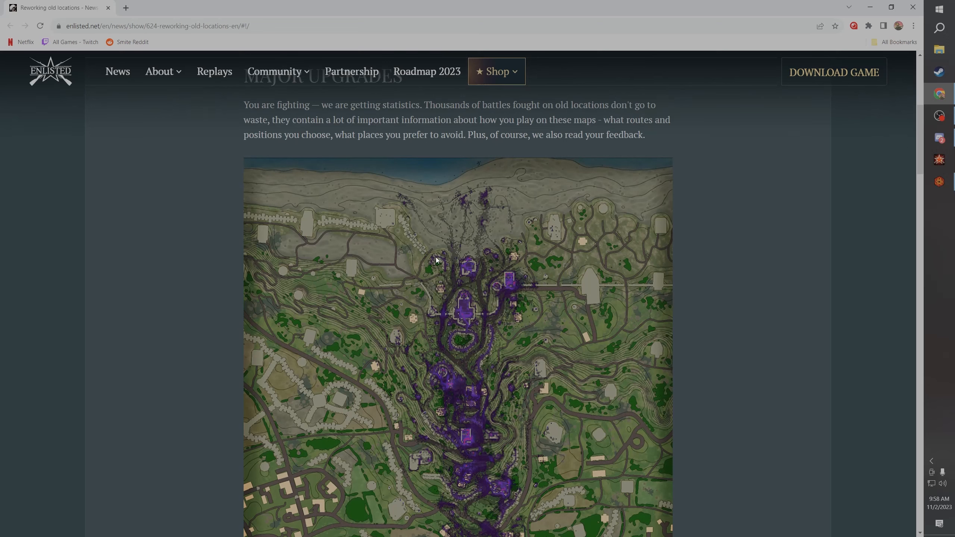
pyautogui.moveTo(462, 217)
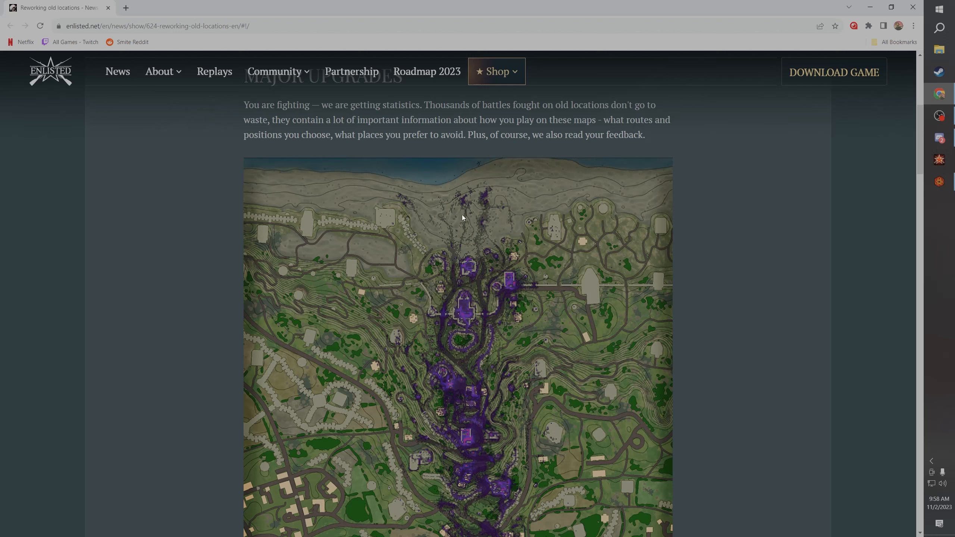
pyautogui.moveTo(460, 254)
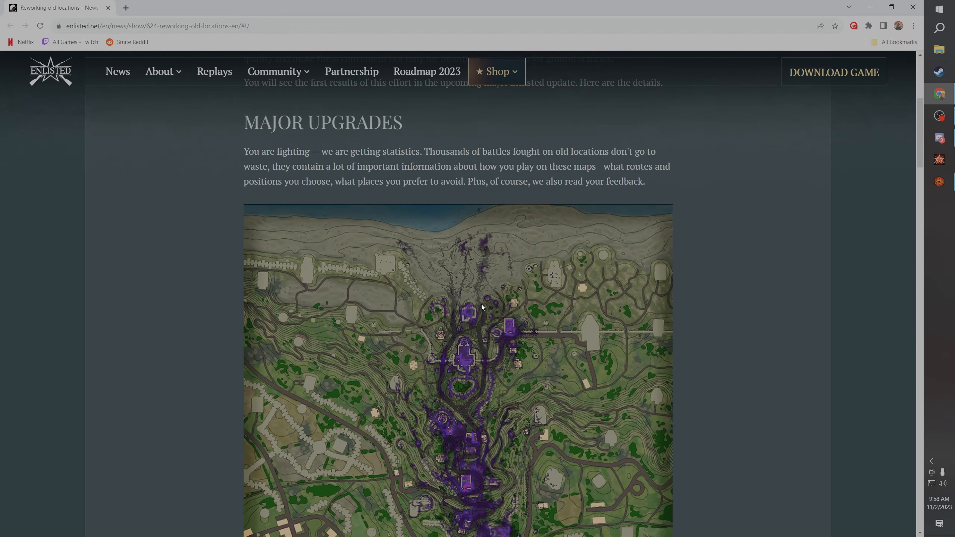
pyautogui.scroll(-3)
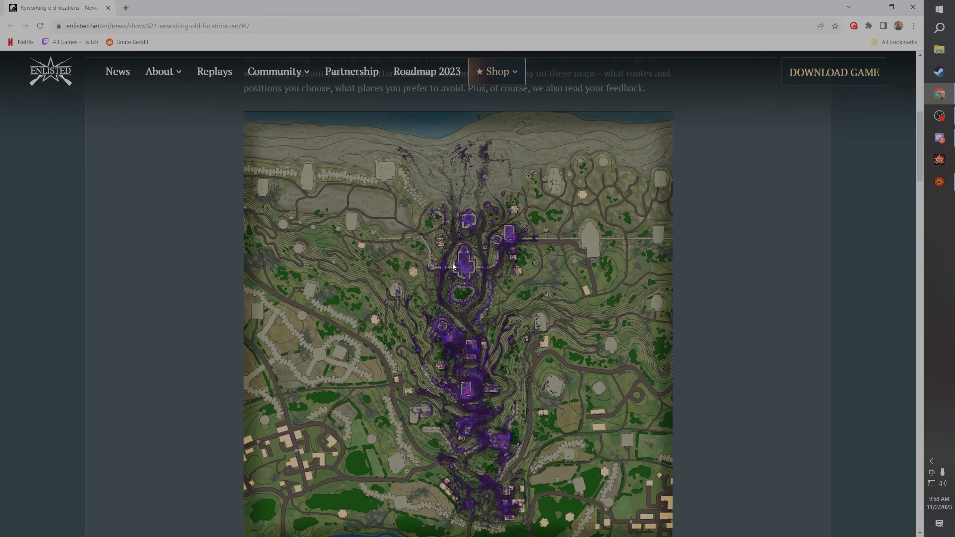
pyautogui.moveTo(515, 286)
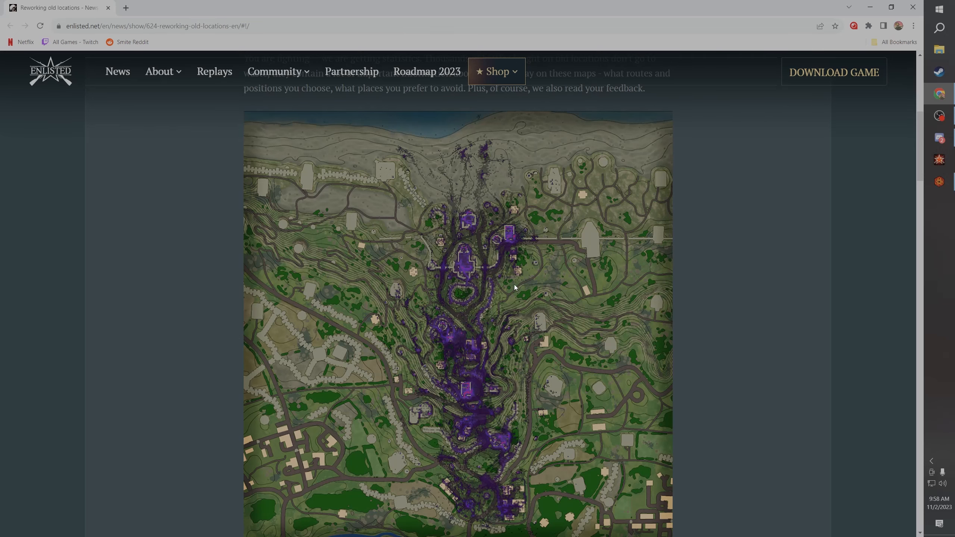
# Step: Scroll on to the D-Day section with its before/after beach comparison image
pyautogui.scroll(-3)
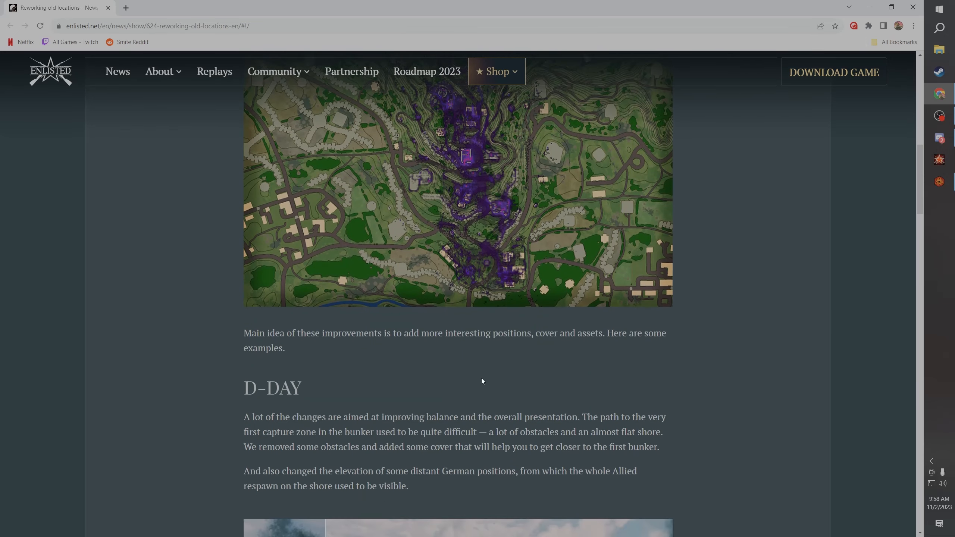
pyautogui.scroll(-3)
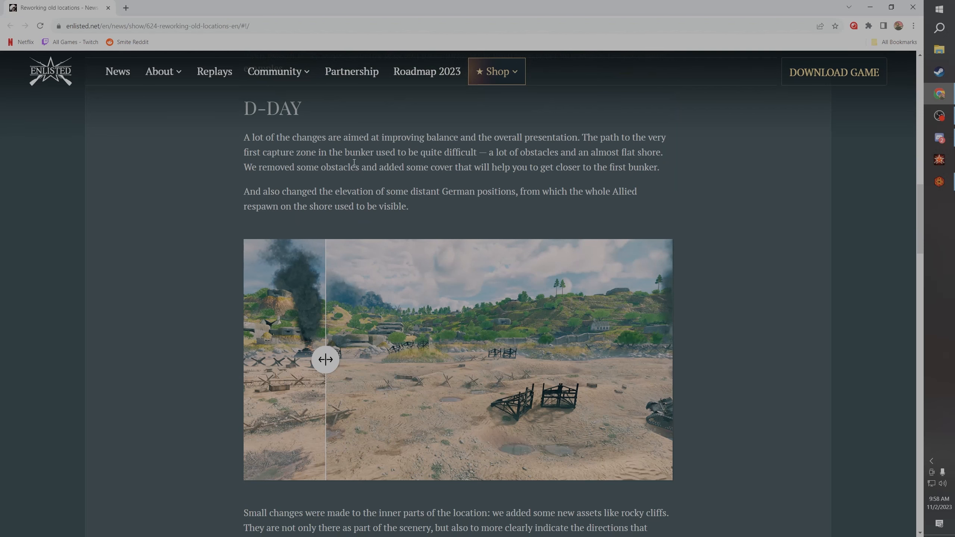
pyautogui.moveTo(344, 329)
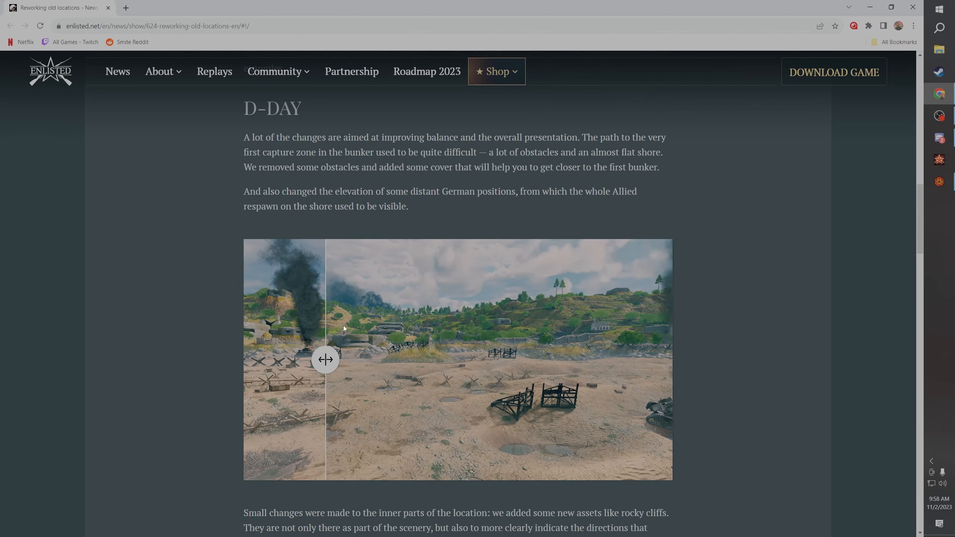
pyautogui.moveTo(391, 347)
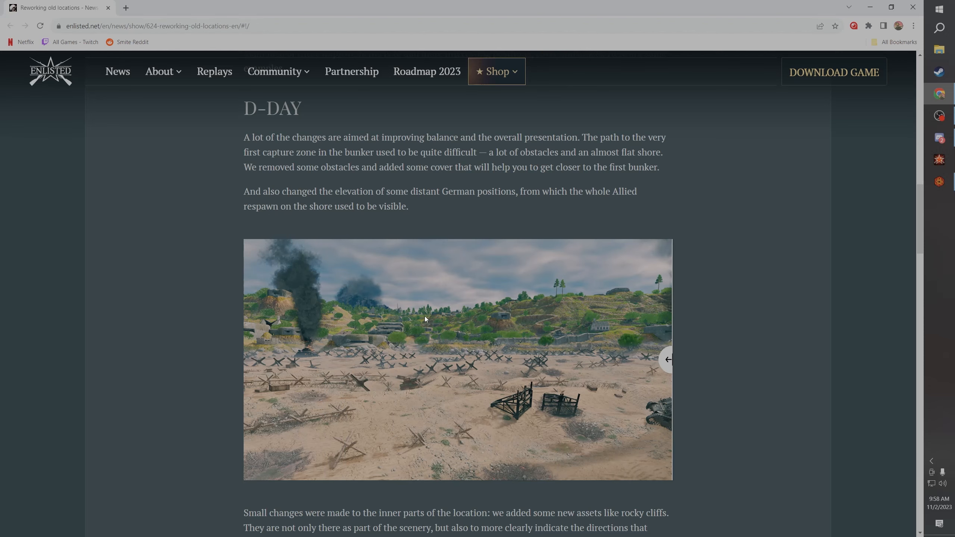
pyautogui.moveTo(491, 374)
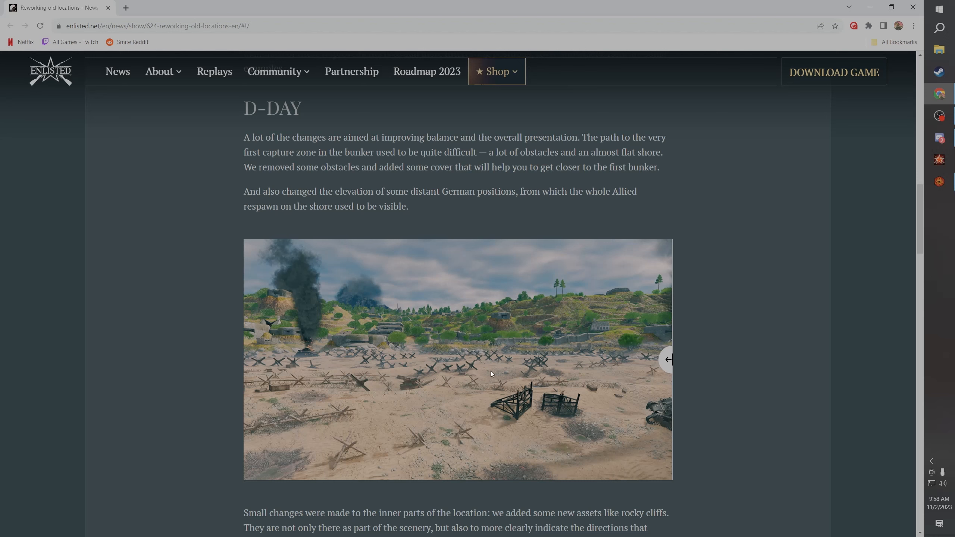
pyautogui.moveTo(357, 398)
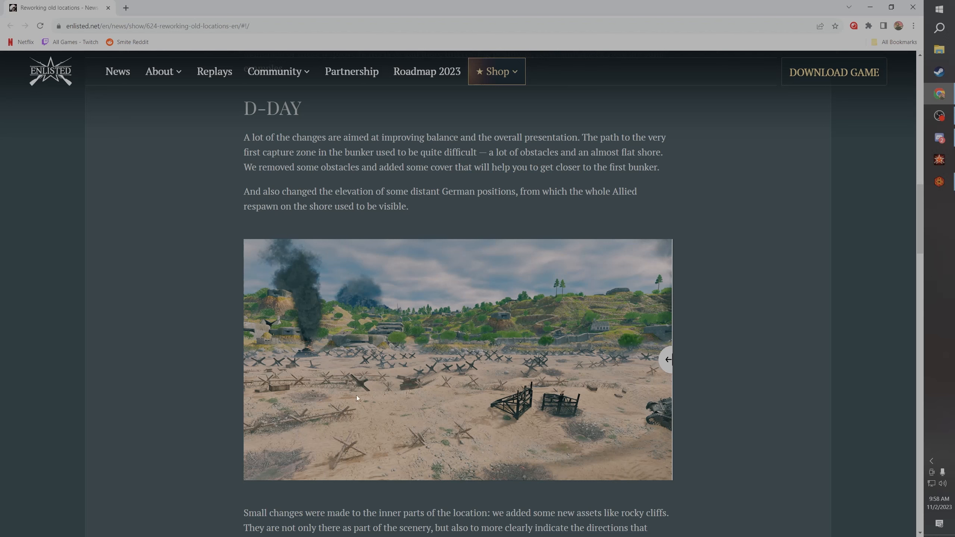
pyautogui.moveTo(525, 382)
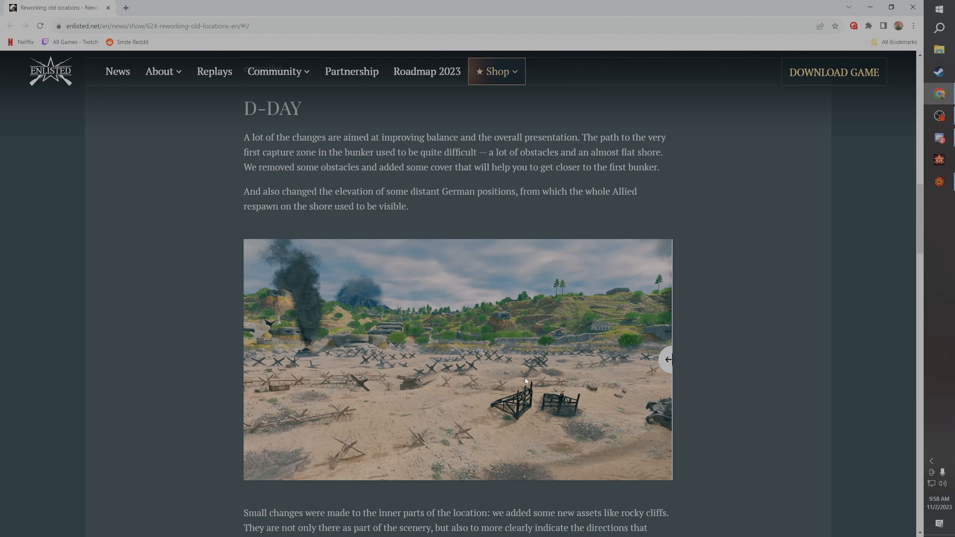
pyautogui.moveTo(522, 395)
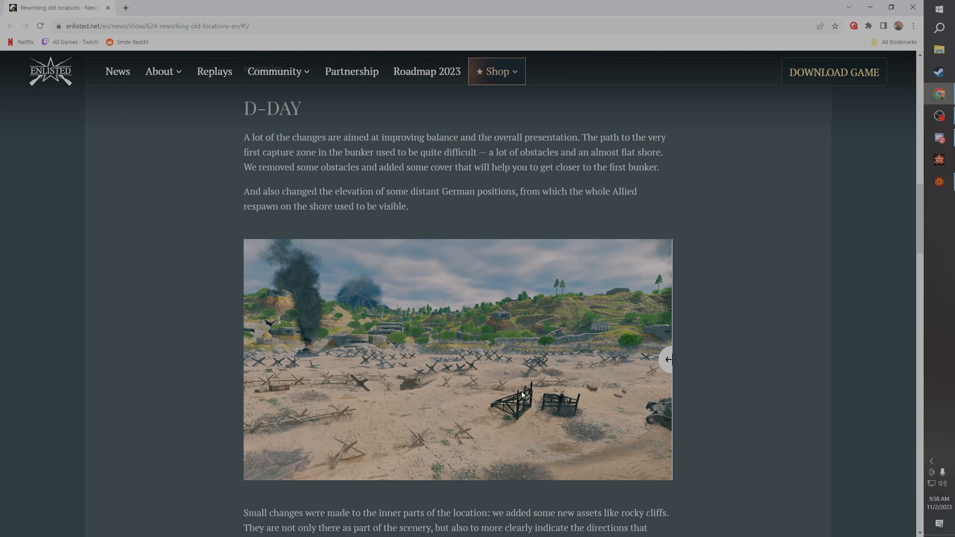
pyautogui.moveTo(493, 380)
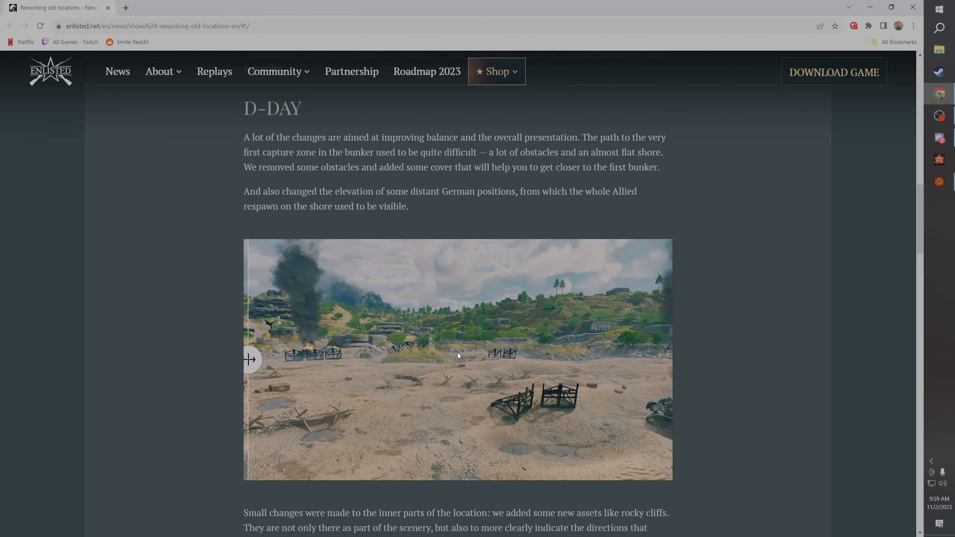
pyautogui.moveTo(433, 379)
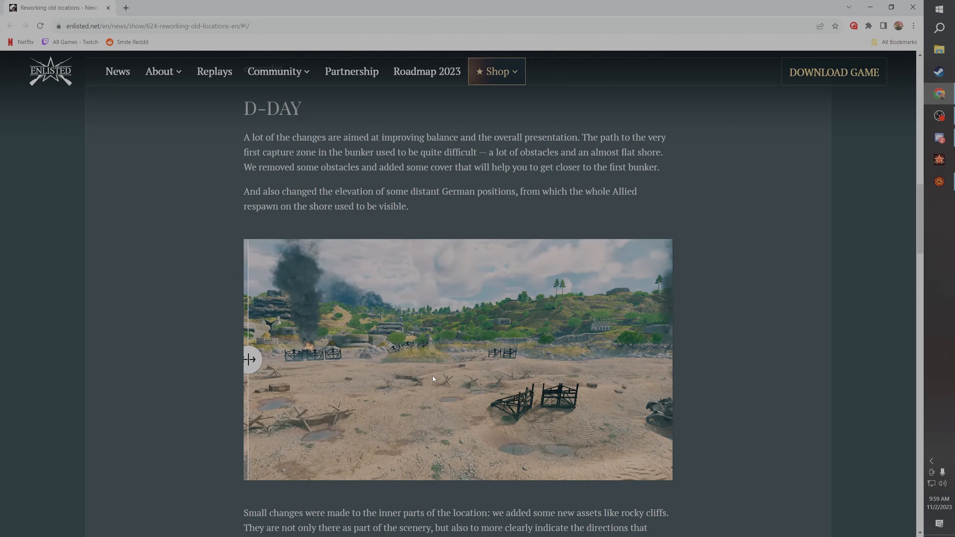
pyautogui.moveTo(413, 364)
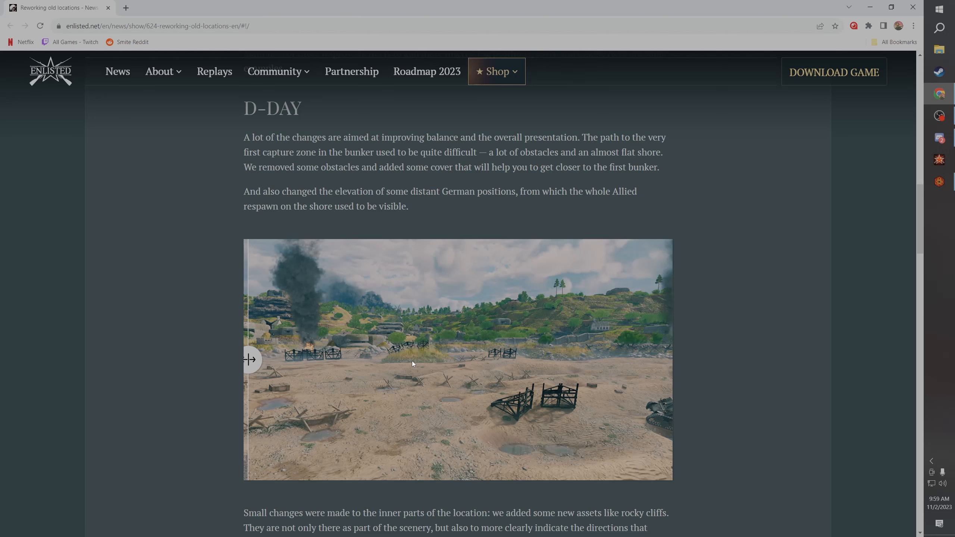
pyautogui.moveTo(521, 355)
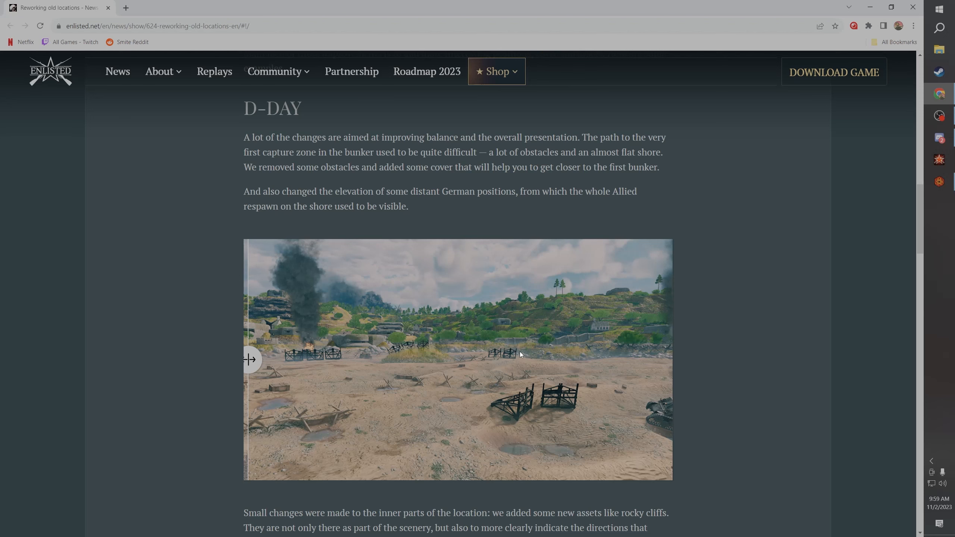
pyautogui.moveTo(427, 359)
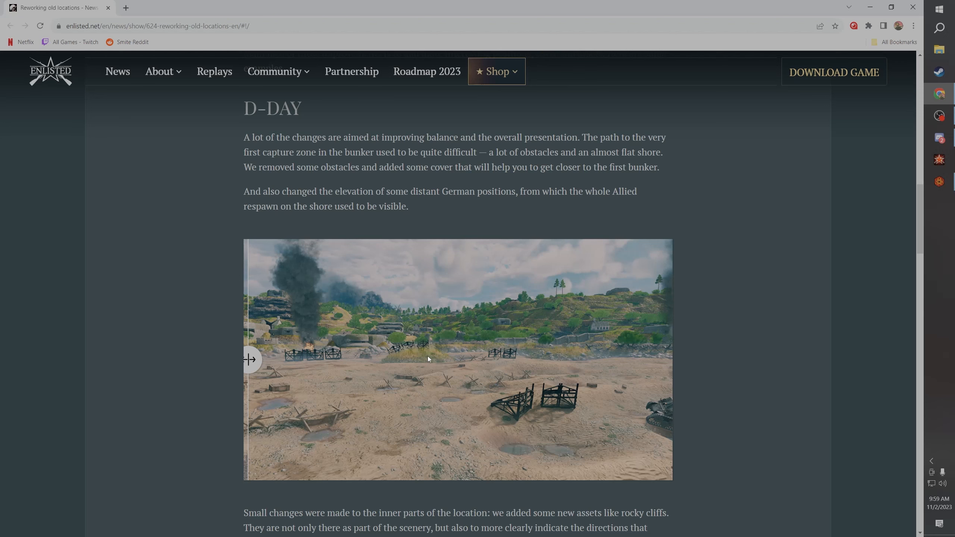
pyautogui.moveTo(250, 360)
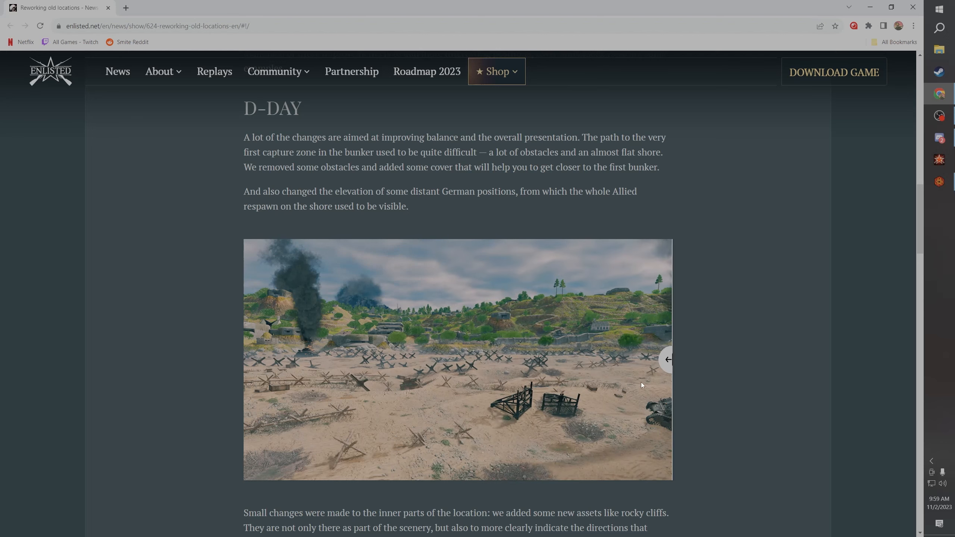
pyautogui.moveTo(668, 360)
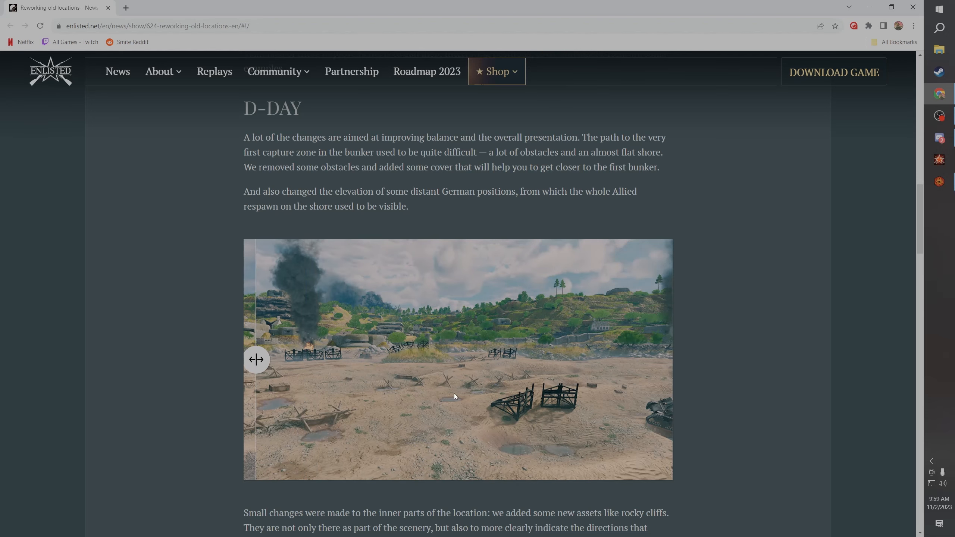
pyautogui.scroll(-3)
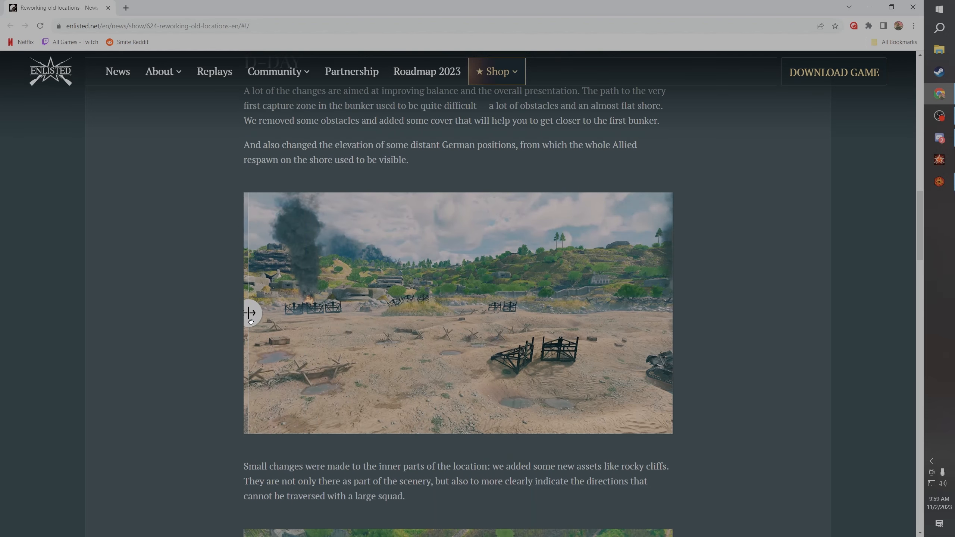
pyautogui.scroll(-3)
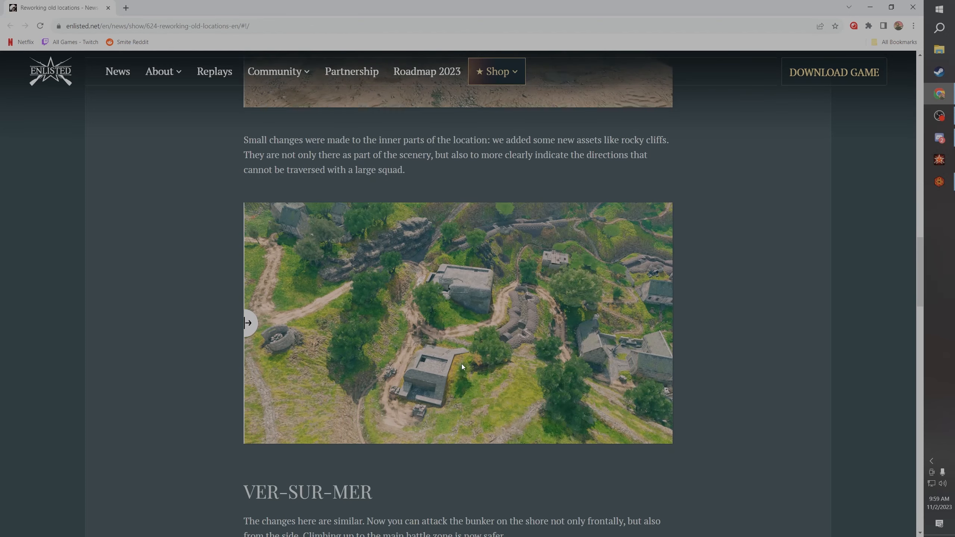
pyautogui.moveTo(561, 327)
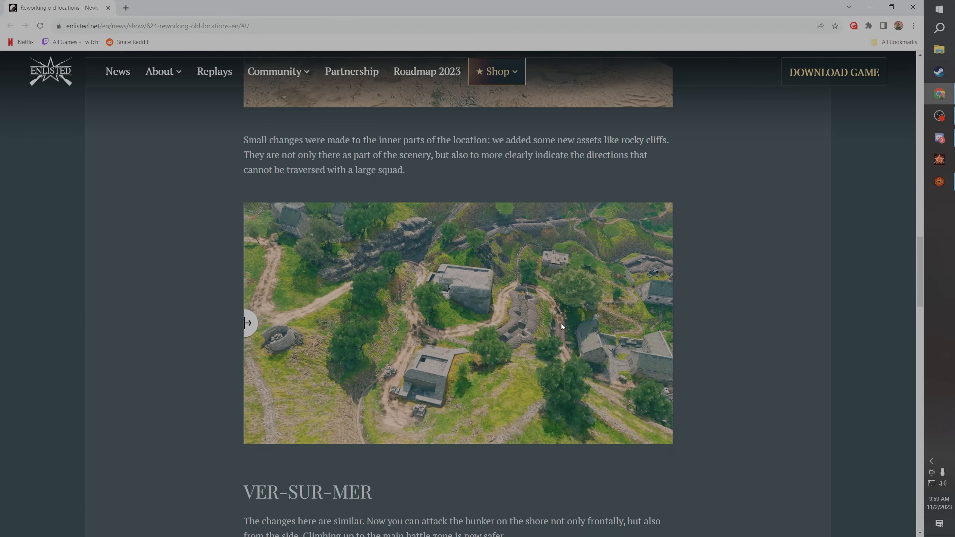
pyautogui.moveTo(383, 253)
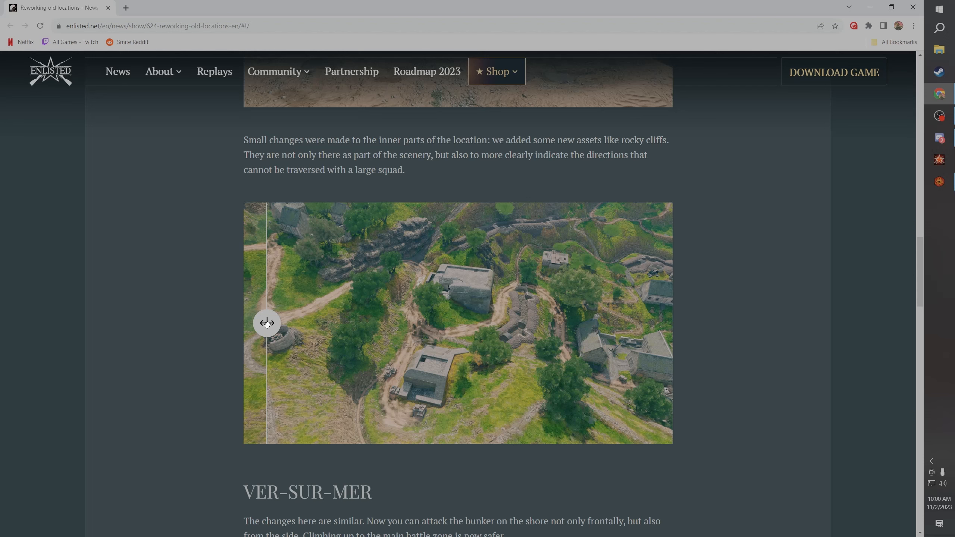
pyautogui.moveTo(372, 277)
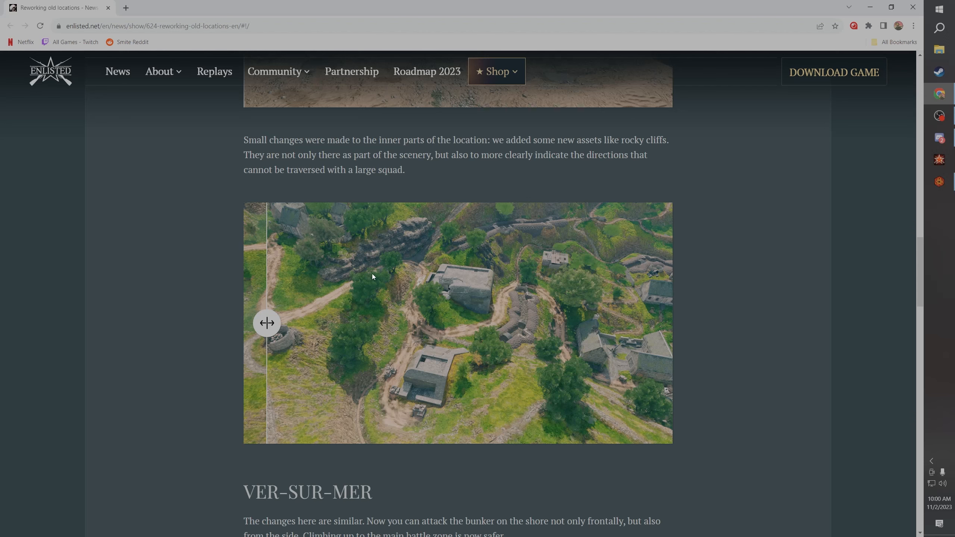
pyautogui.moveTo(274, 323)
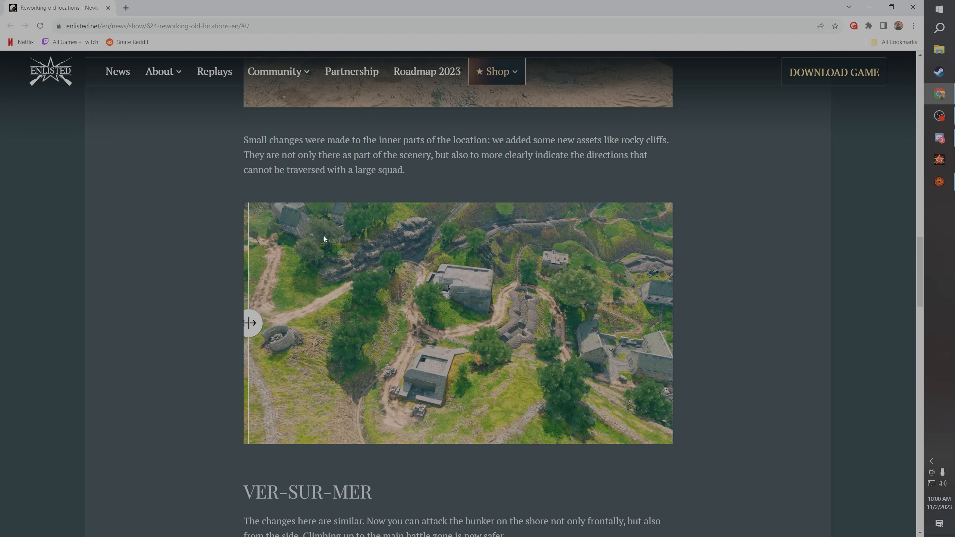
pyautogui.moveTo(311, 234)
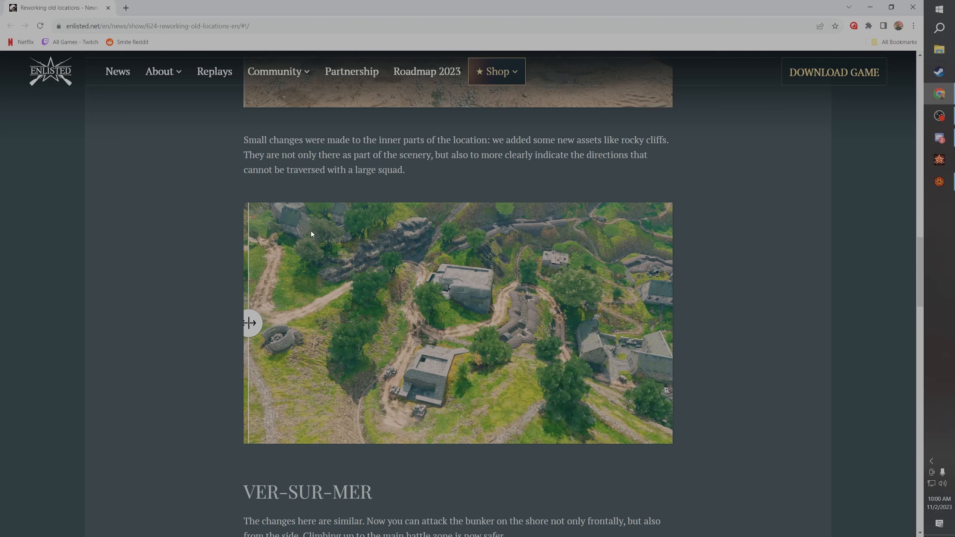
pyautogui.moveTo(357, 267)
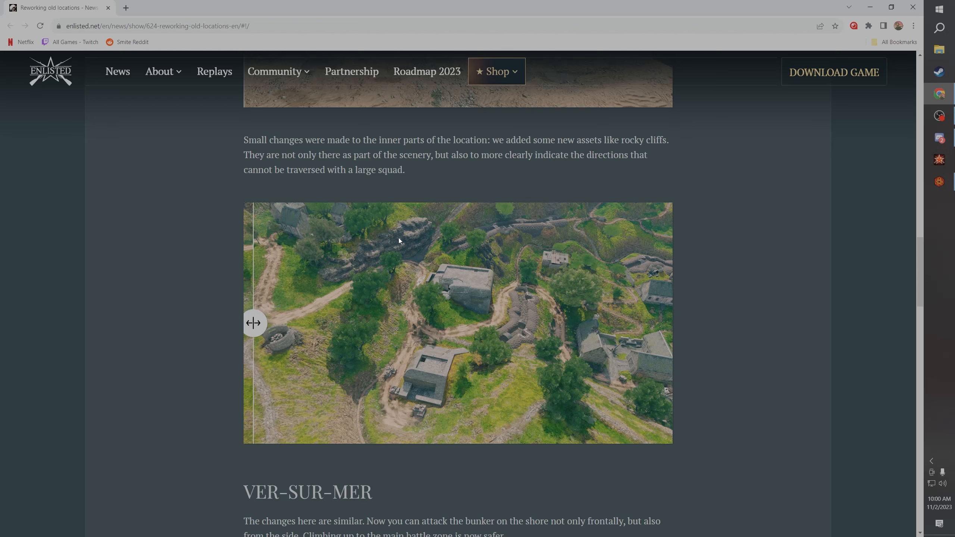
pyautogui.moveTo(415, 270)
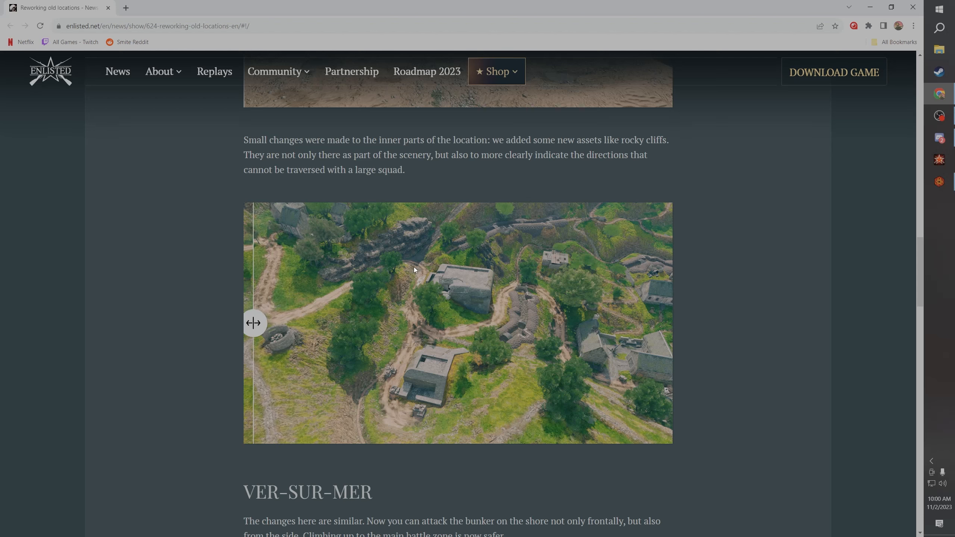
pyautogui.moveTo(405, 265)
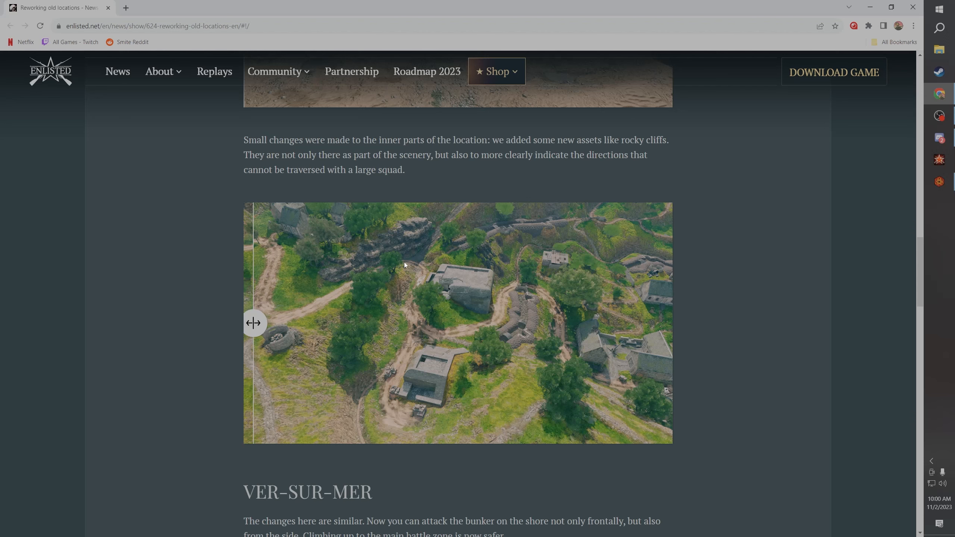
pyautogui.moveTo(323, 263)
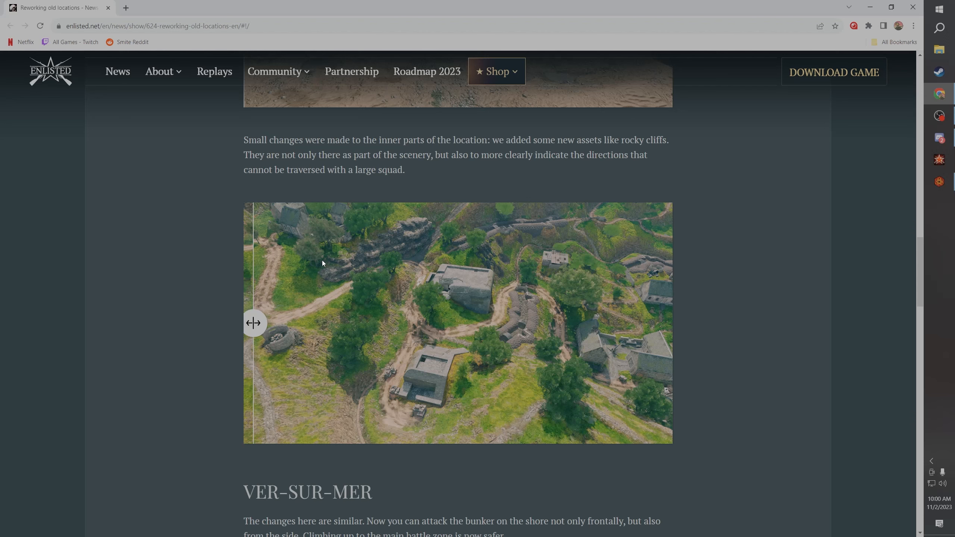
pyautogui.moveTo(376, 256)
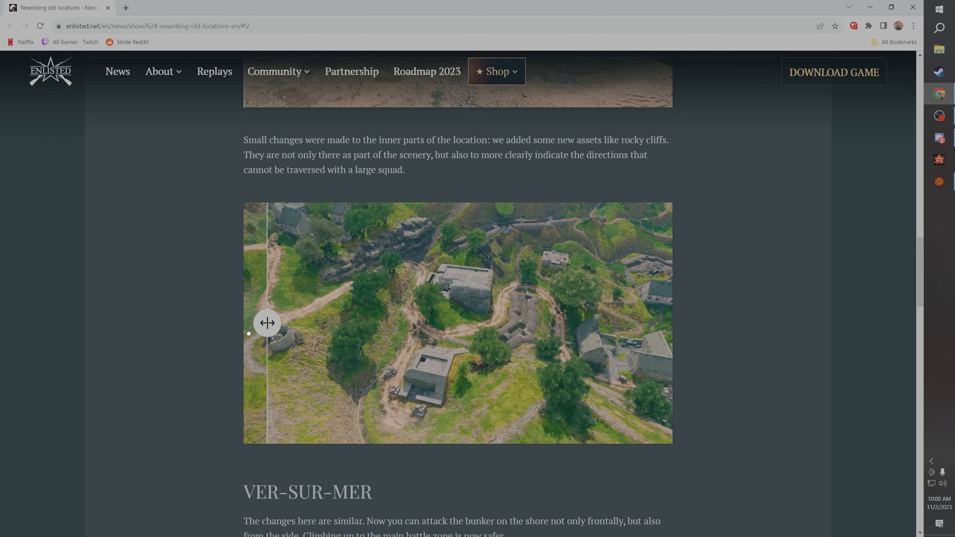
# Step: Scroll down to the Ver-sur-Mer beach image and its coast rework paragraph
pyautogui.scroll(-3)
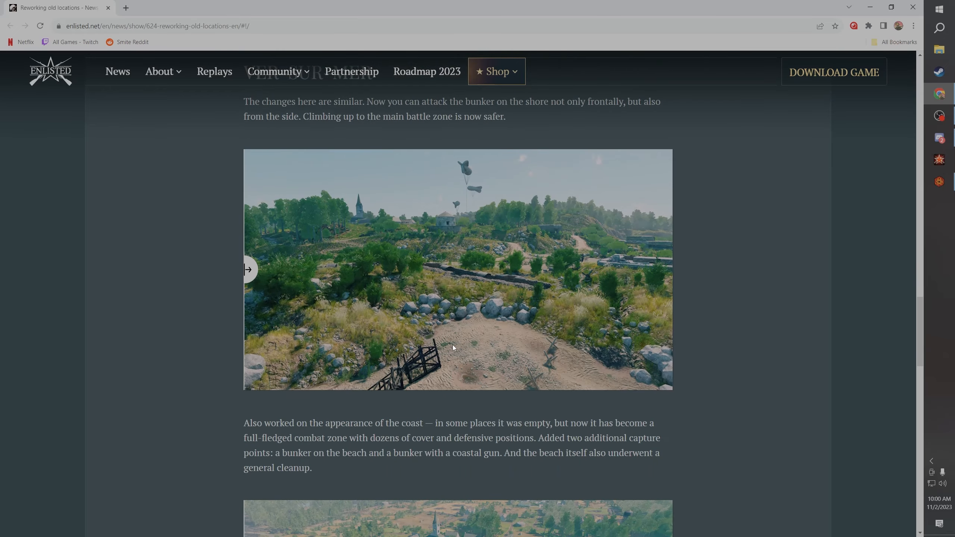
pyautogui.moveTo(535, 305)
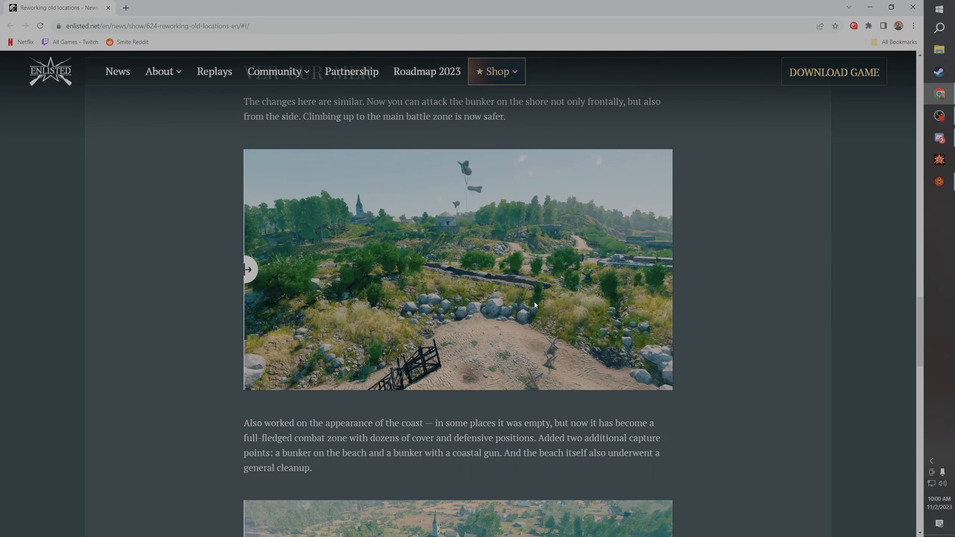
pyautogui.moveTo(579, 197)
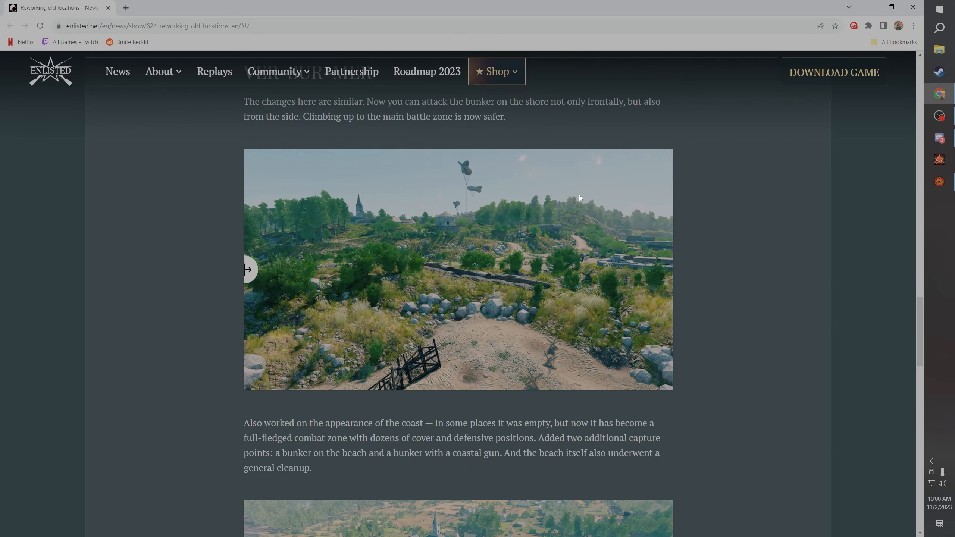
pyautogui.moveTo(453, 262)
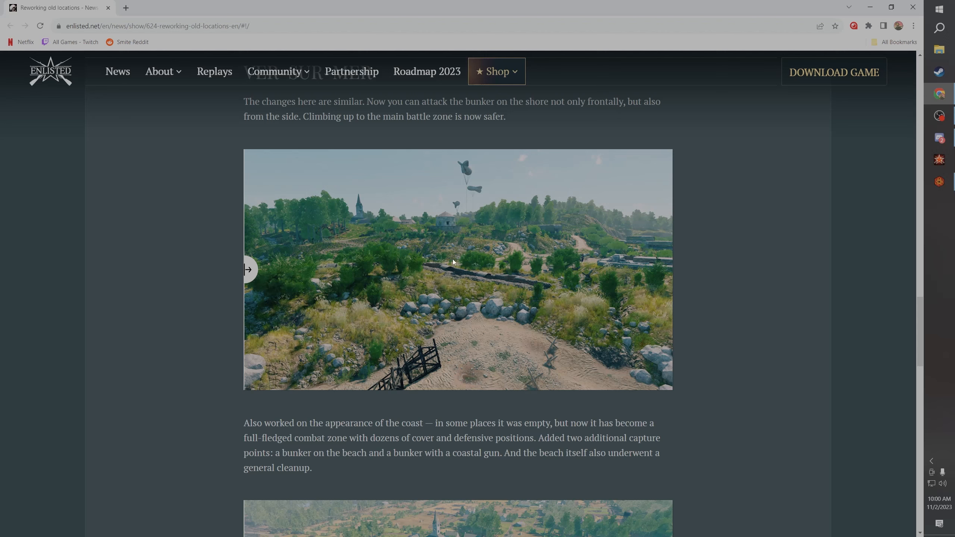
pyautogui.moveTo(467, 252)
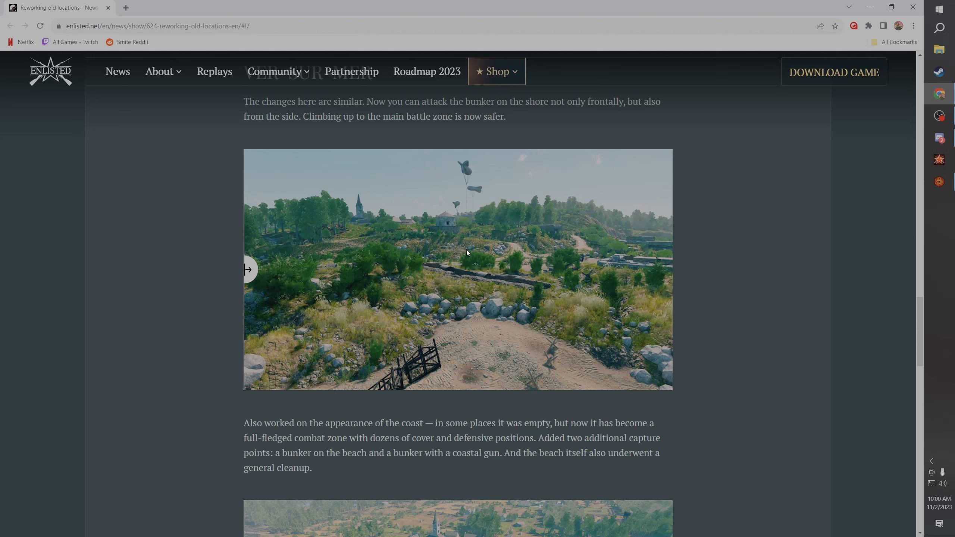
pyautogui.moveTo(460, 211)
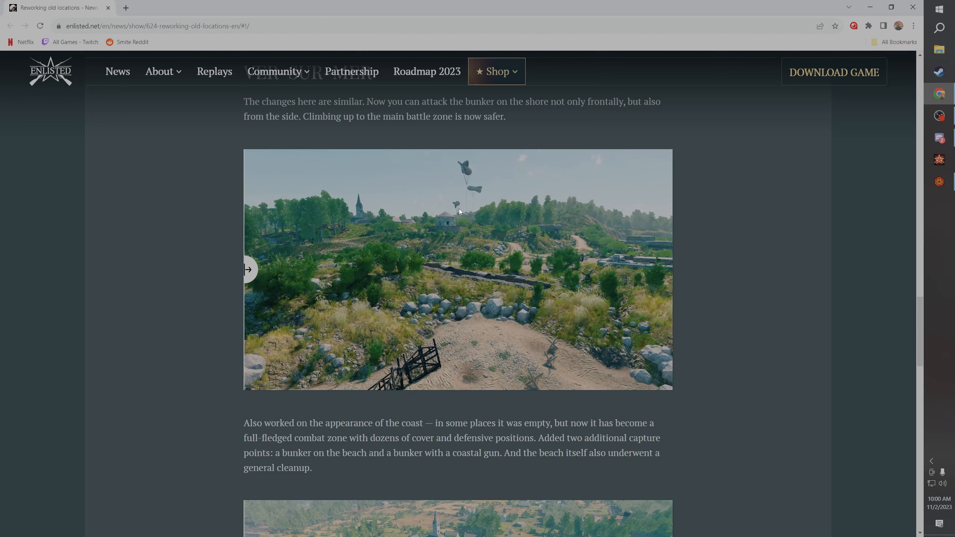
pyautogui.moveTo(446, 205)
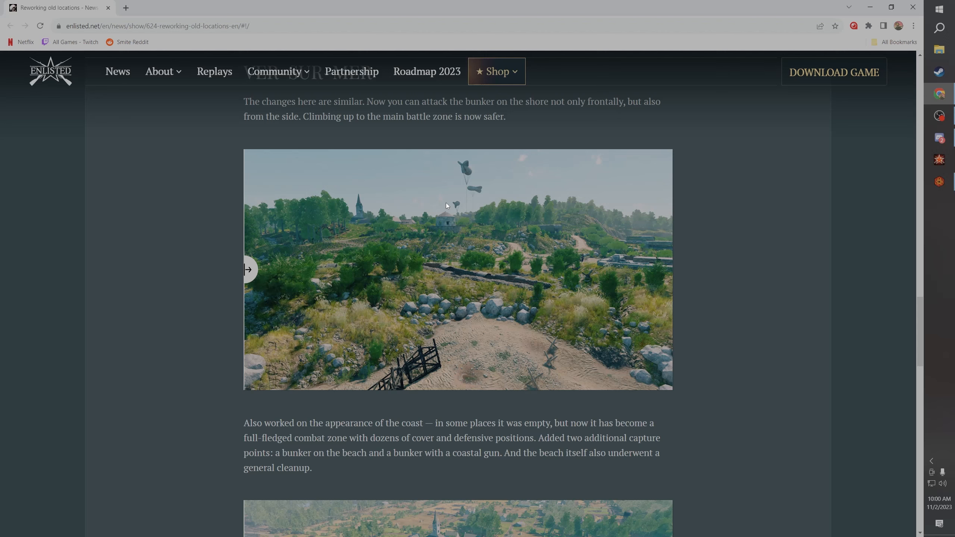
pyautogui.moveTo(486, 346)
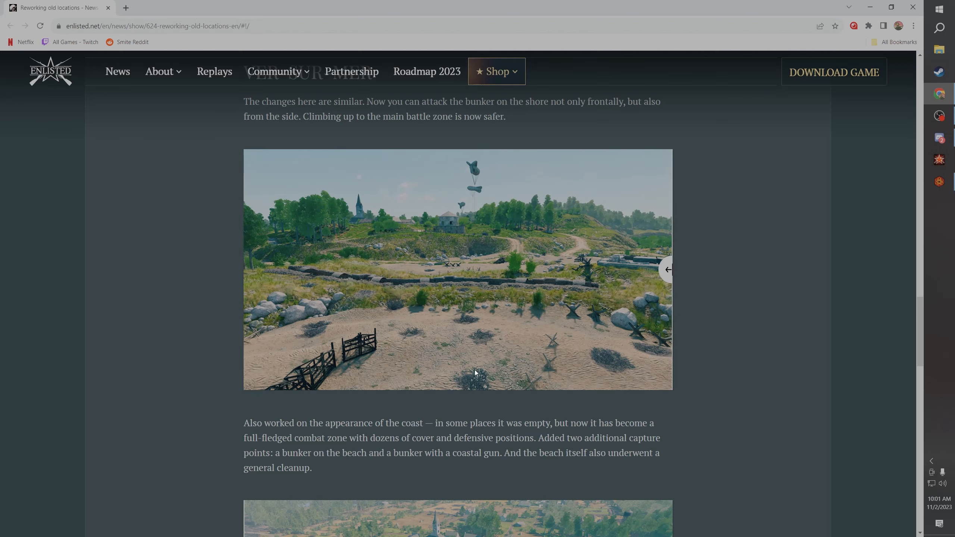
pyautogui.moveTo(491, 327)
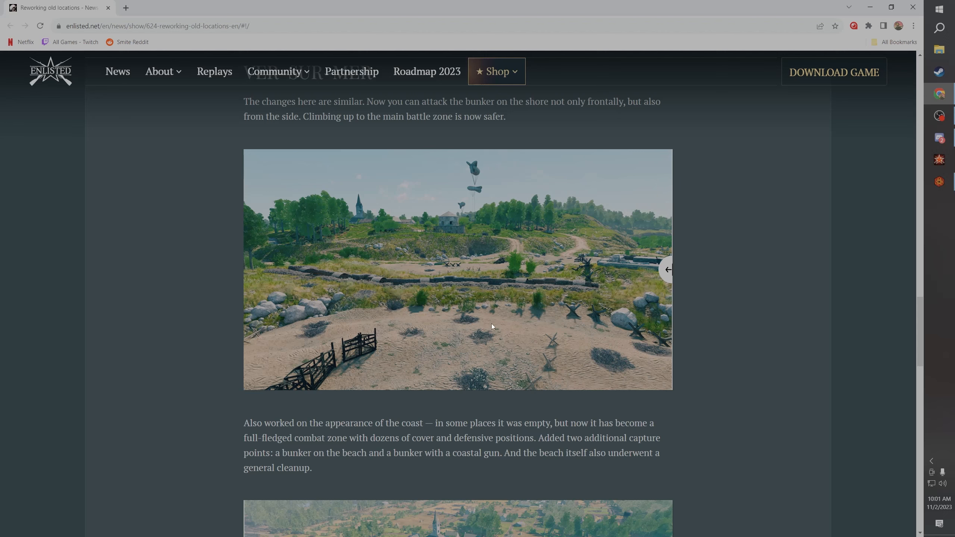
pyautogui.moveTo(453, 285)
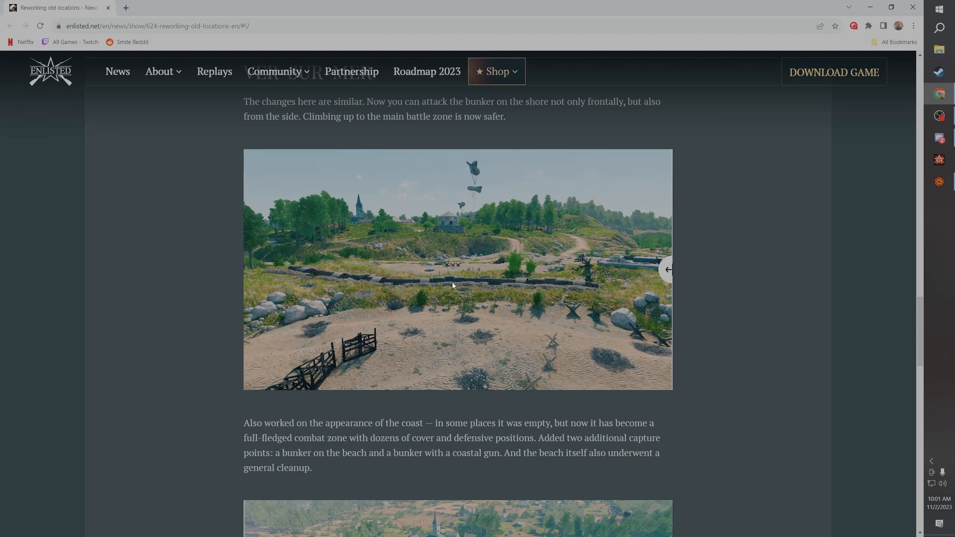
pyautogui.moveTo(437, 320)
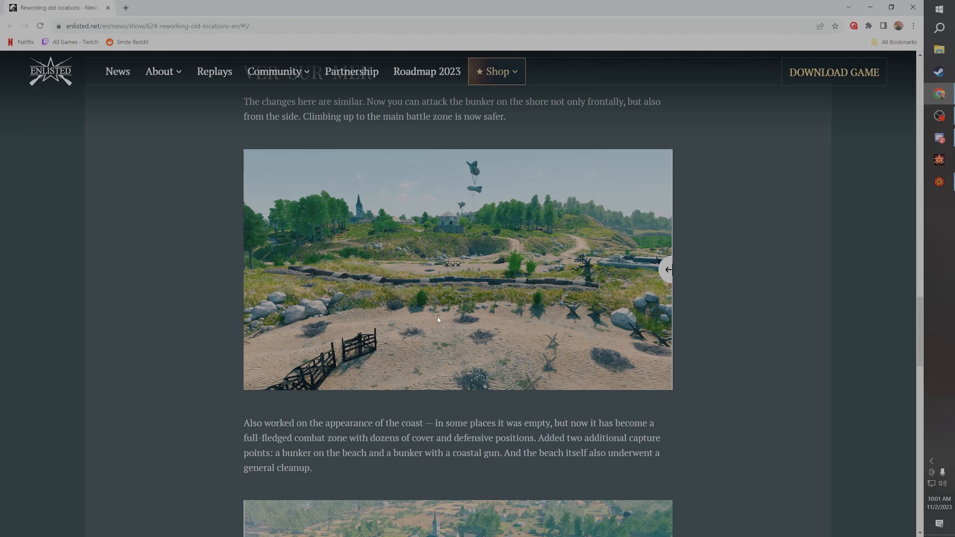
pyautogui.moveTo(475, 380)
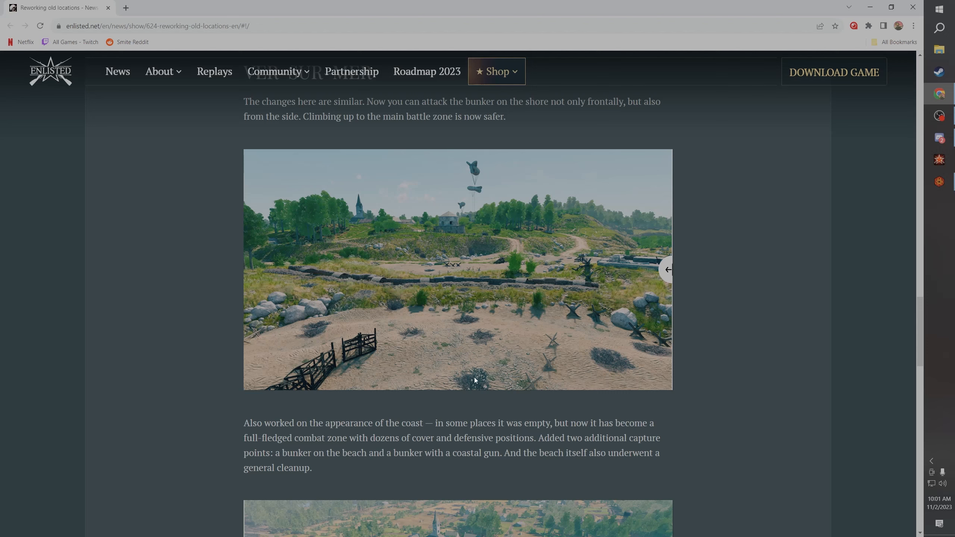
pyautogui.moveTo(487, 329)
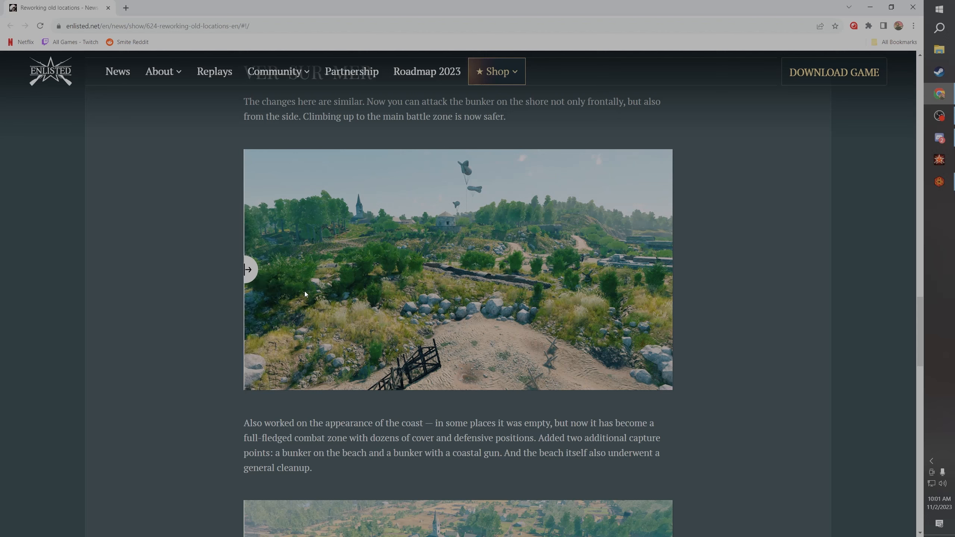
pyautogui.moveTo(385, 360)
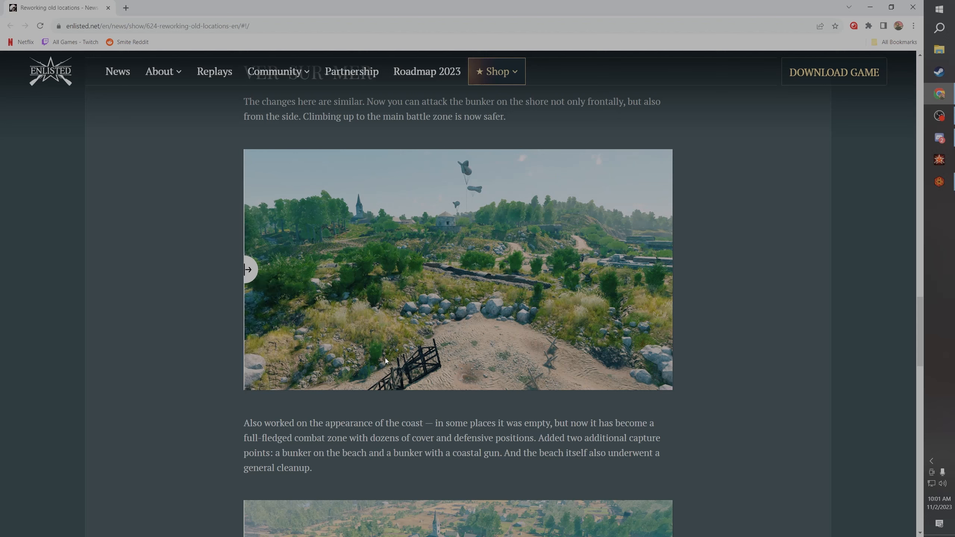
pyautogui.moveTo(321, 270)
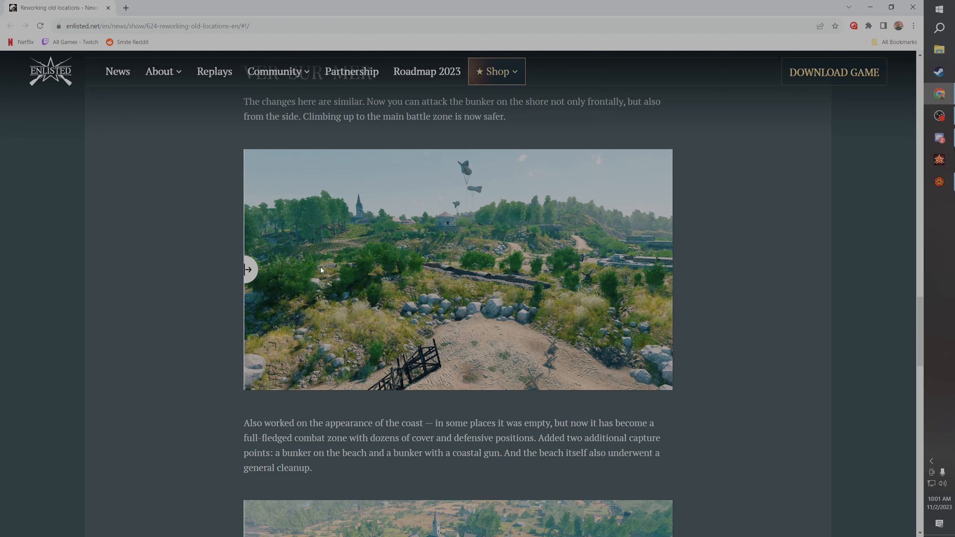
pyautogui.moveTo(452, 267)
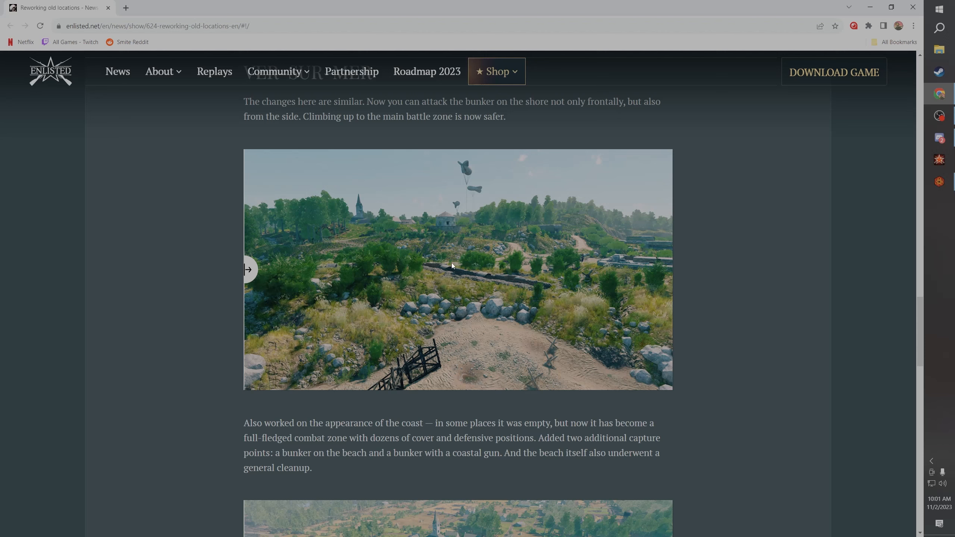
pyautogui.moveTo(542, 350)
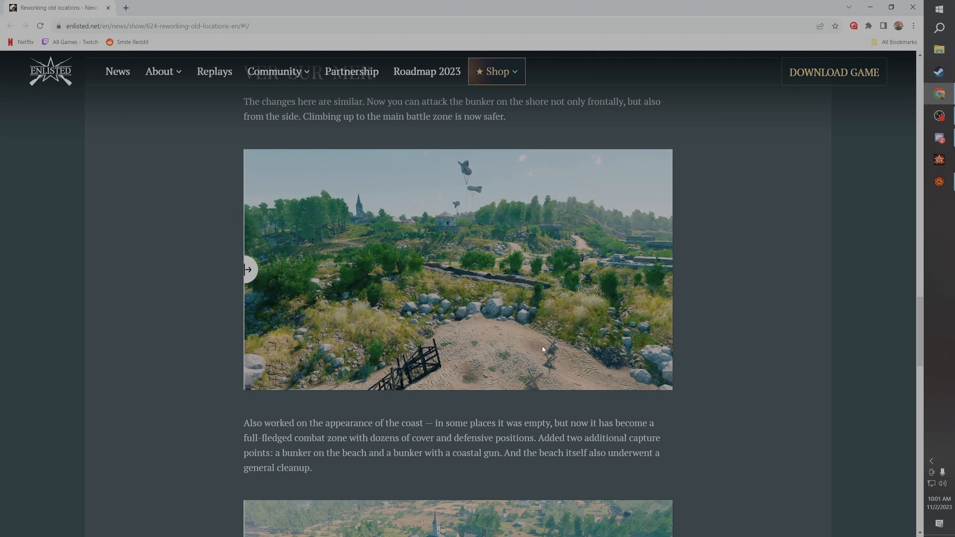
# Step: View both the sparse and vegetated versions of the Ver-sur-Mer shore bunker screenshot
pyautogui.scroll(3)
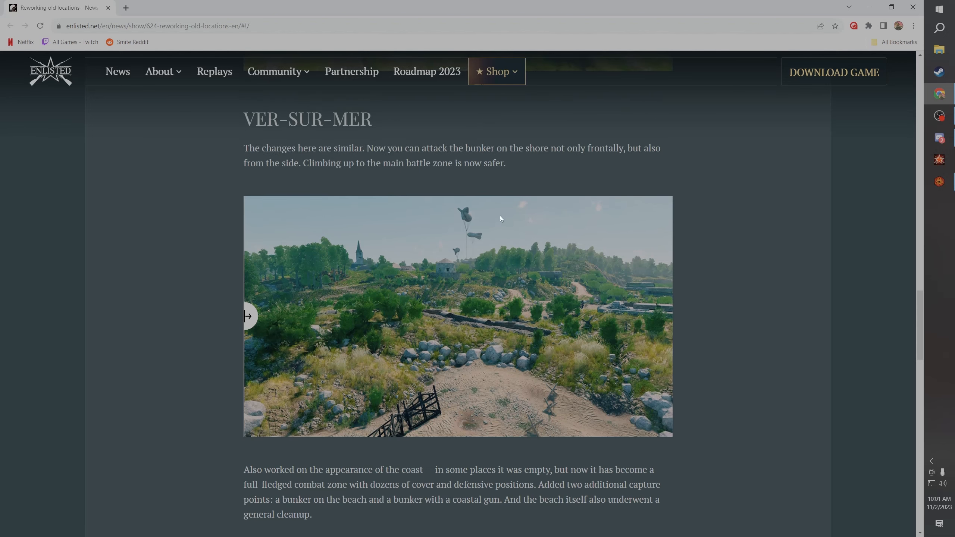
pyautogui.scroll(-3)
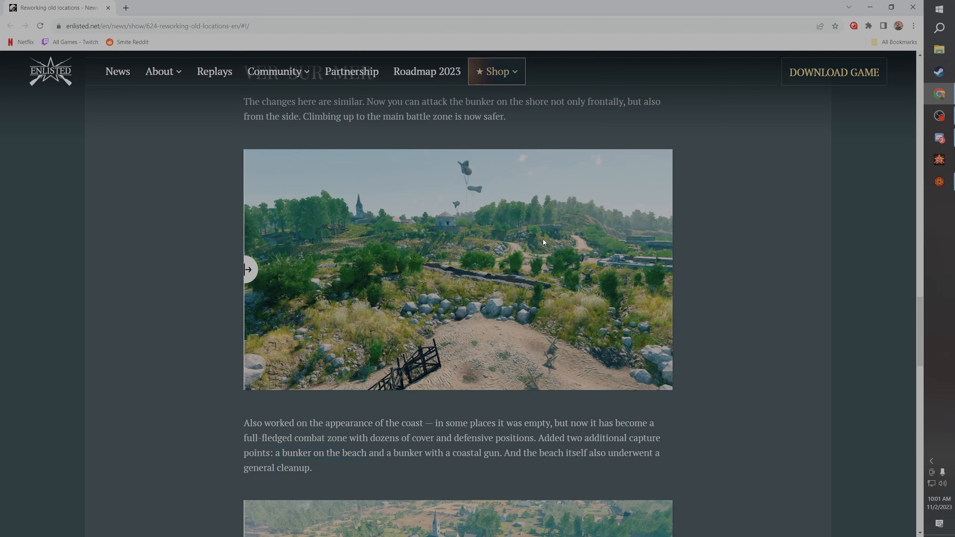
pyautogui.moveTo(286, 270)
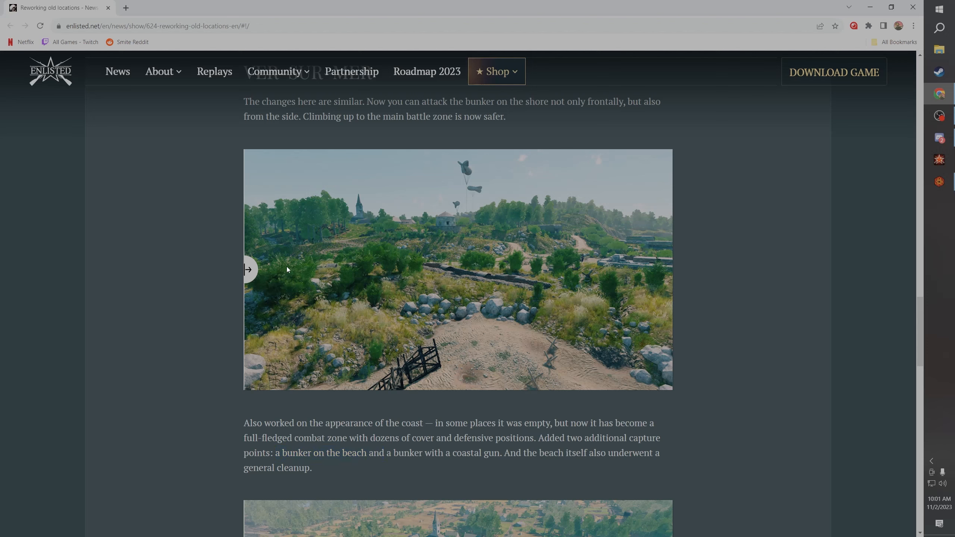
pyautogui.moveTo(220, 284)
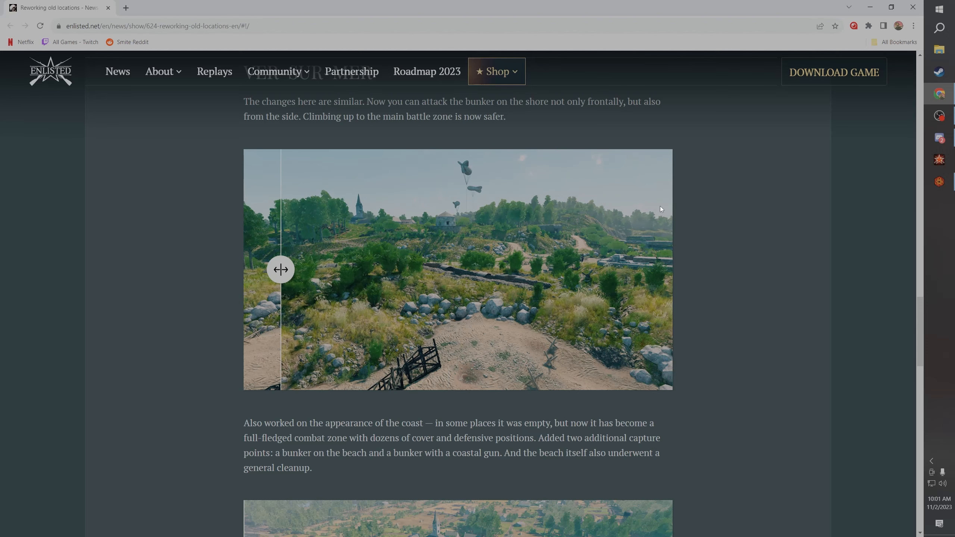
pyautogui.moveTo(661, 230)
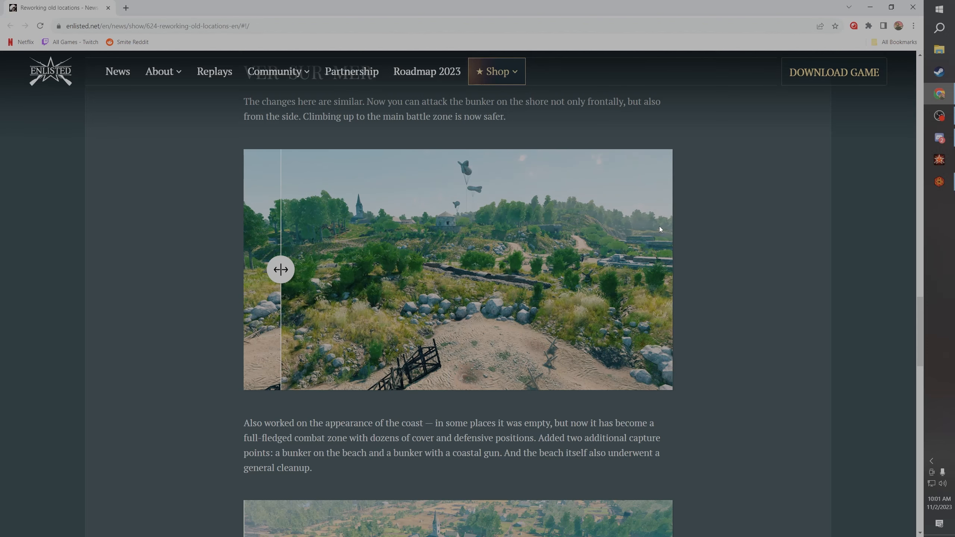
pyautogui.moveTo(636, 232)
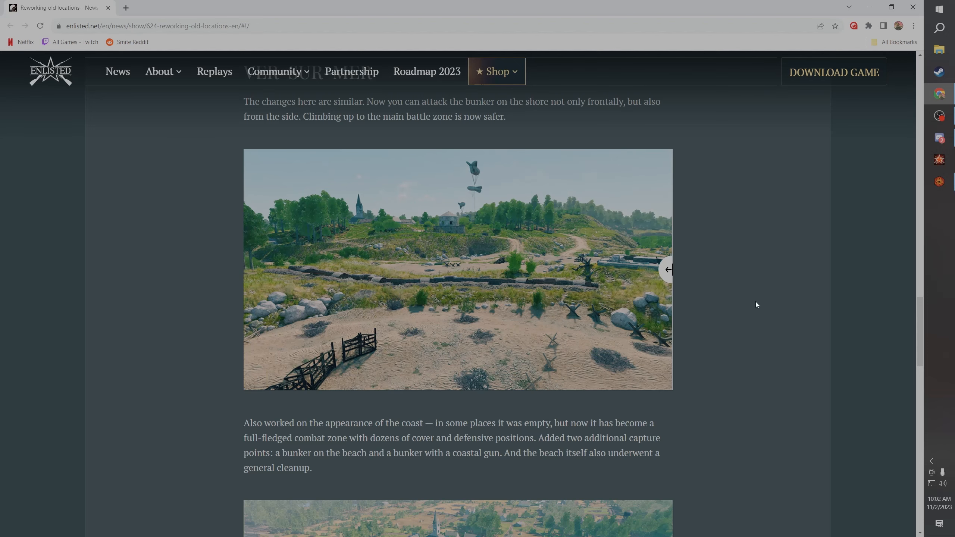
pyautogui.moveTo(725, 305)
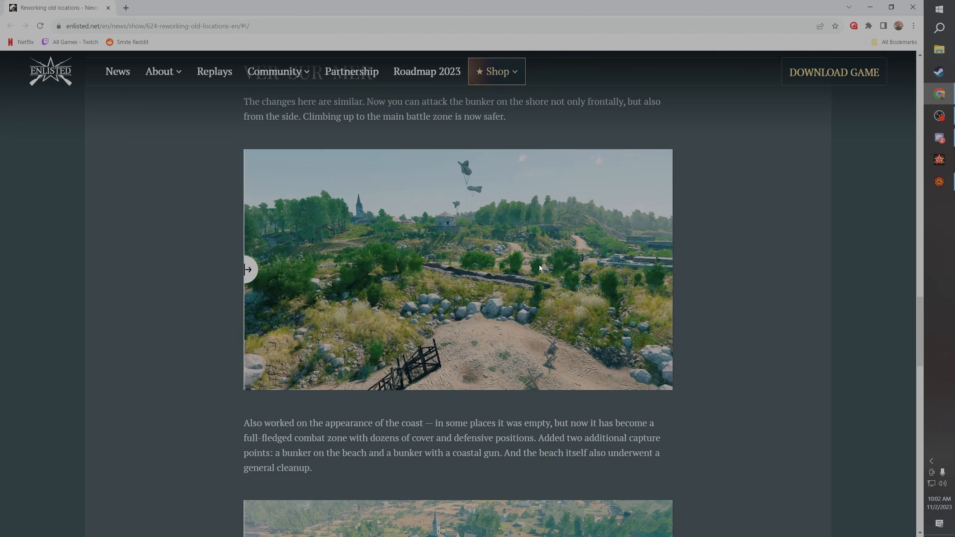
pyautogui.moveTo(612, 281)
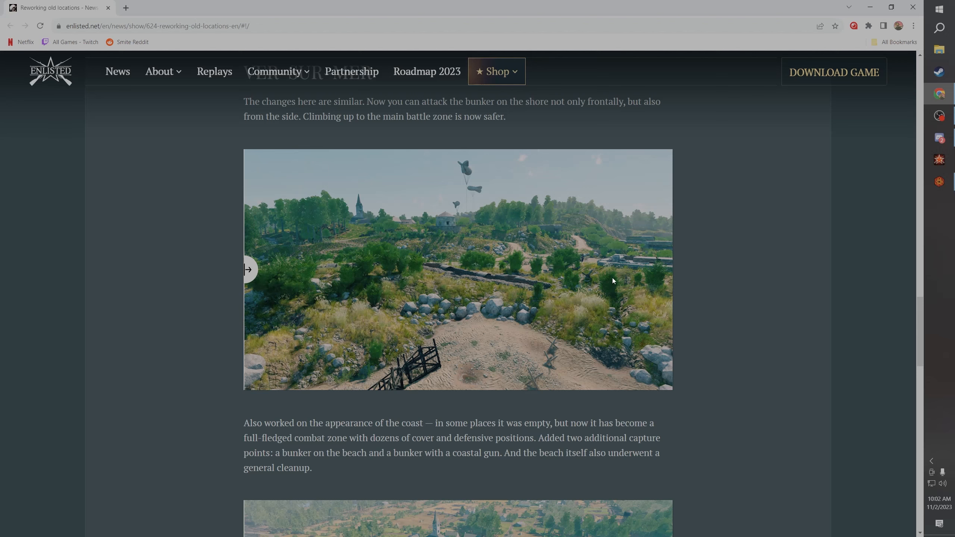
pyautogui.moveTo(287, 277)
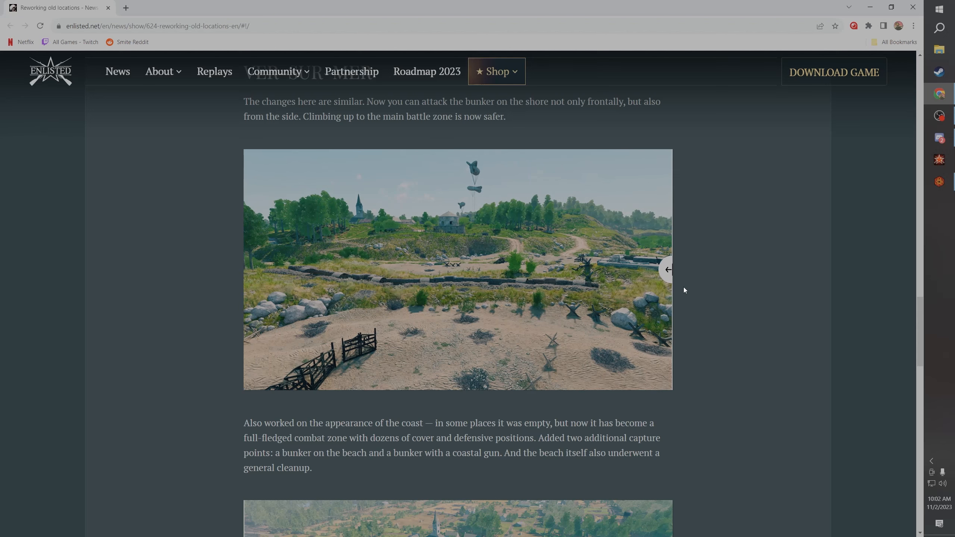
pyautogui.click(669, 270)
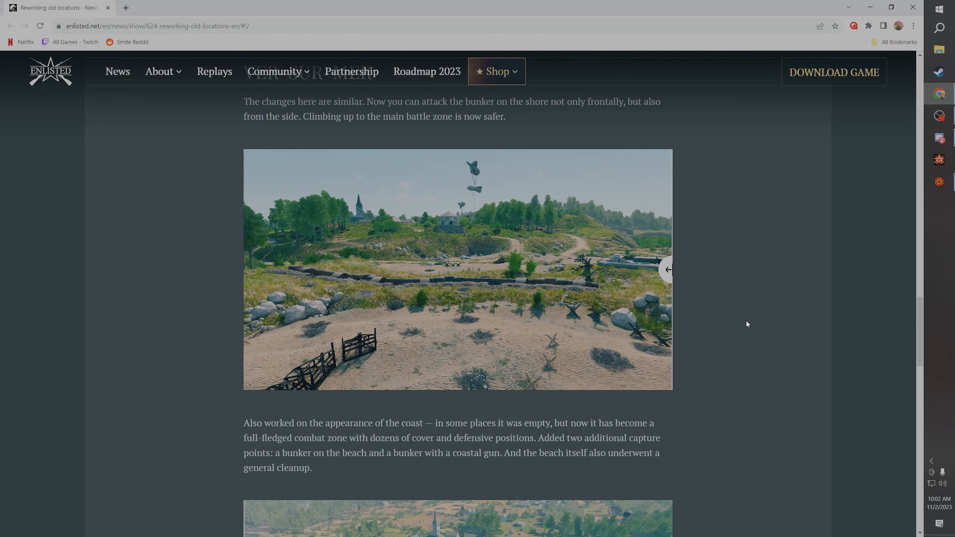
pyautogui.click(668, 269)
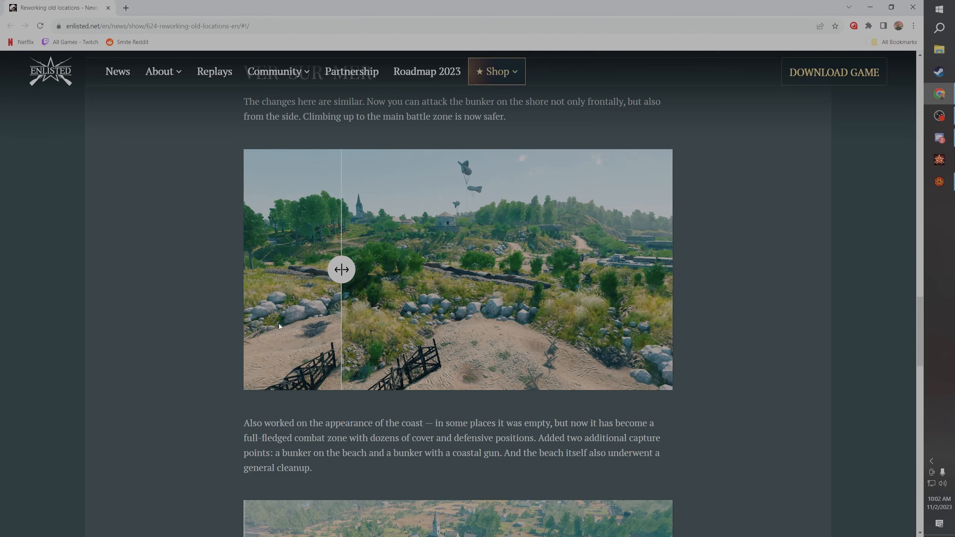
# Step: Scroll down to the aerial village before/after image below the coast paragraph
pyautogui.scroll(-3)
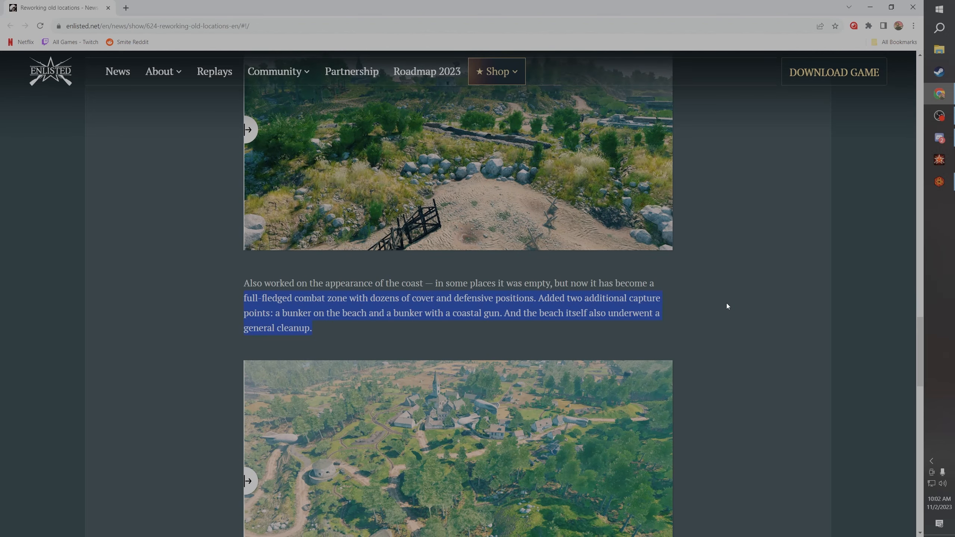
pyautogui.scroll(-3)
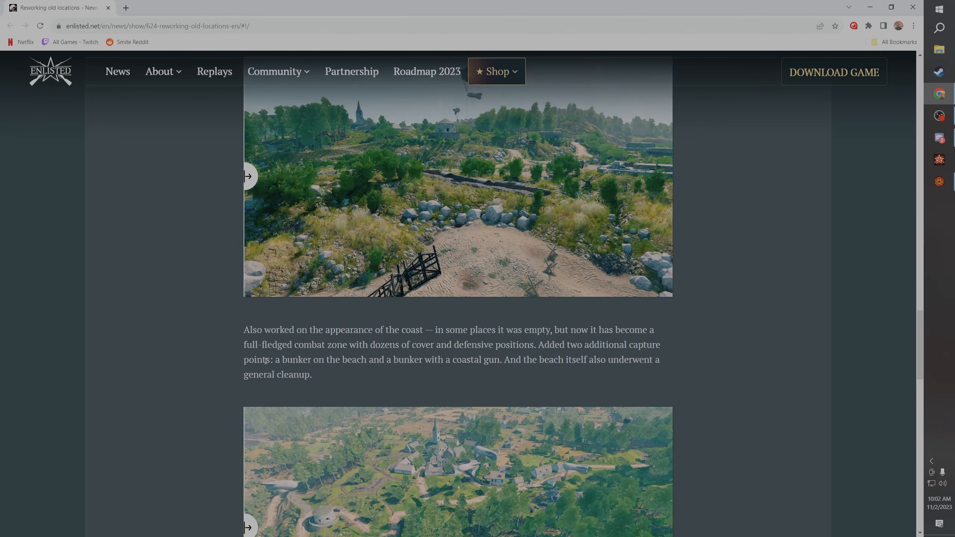
pyautogui.scroll(-3)
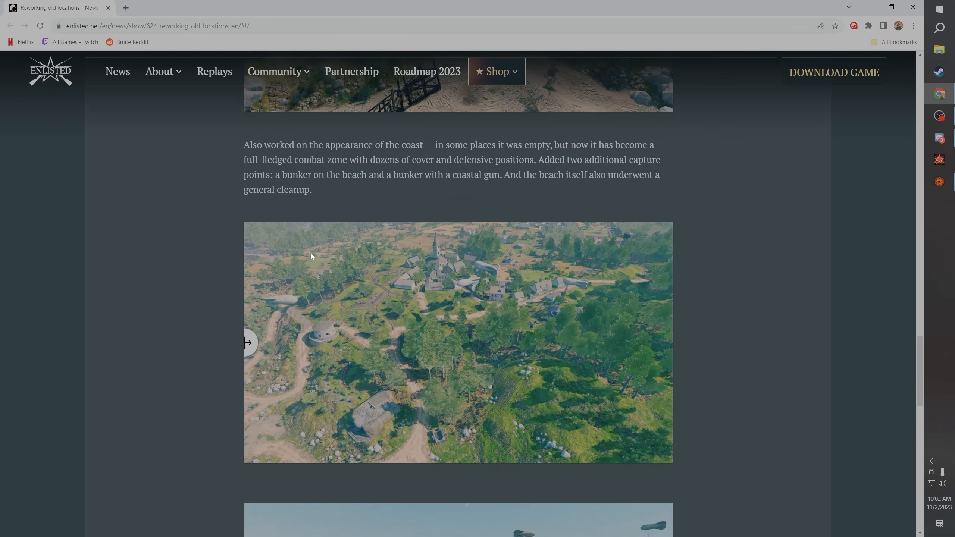
pyautogui.scroll(-3)
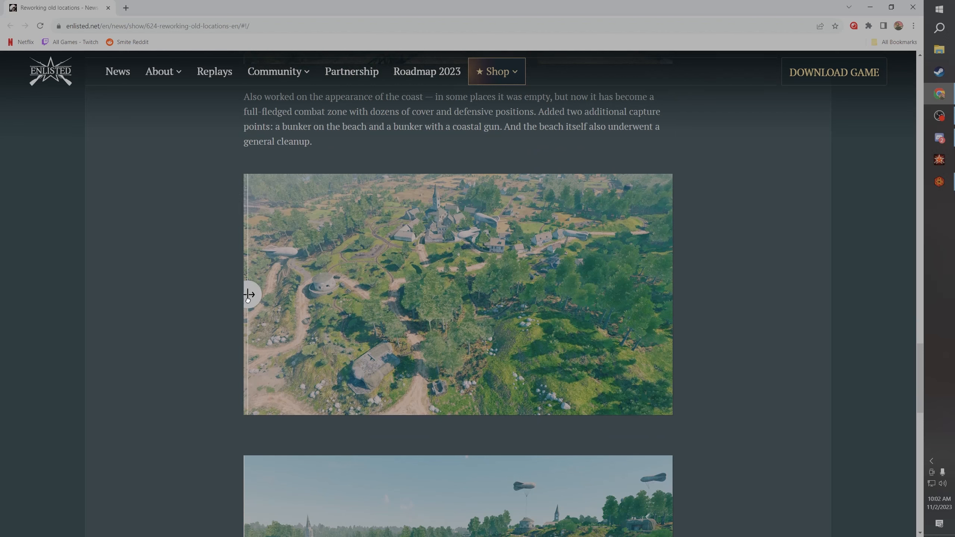
pyautogui.moveTo(373, 357)
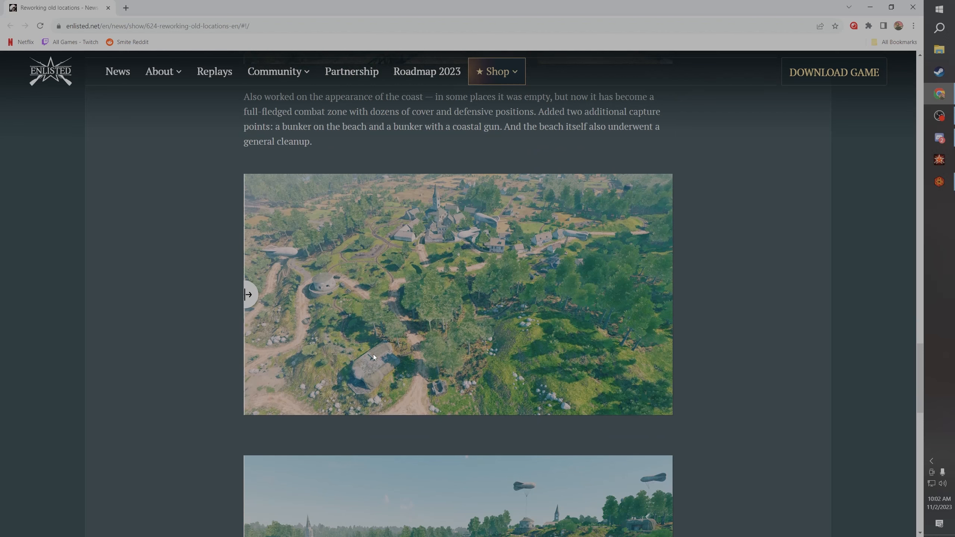
pyautogui.moveTo(295, 302)
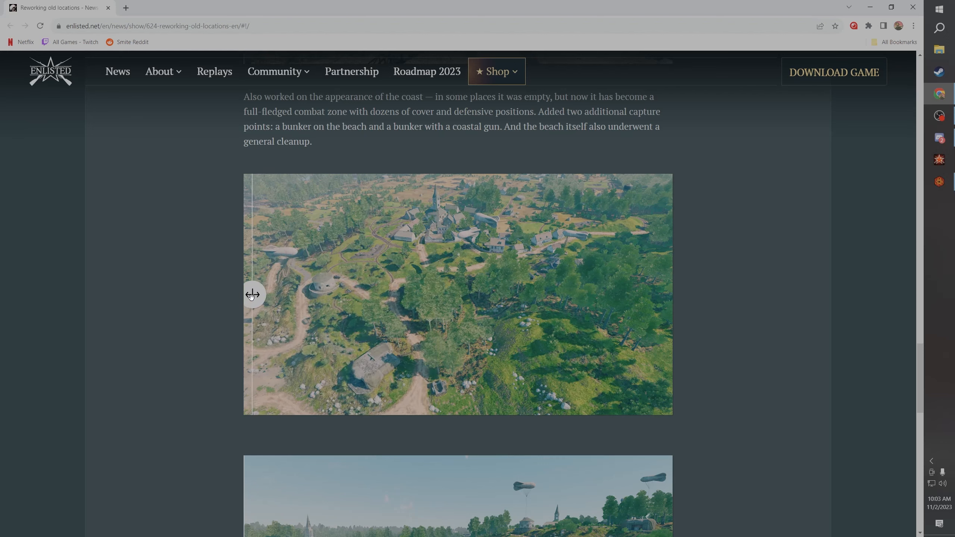
pyautogui.moveTo(293, 320)
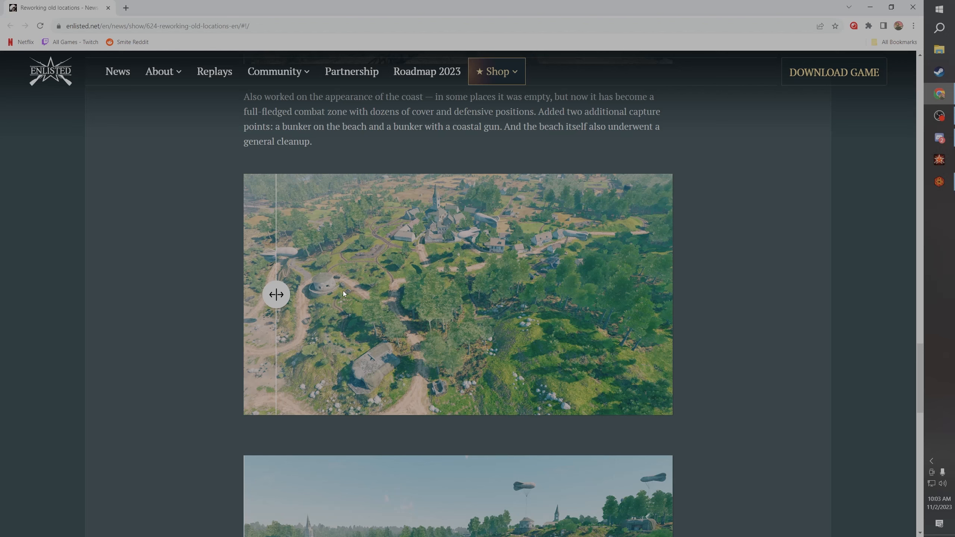
pyautogui.moveTo(377, 353)
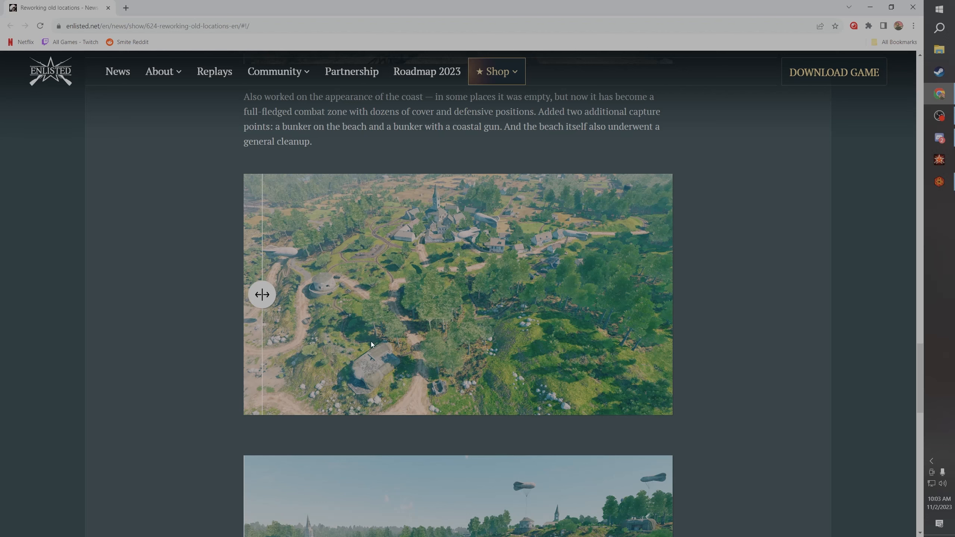
pyautogui.moveTo(328, 293)
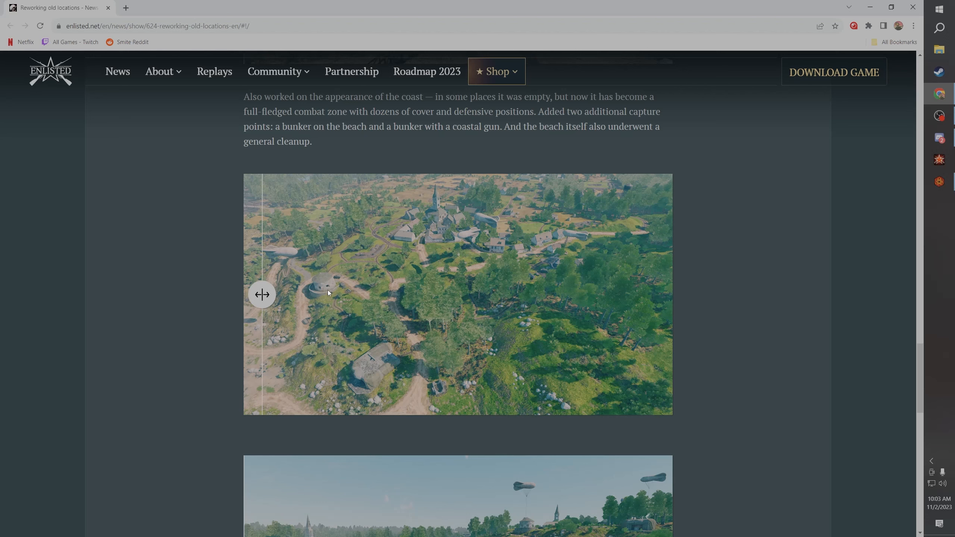
pyautogui.moveTo(425, 375)
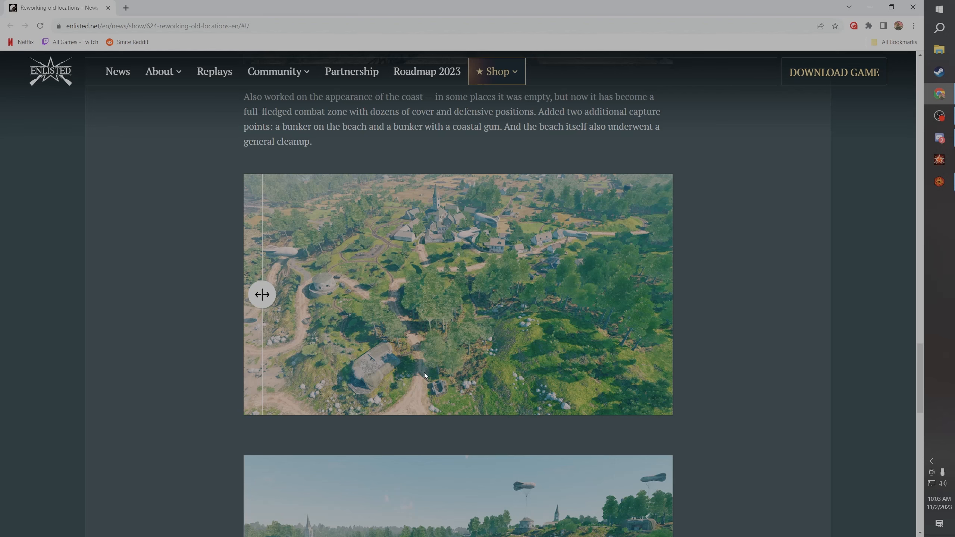
# Step: Scroll to the beach obstacles screenshot and the Welcome to Stalingrad heading
pyautogui.scroll(-3)
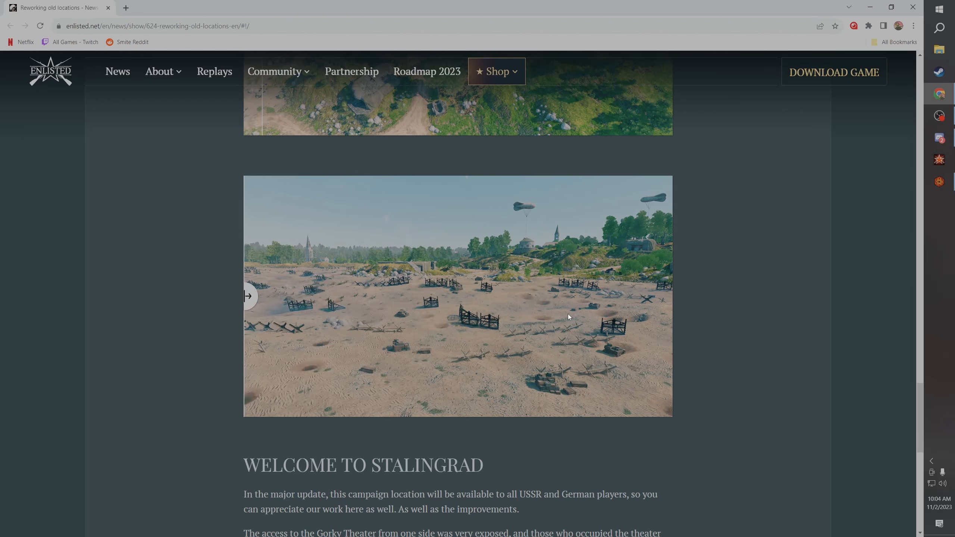
pyautogui.scroll(-3)
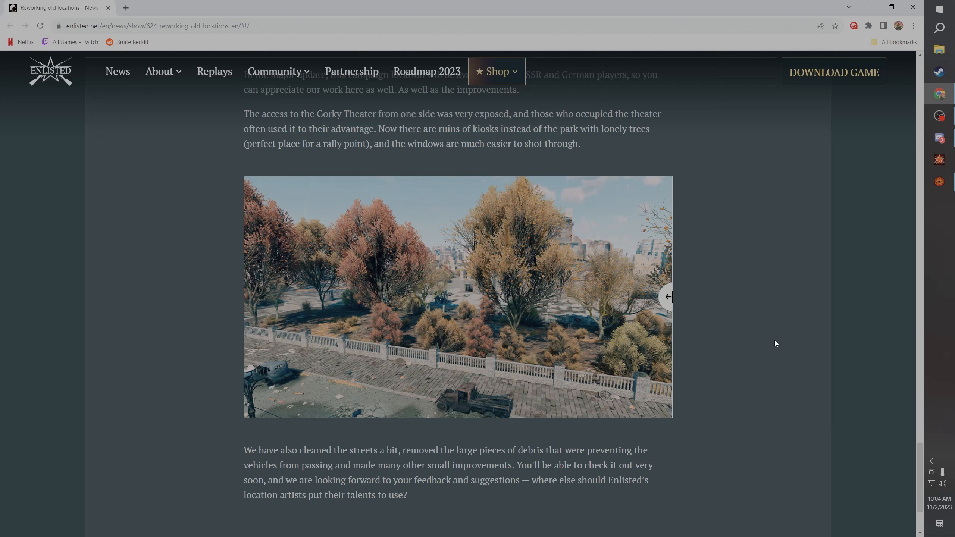
pyautogui.moveTo(577, 346)
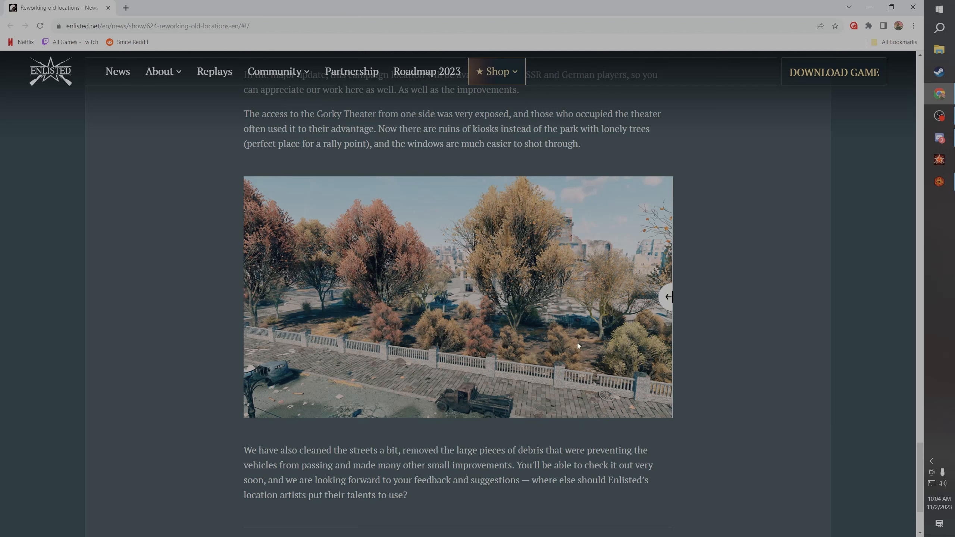
pyautogui.moveTo(517, 285)
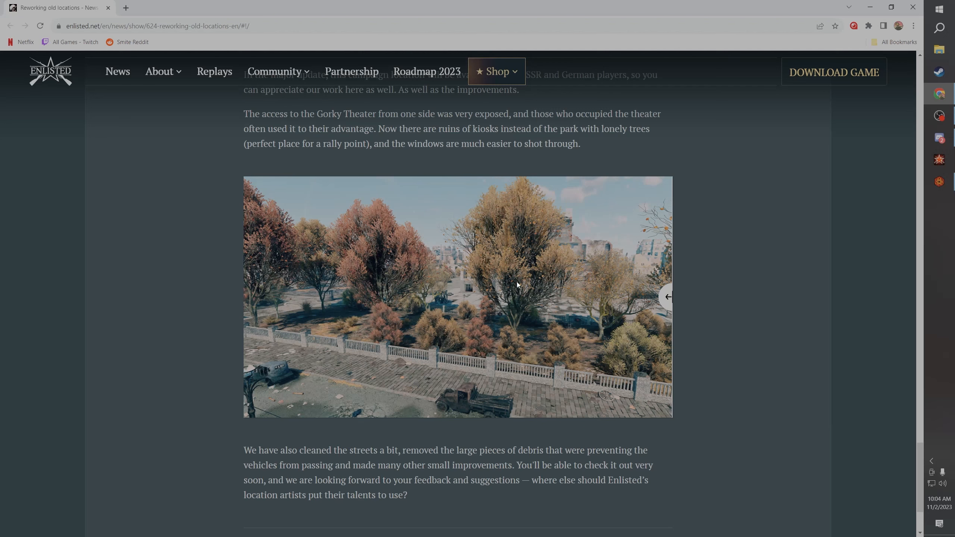
pyautogui.moveTo(523, 281)
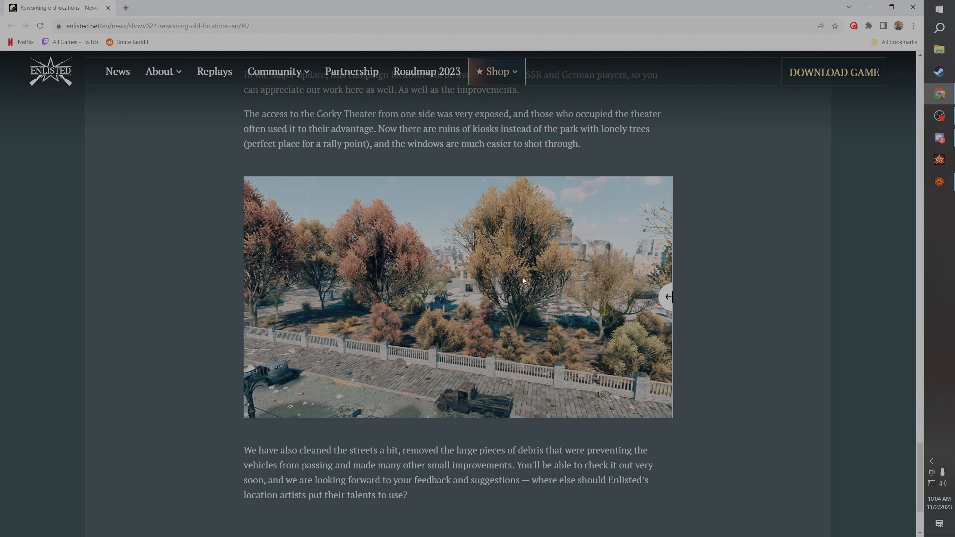
pyautogui.moveTo(487, 308)
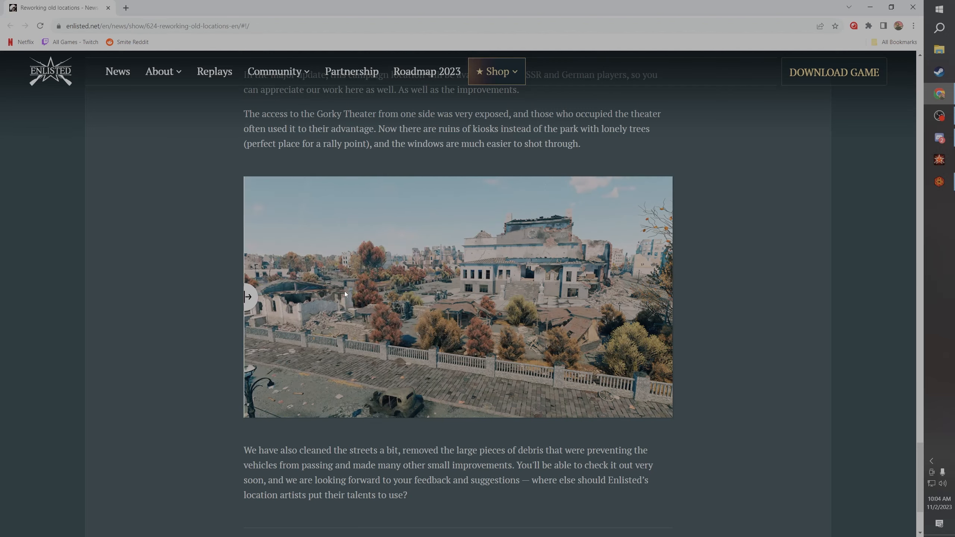
pyautogui.moveTo(284, 336)
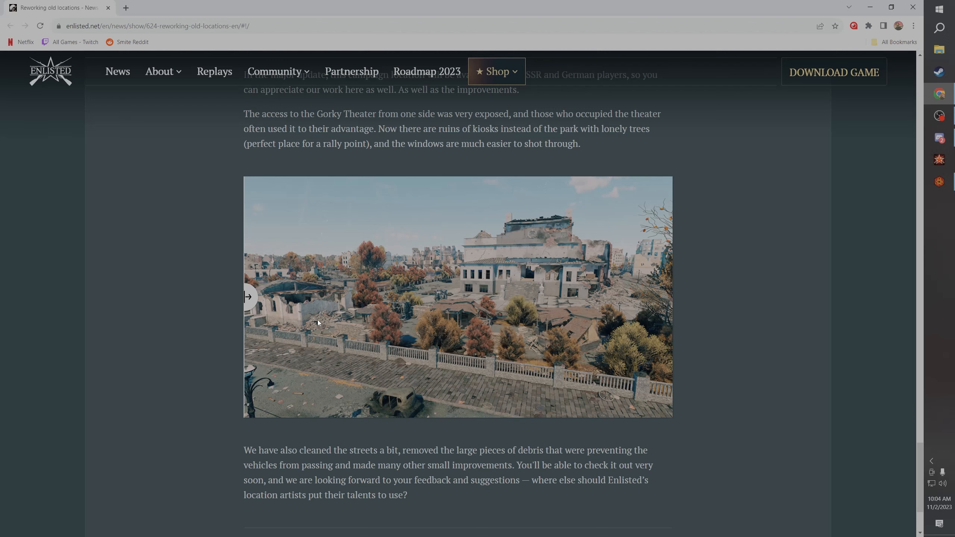
pyautogui.moveTo(254, 339)
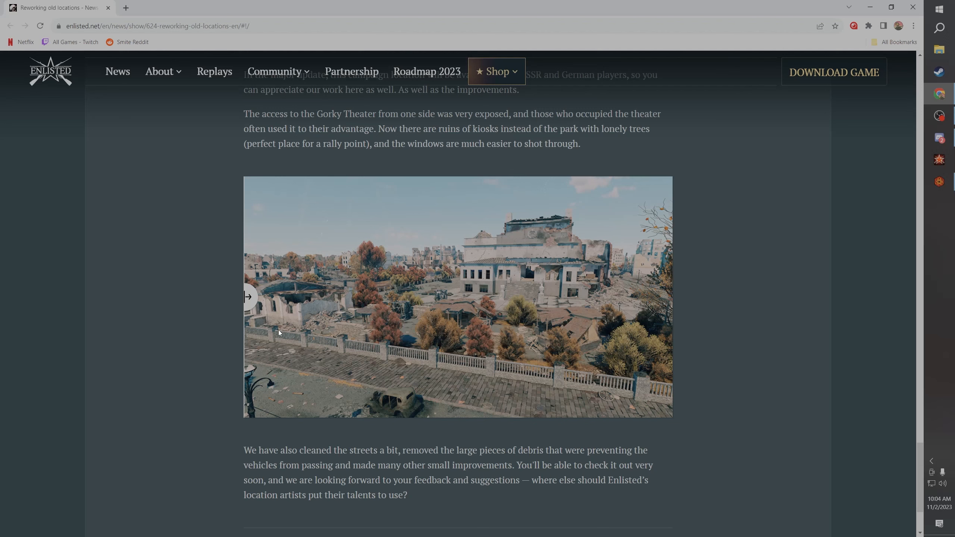
pyautogui.moveTo(442, 310)
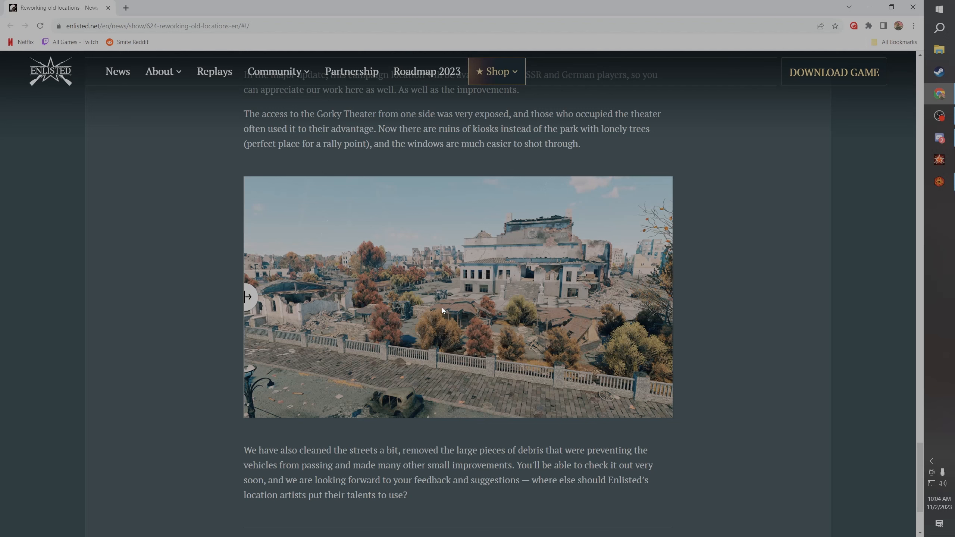
pyautogui.moveTo(597, 309)
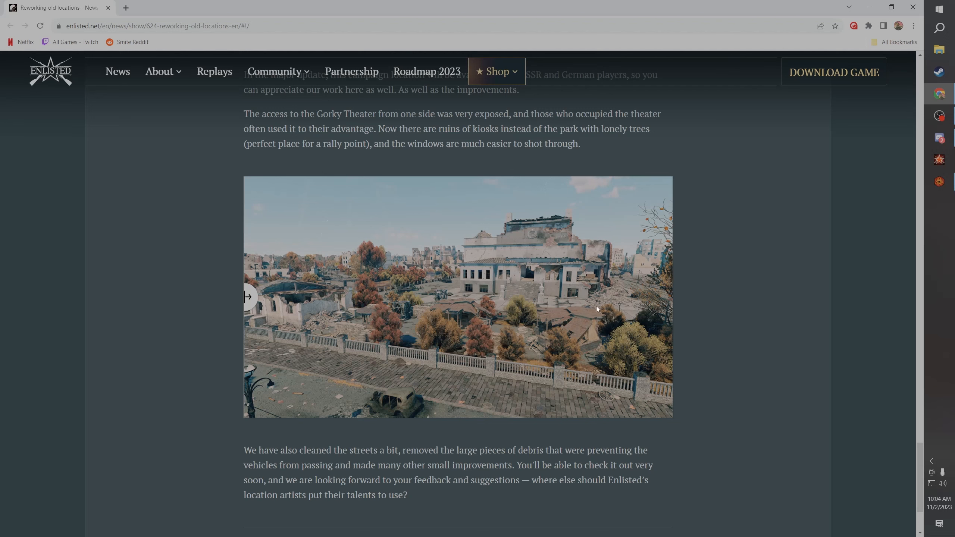
pyautogui.moveTo(561, 326)
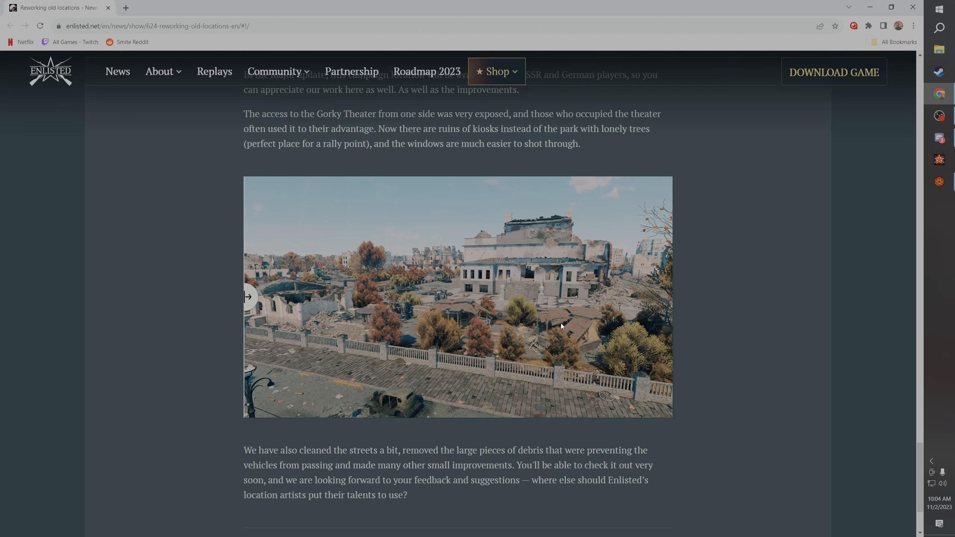
pyautogui.moveTo(419, 336)
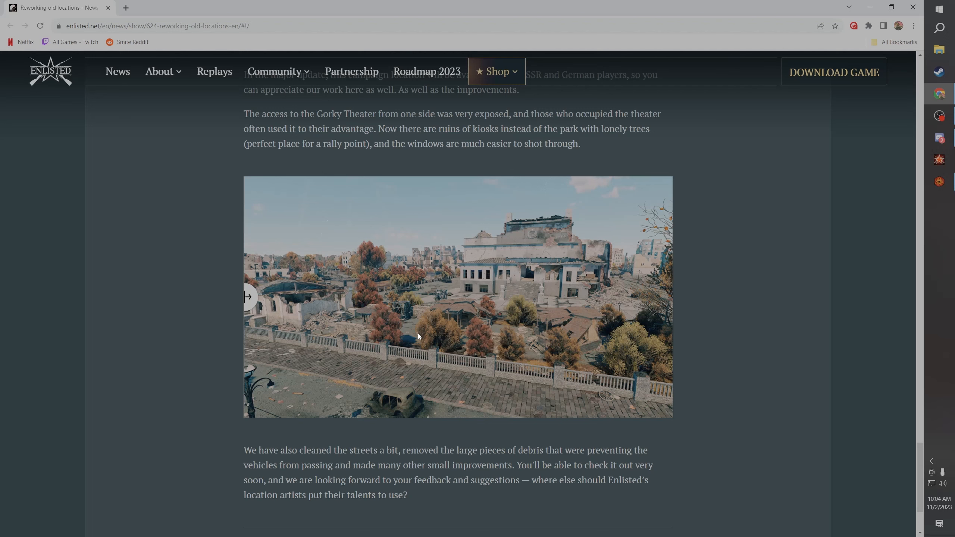
pyautogui.moveTo(489, 289)
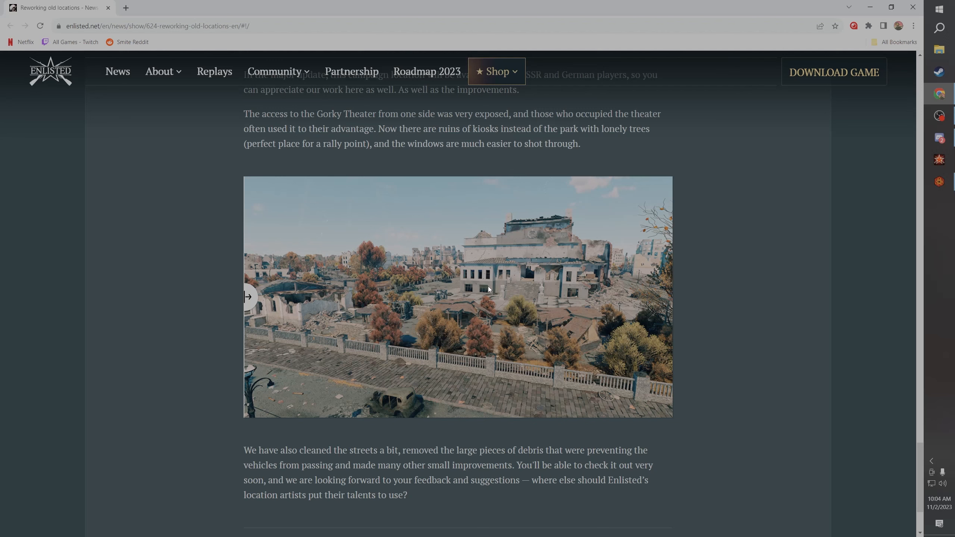
pyautogui.moveTo(492, 291)
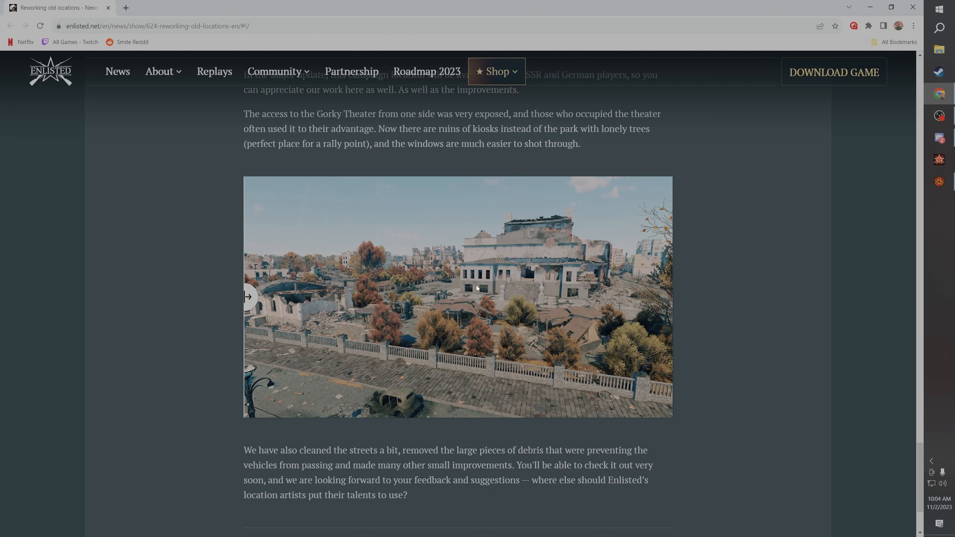
pyautogui.moveTo(512, 344)
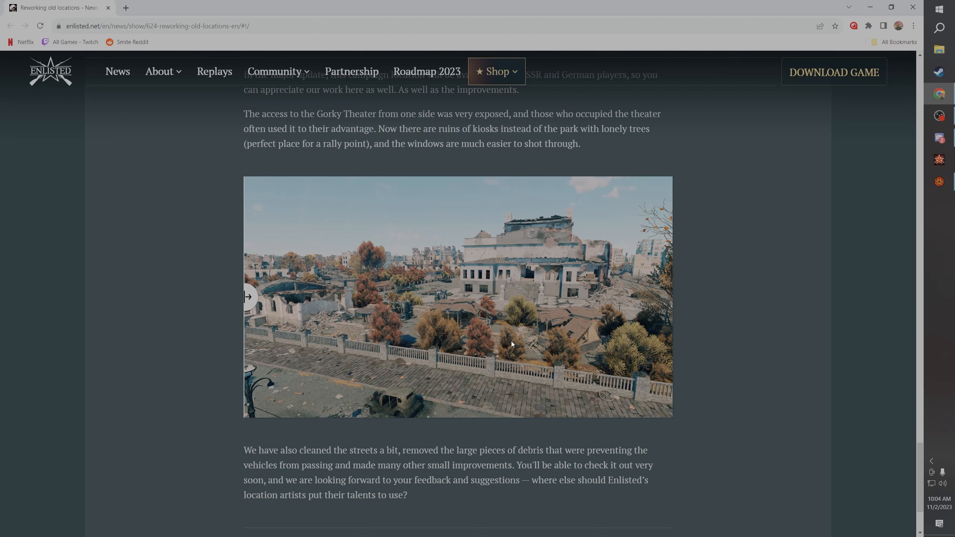
pyautogui.moveTo(310, 310)
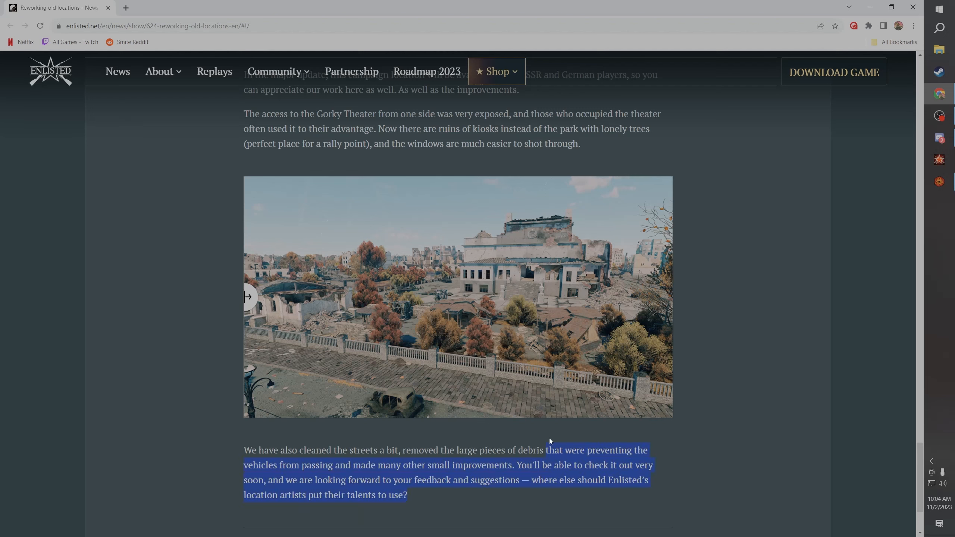
pyautogui.click(701, 445)
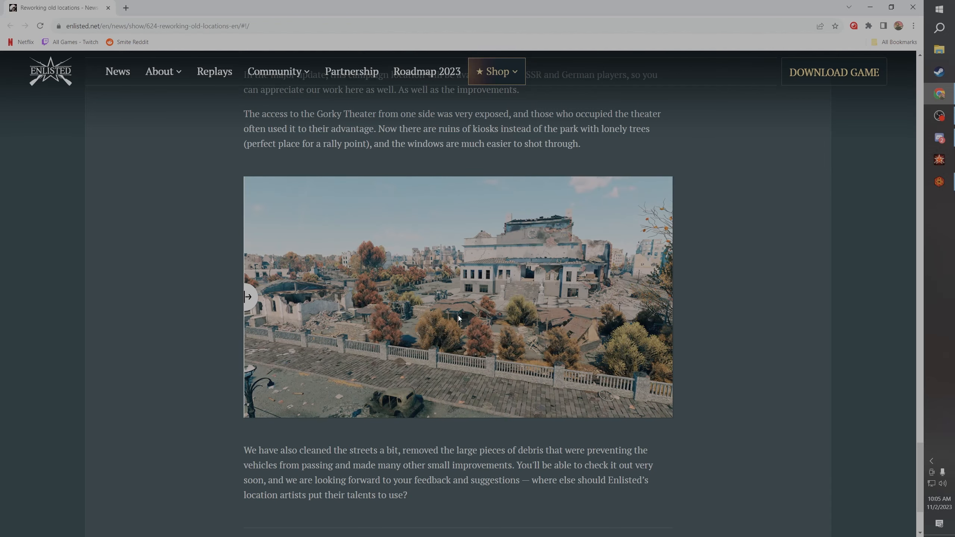
# Step: Scroll back to the beach comparison image and drag its slider to reveal the reworked version
pyautogui.scroll(-3)
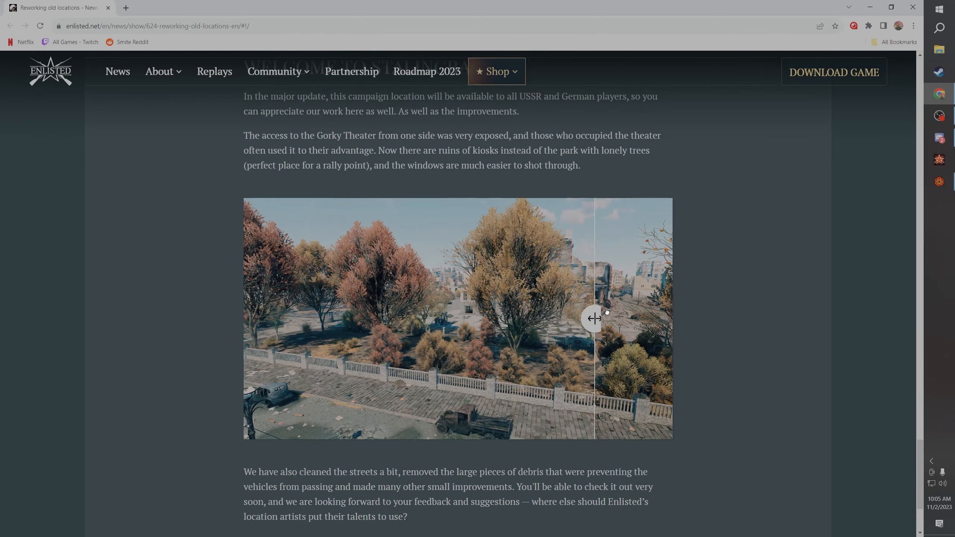
pyautogui.scroll(3)
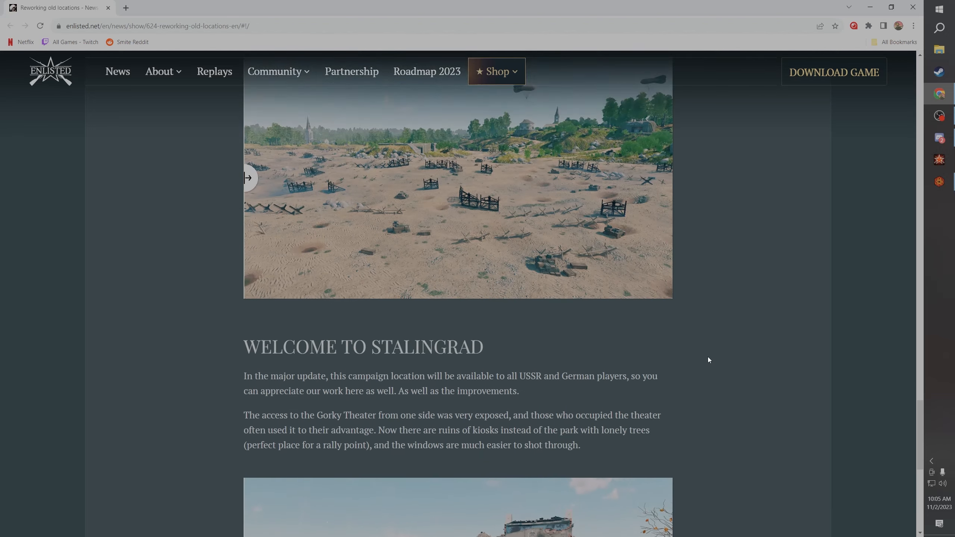
pyautogui.scroll(-3)
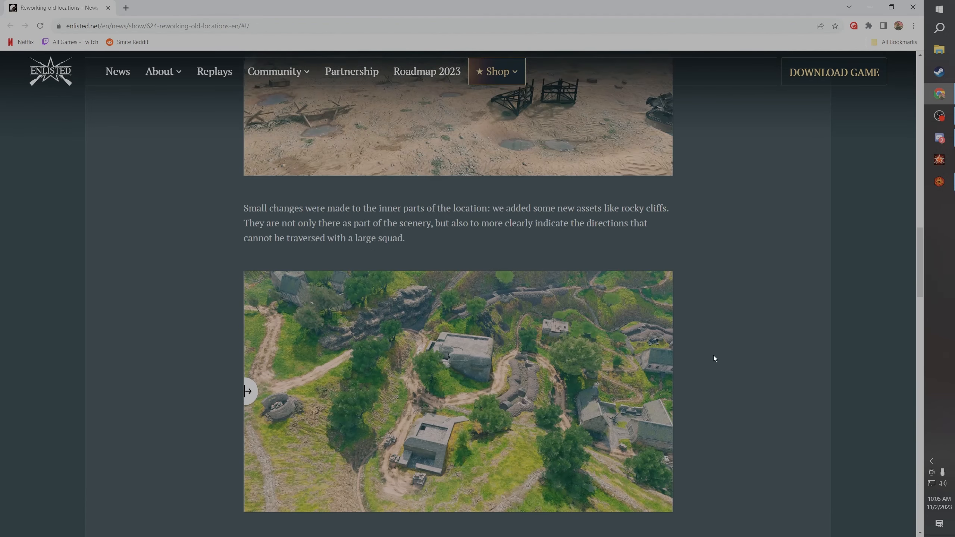
pyautogui.scroll(3)
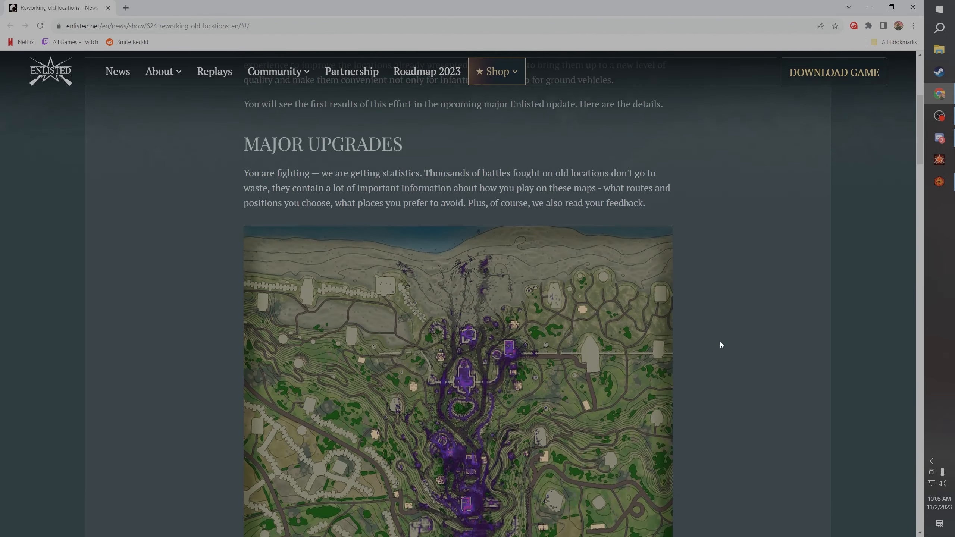
pyautogui.scroll(3)
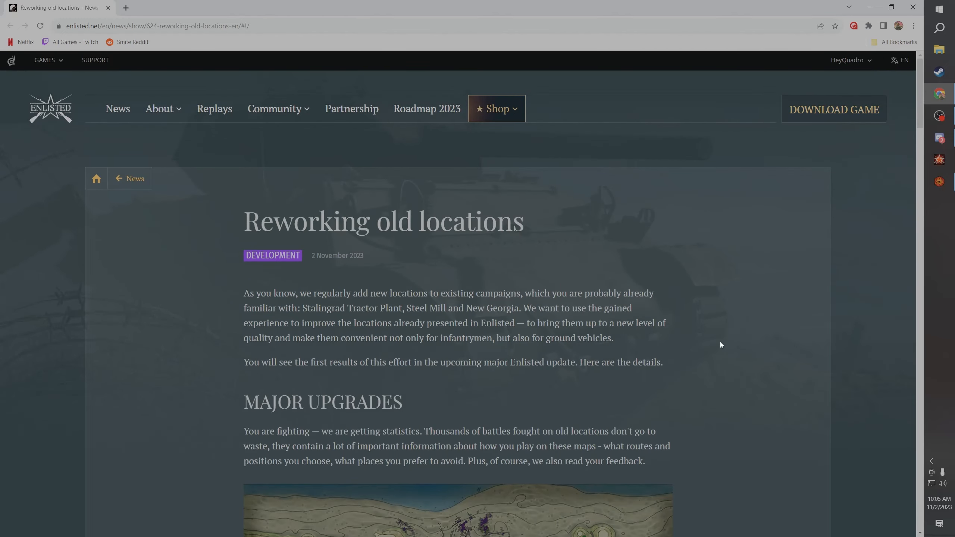
pyautogui.scroll(-3)
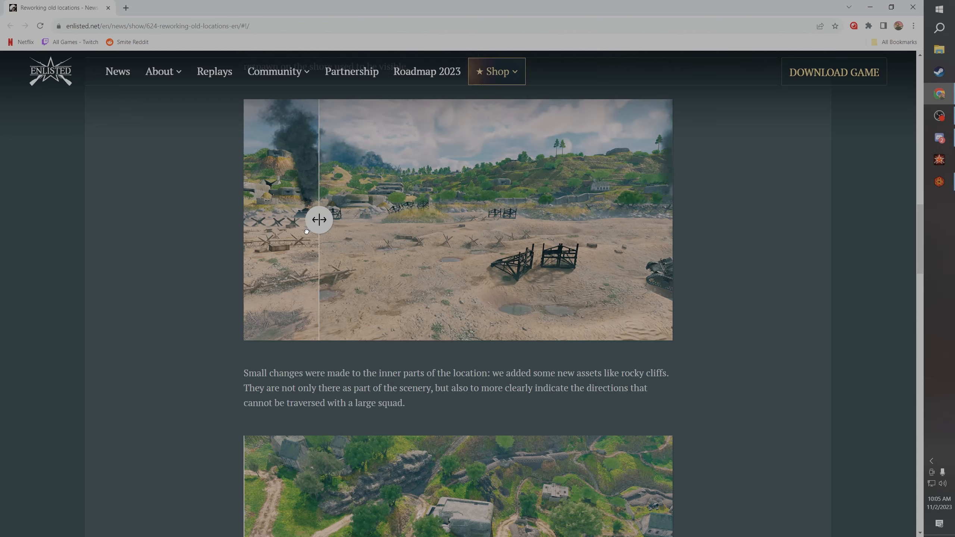
pyautogui.moveTo(319, 220); pyautogui.dragTo(249, 219)
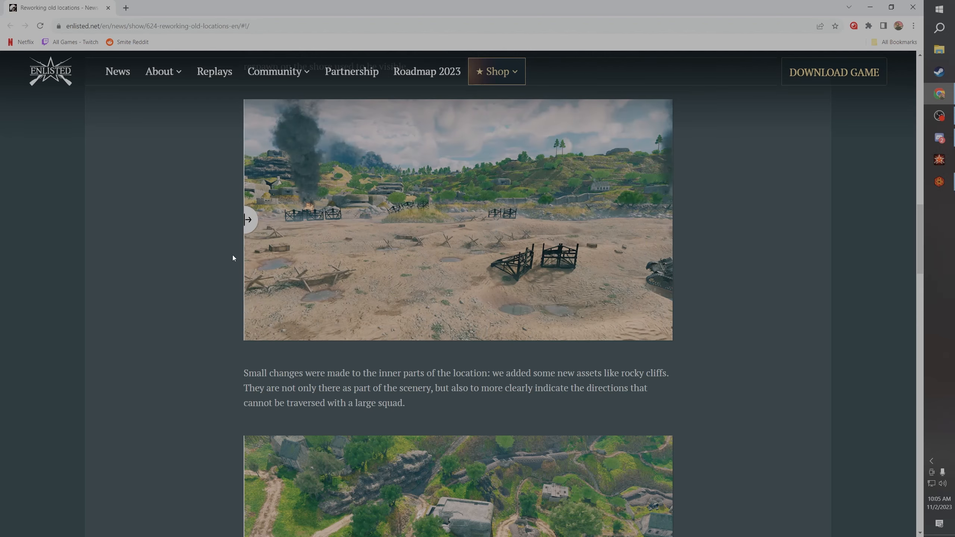
pyautogui.moveTo(460, 223)
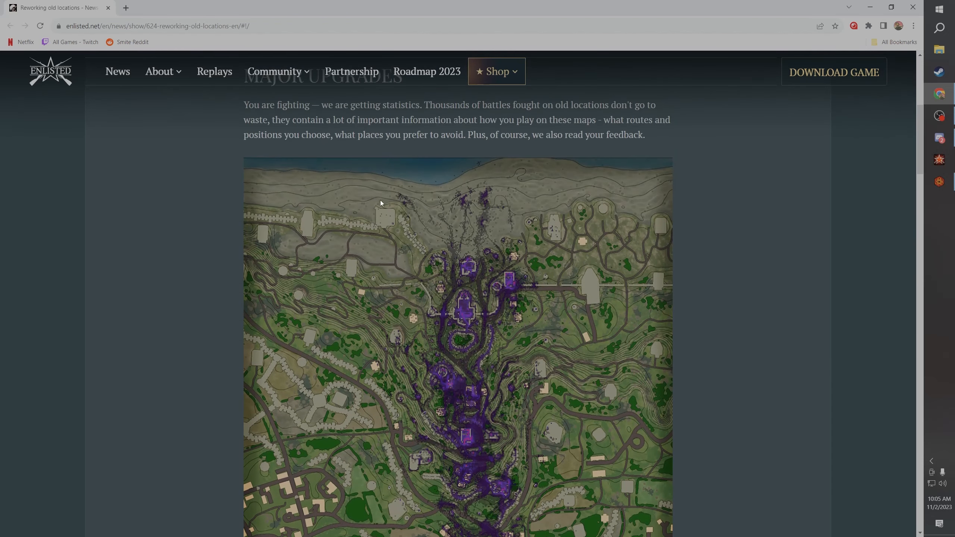
pyautogui.moveTo(525, 252)
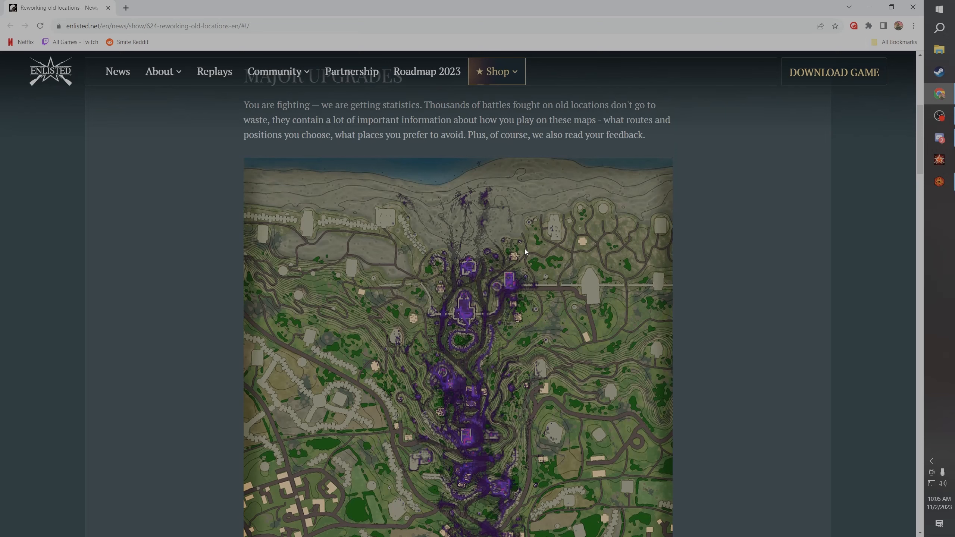
pyautogui.moveTo(545, 204)
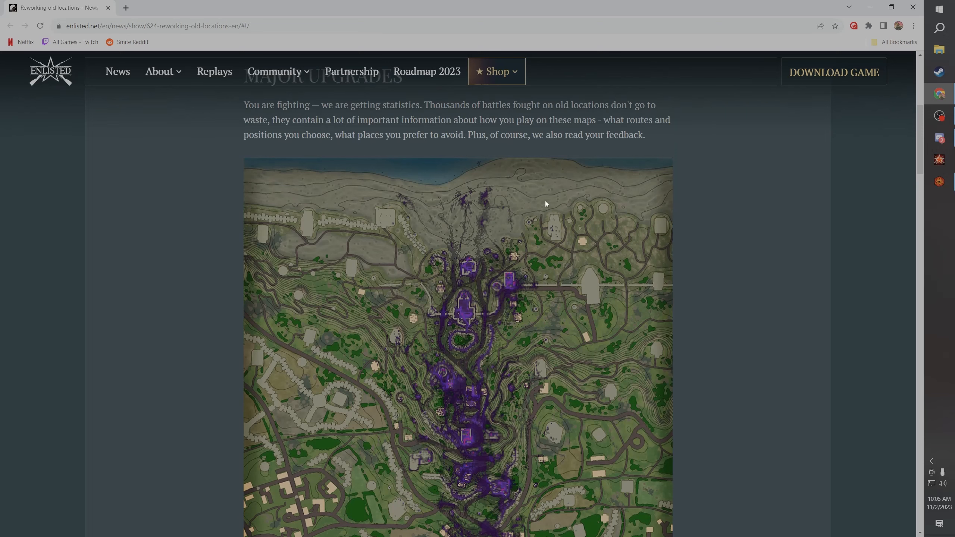
pyautogui.moveTo(483, 253)
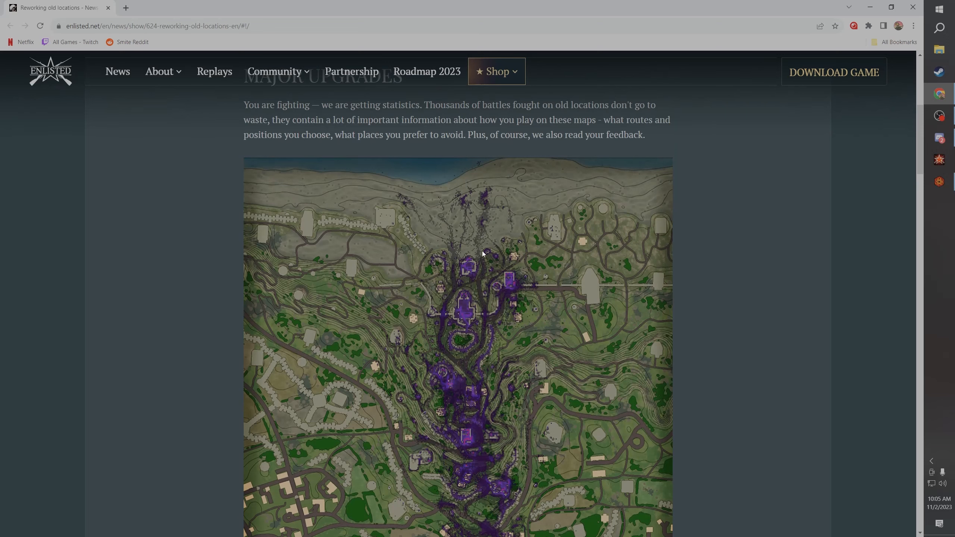
pyautogui.moveTo(459, 218)
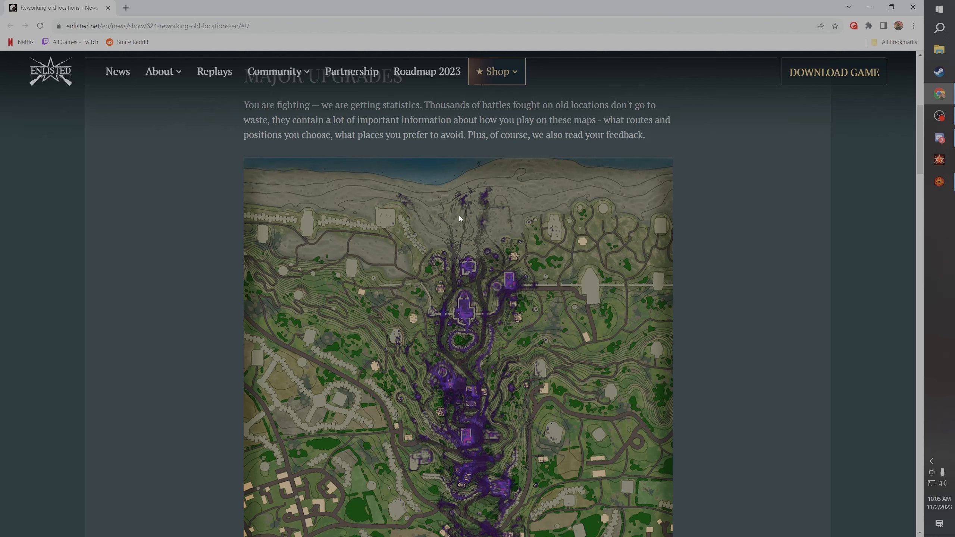
pyautogui.moveTo(476, 273)
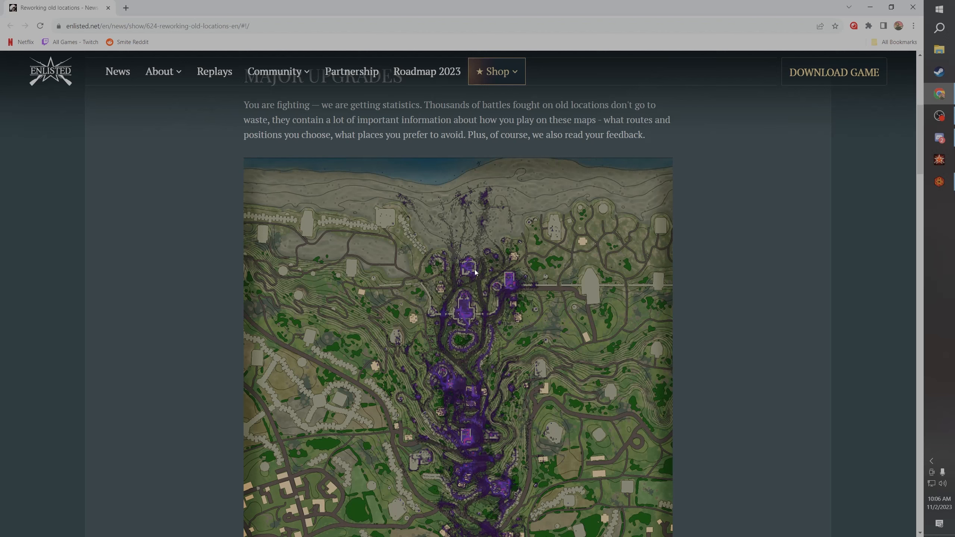
# Step: Scroll back down to the Welcome to Stalingrad section and its Gorky Theater image
pyautogui.scroll(-3)
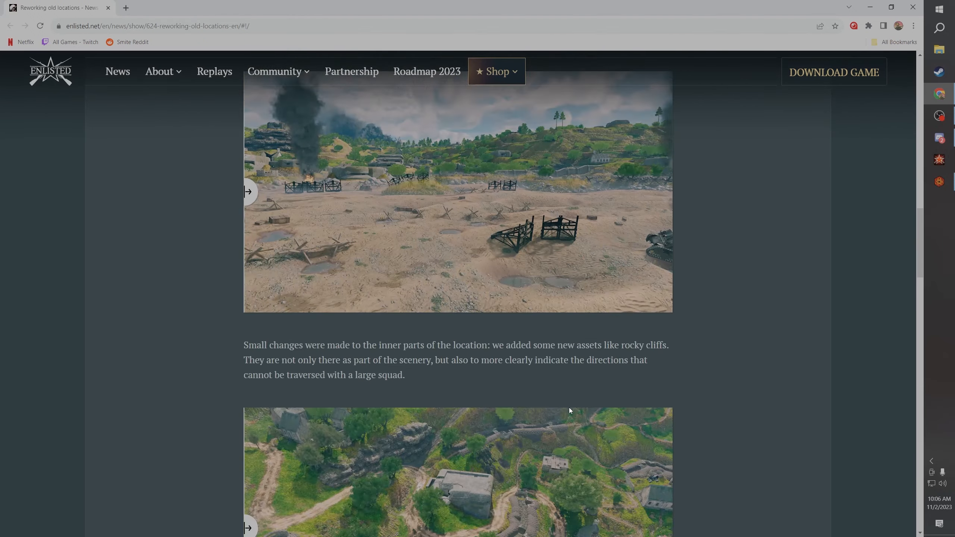
pyautogui.scroll(-3)
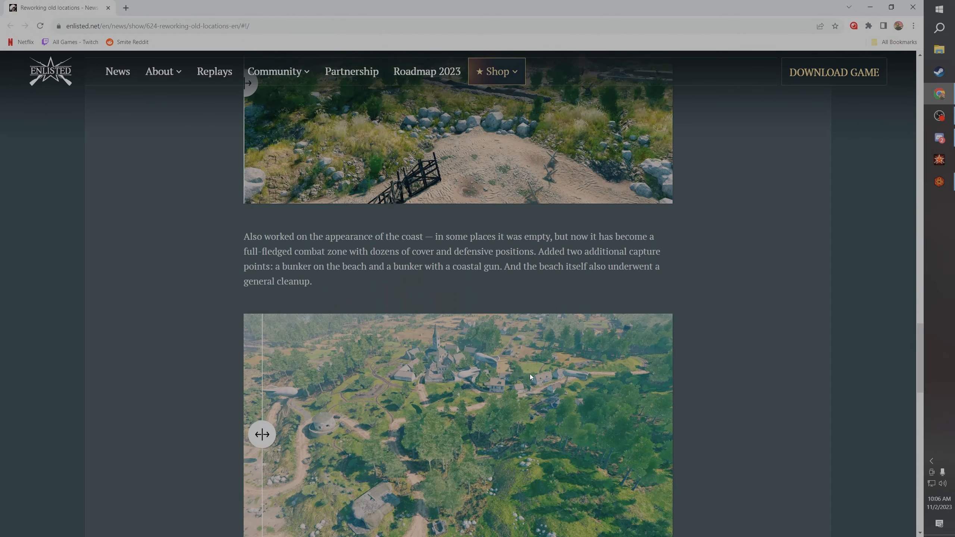
pyautogui.scroll(-3)
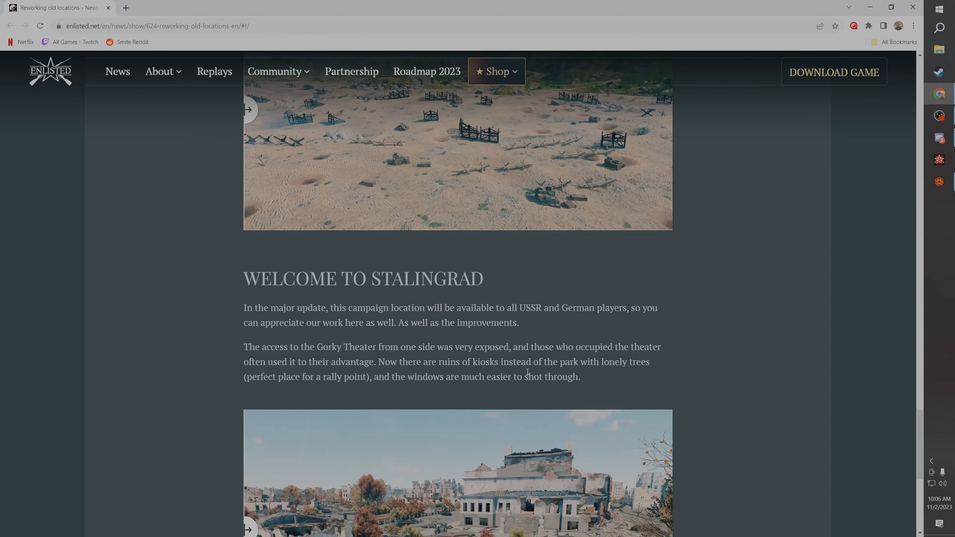
pyautogui.moveTo(656, 381)
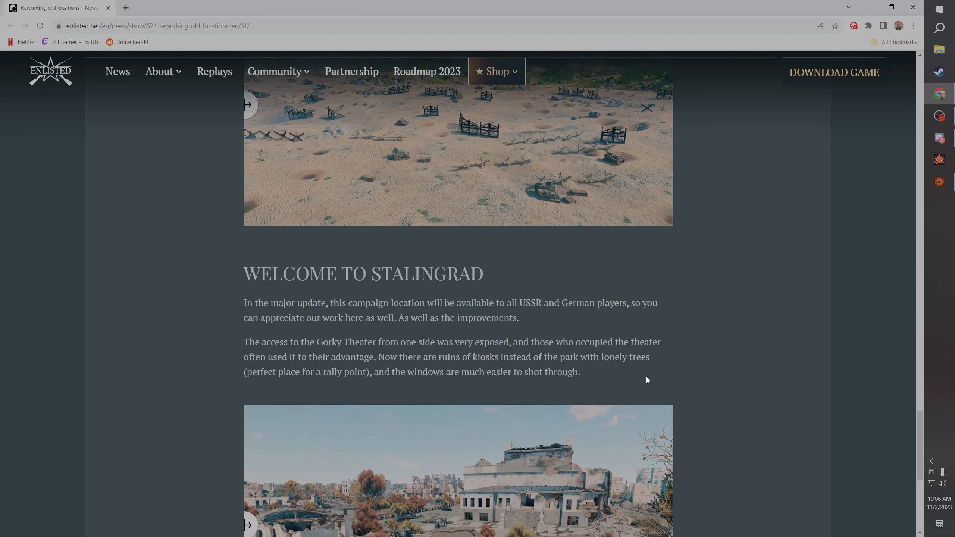
pyautogui.scroll(-3)
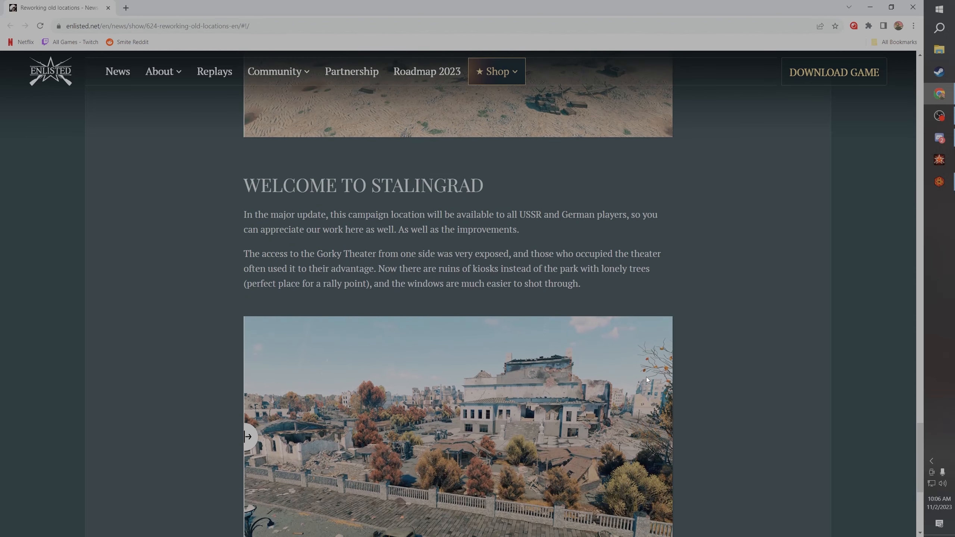
pyautogui.scroll(-3)
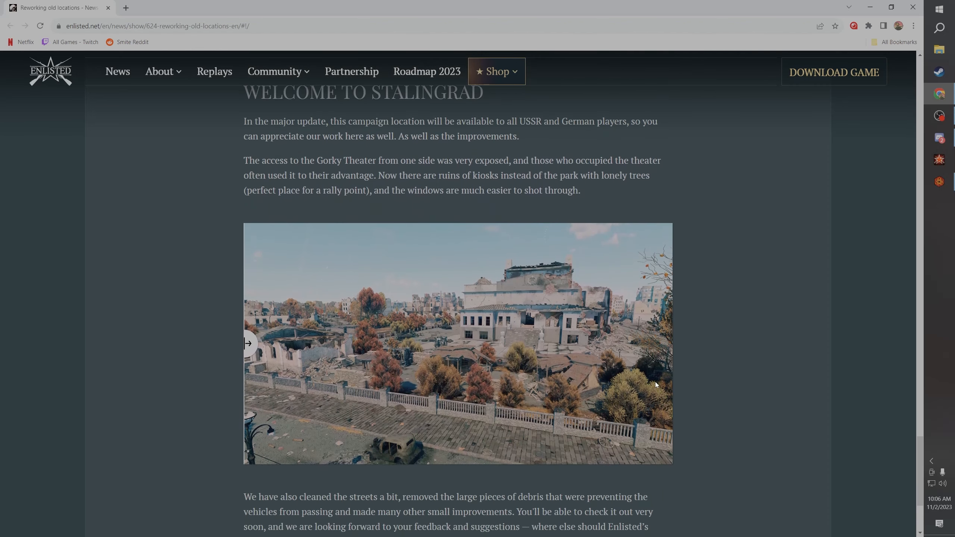